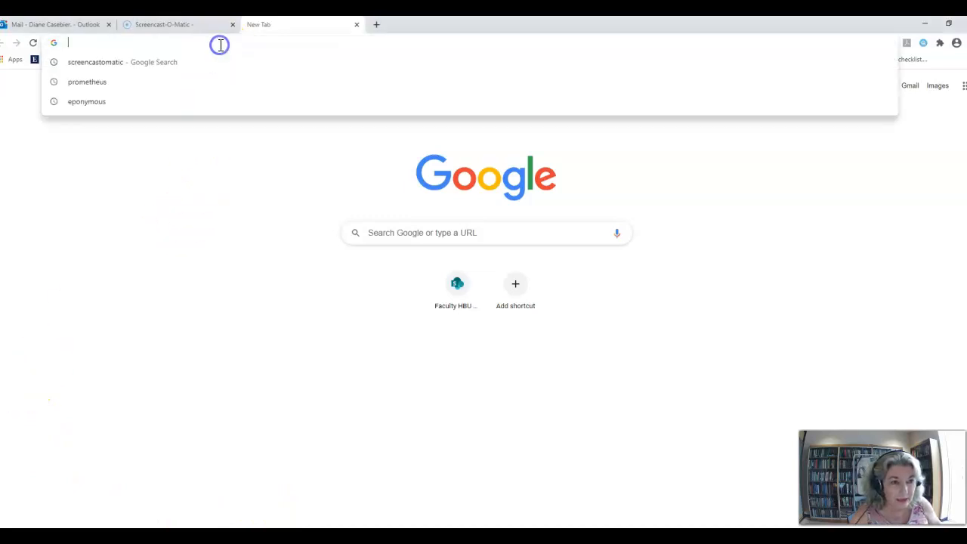
- Go to hbu.edu/moody in a new tab to load the HBU Moody Library page
{"action": "type", "text": "hbu.edu/moody"}
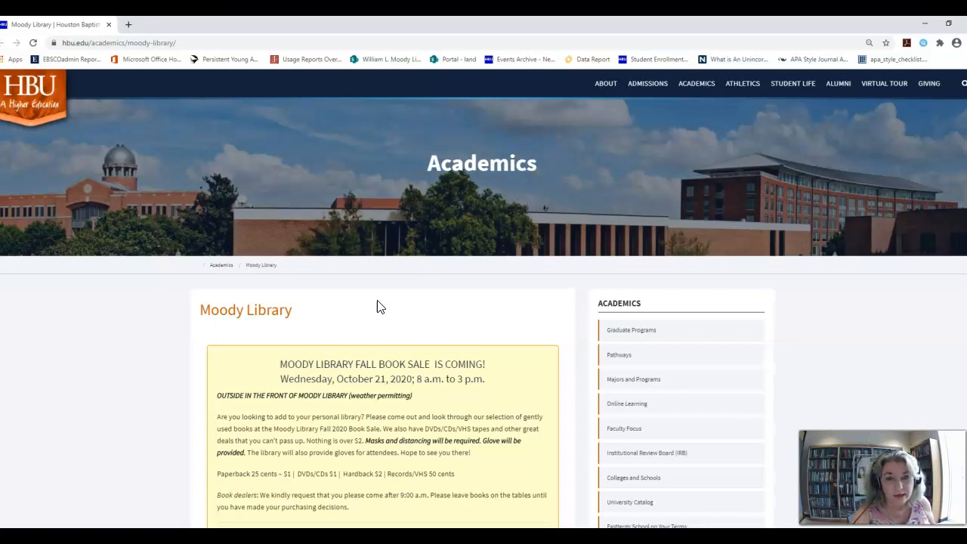
- Scroll the Moody Library page down past hours and OneSearch to the Resources tiles
{"action": "scroll", "scroll_direction": "down", "scroll_amount": 3}
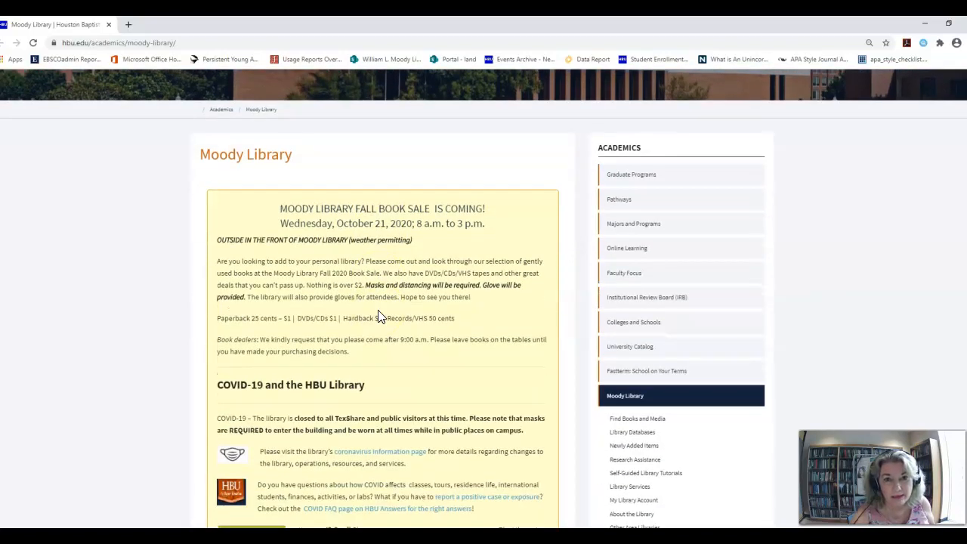
{"action": "scroll", "scroll_direction": "down", "scroll_amount": 3}
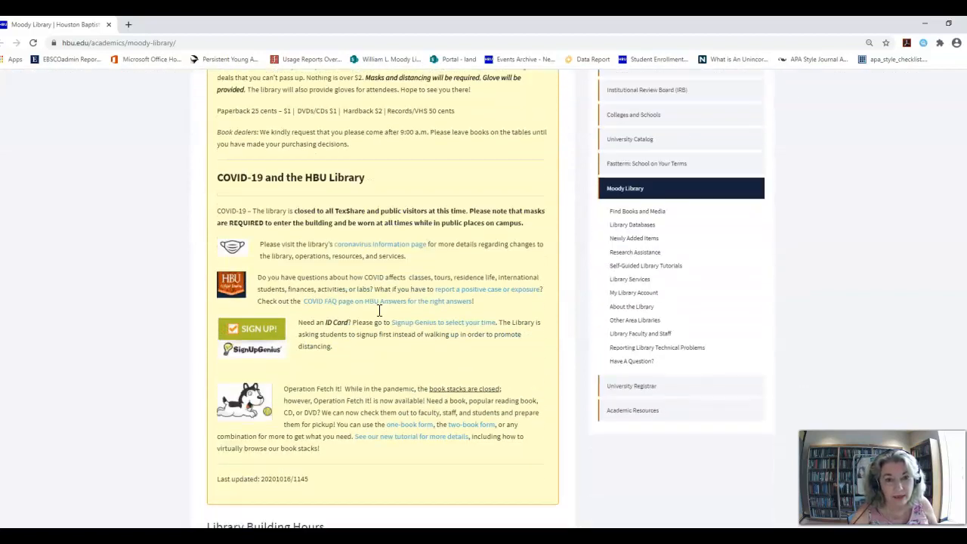
{"action": "scroll", "scroll_direction": "down", "scroll_amount": 3}
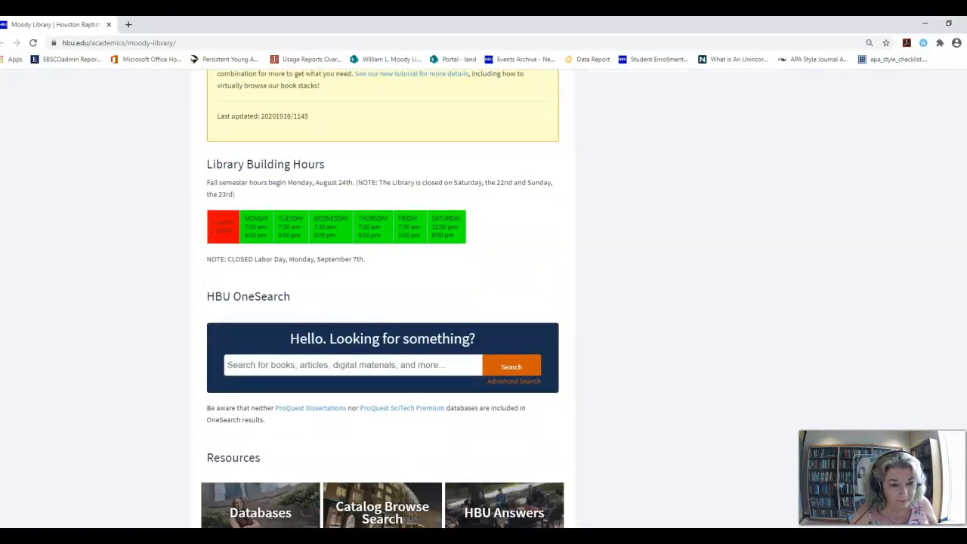
{"action": "scroll", "scroll_direction": "down", "scroll_amount": 3}
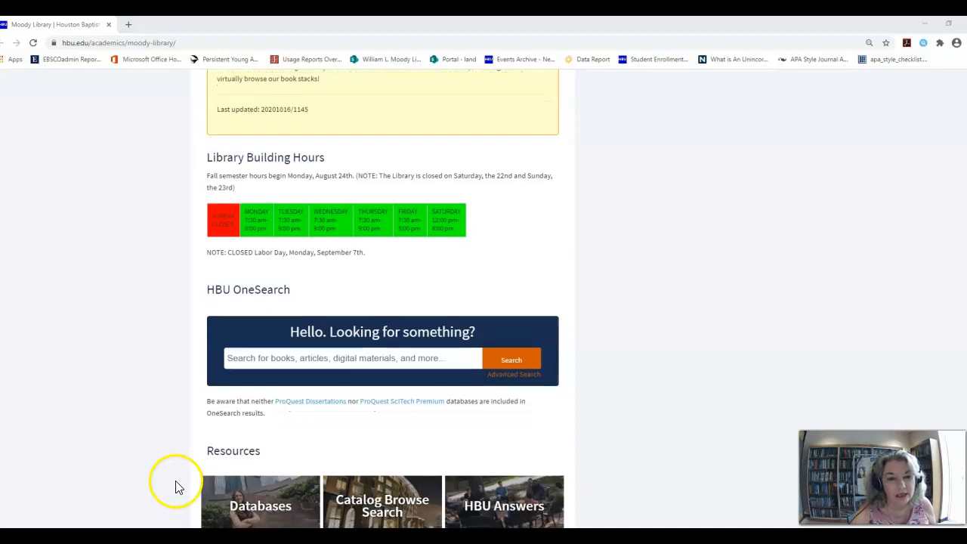
{"action": "scroll", "scroll_direction": "down", "scroll_amount": 3}
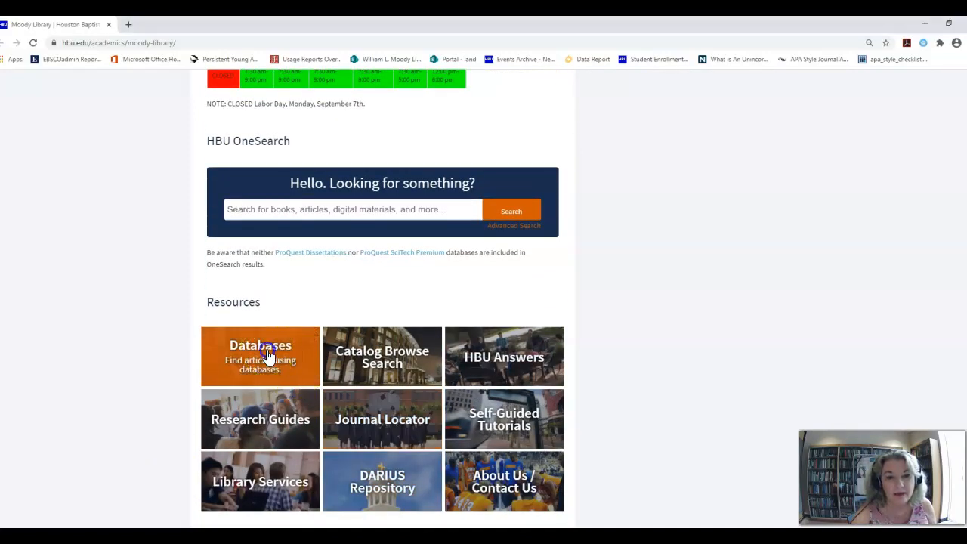
- Choose the Databases tile to reach the Databases Alphabetical by Title guide
{"action": "left_click", "coordinate": [260, 356]}
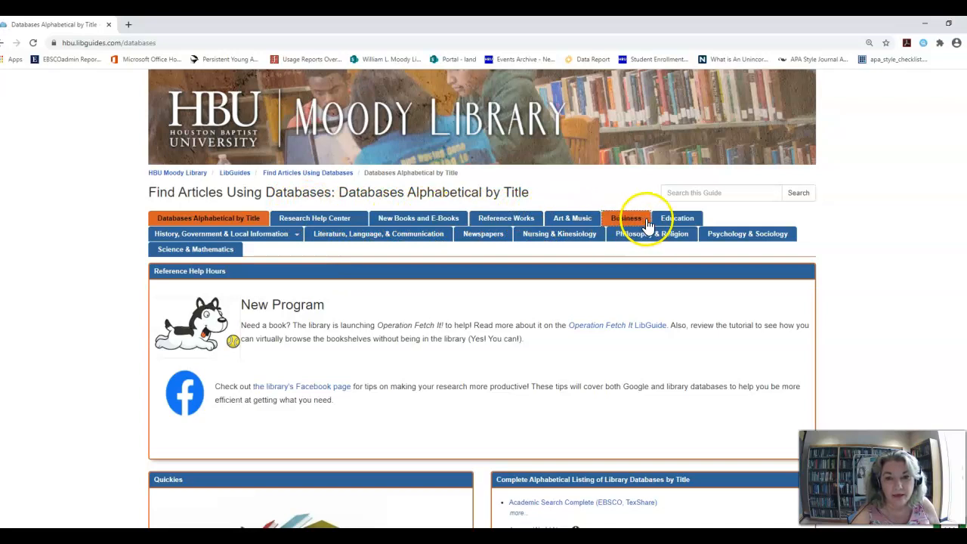
{"action": "mouse_move", "coordinate": [483, 232]}
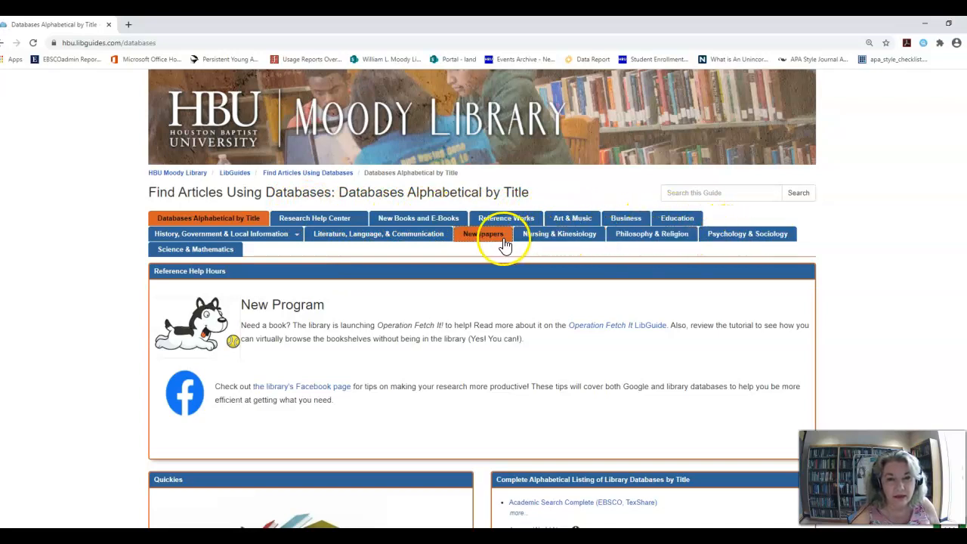
{"action": "mouse_move", "coordinate": [378, 232]}
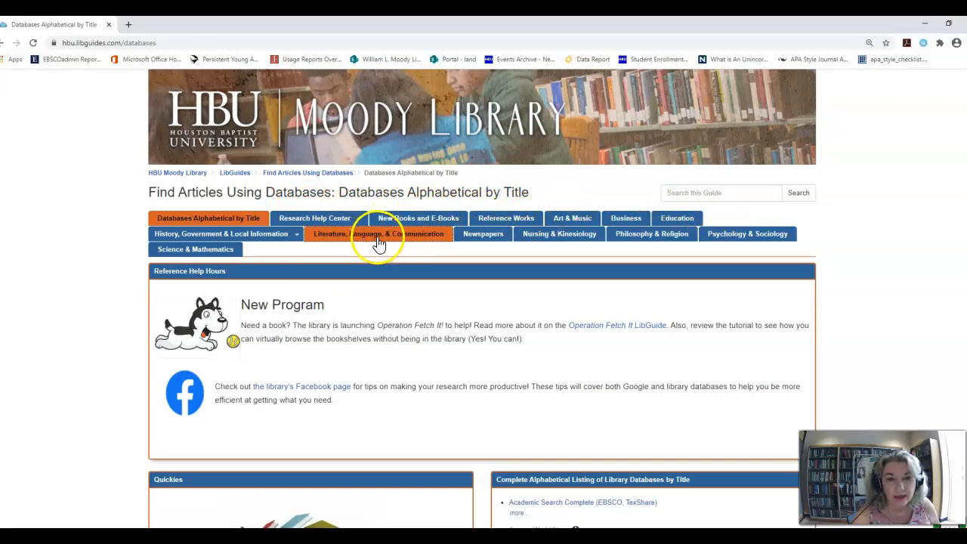
- Show the Literature, Language, & Communication databases and expand JSTOR's description under Quicklinks
{"action": "left_click", "coordinate": [377, 233]}
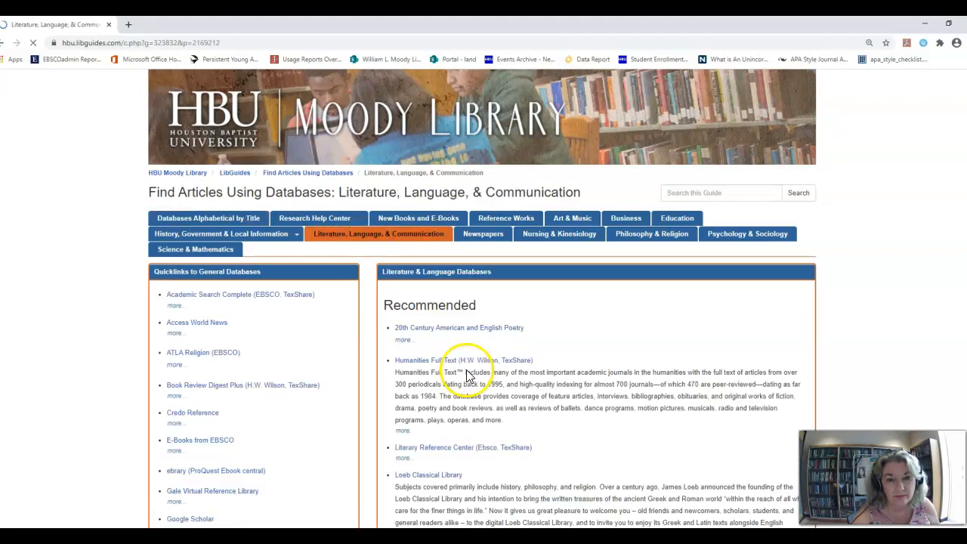
{"action": "scroll", "scroll_direction": "down", "scroll_amount": 3}
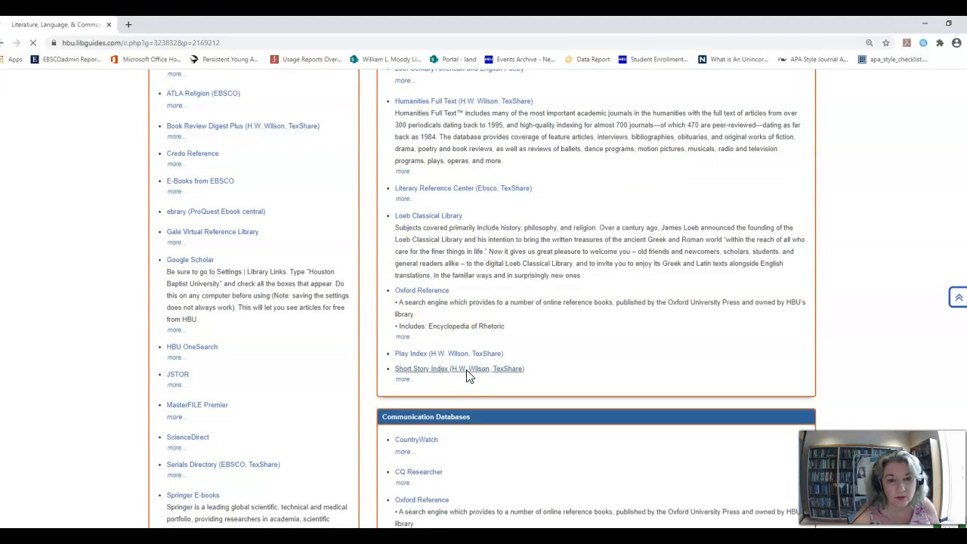
{"action": "scroll", "scroll_direction": "down", "scroll_amount": 3}
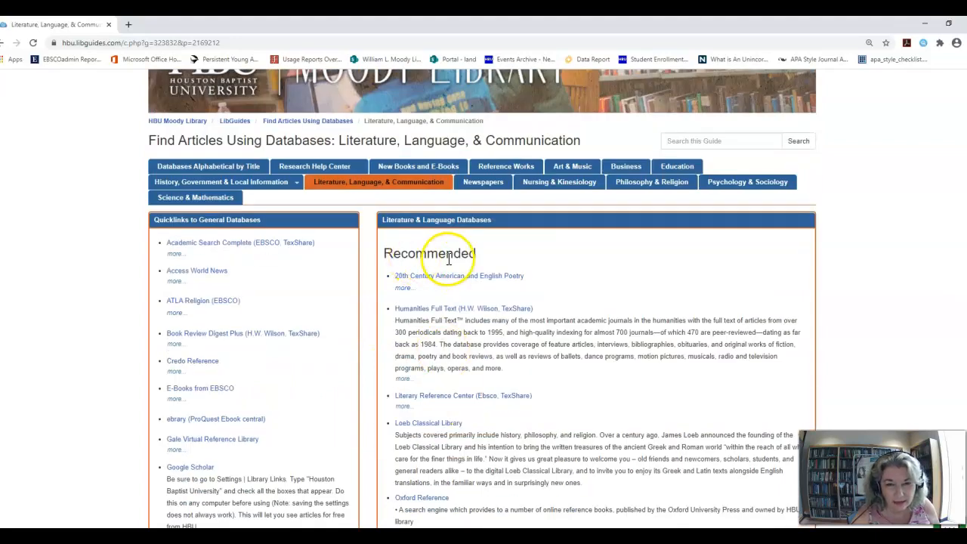
{"action": "scroll", "scroll_direction": "down", "scroll_amount": 3}
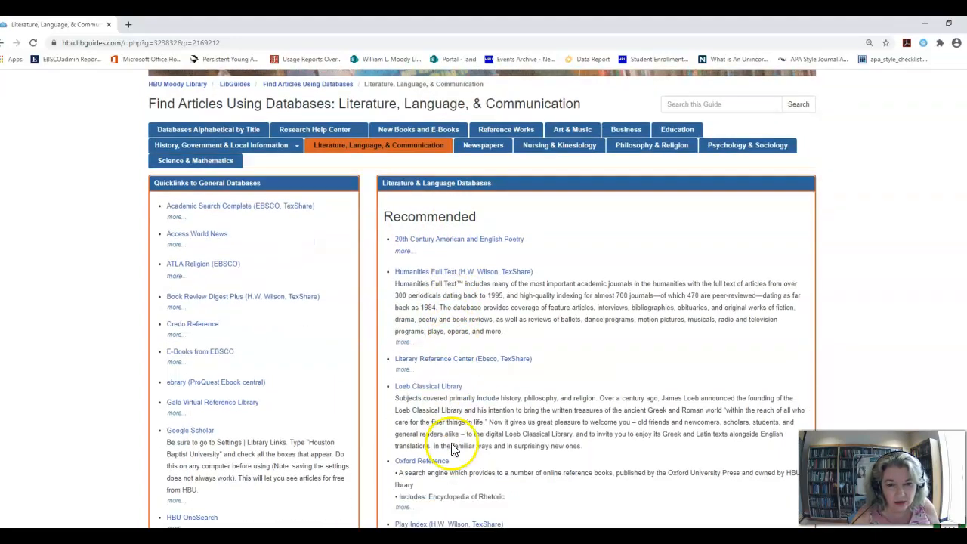
{"action": "scroll", "scroll_direction": "down", "scroll_amount": 3}
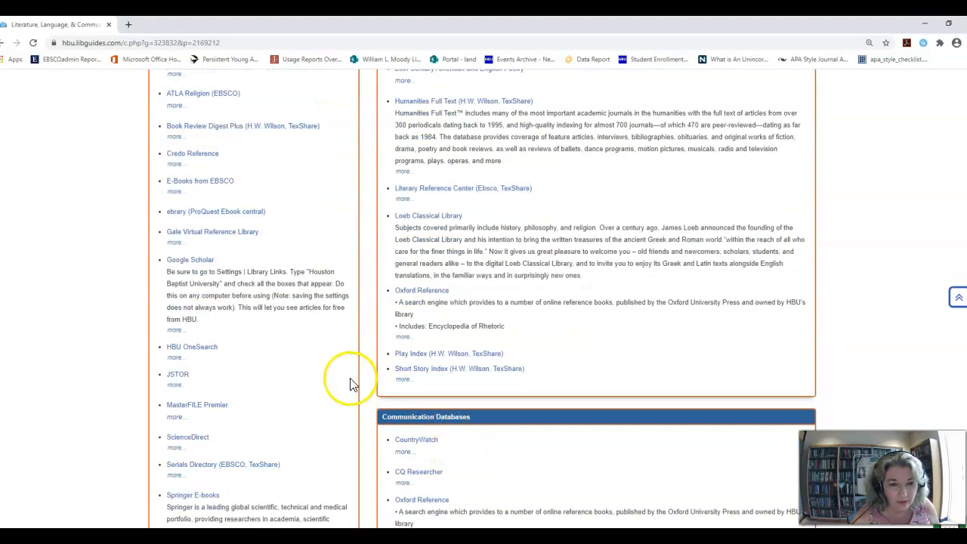
{"action": "scroll", "scroll_direction": "down", "scroll_amount": 3}
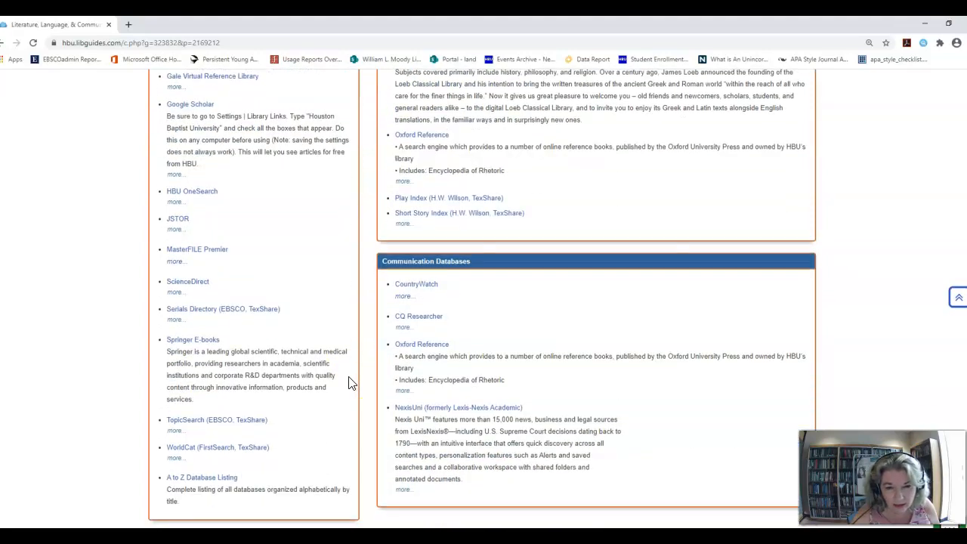
{"action": "scroll", "scroll_direction": "up", "scroll_amount": 3}
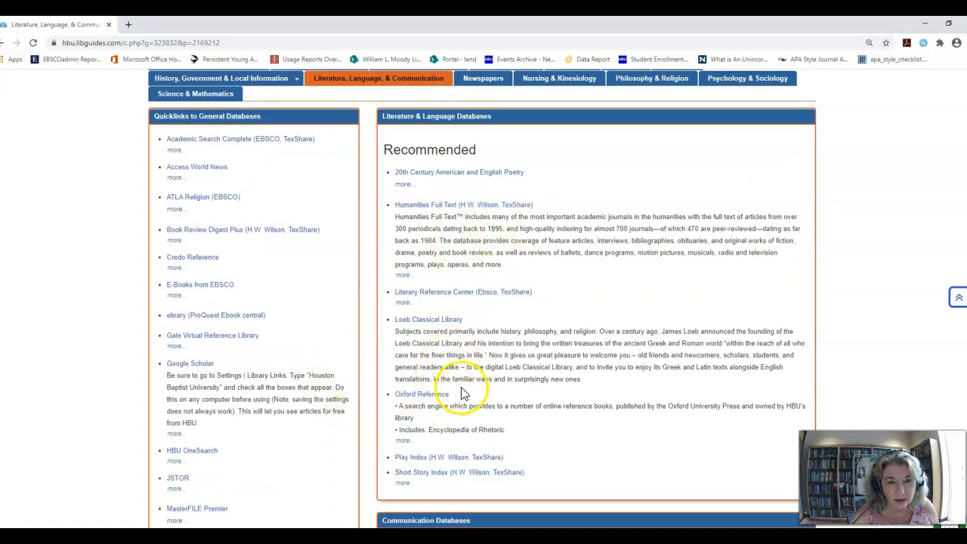
{"action": "scroll", "scroll_direction": "down", "scroll_amount": 3}
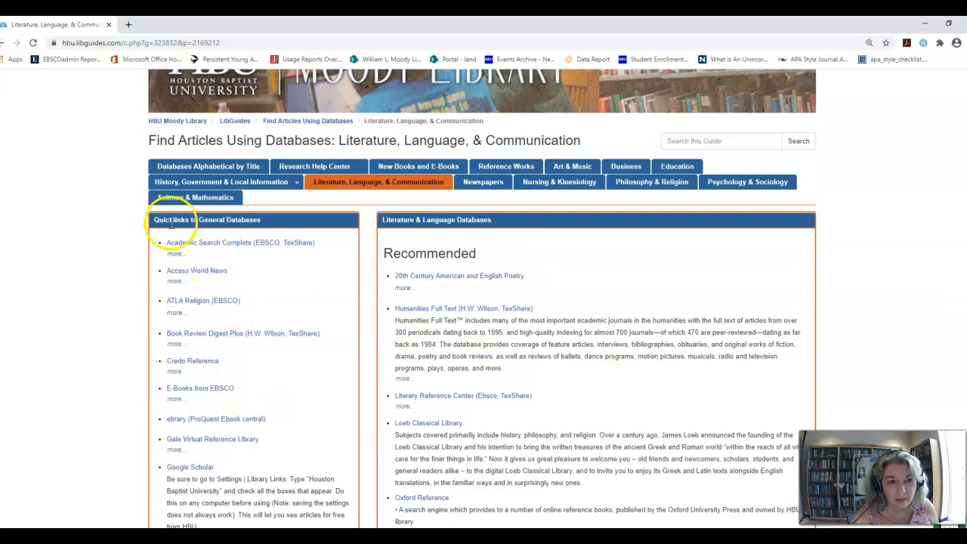
{"action": "mouse_move", "coordinate": [299, 347]}
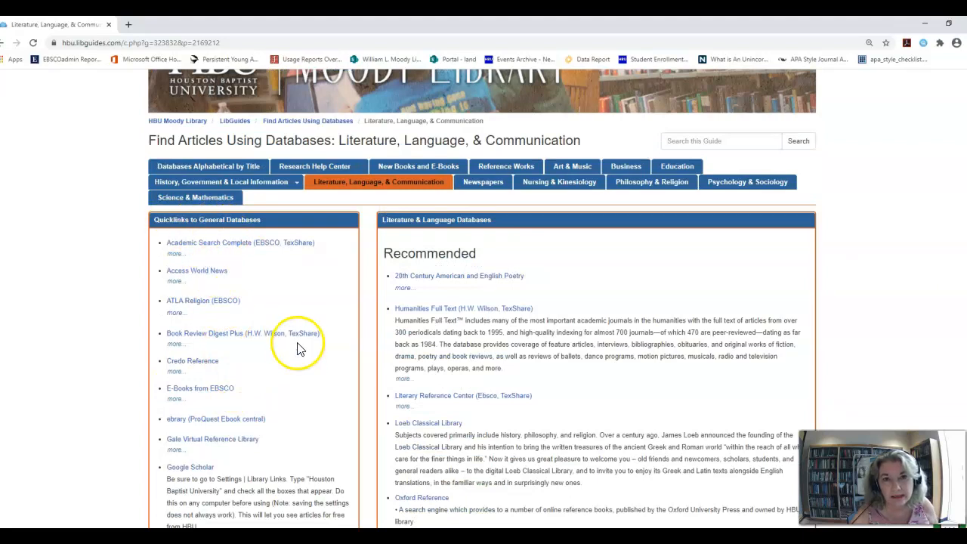
{"action": "scroll", "scroll_direction": "down", "scroll_amount": 3}
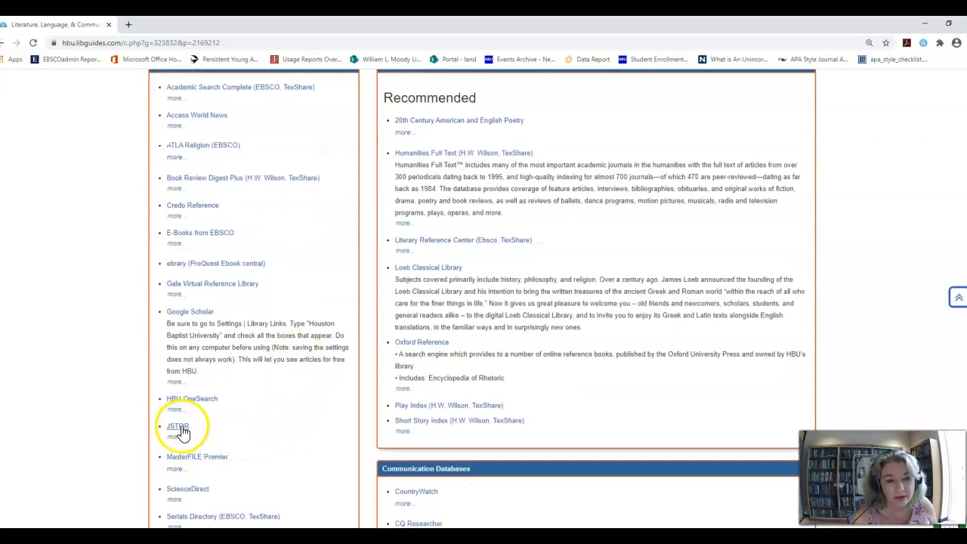
{"action": "left_click", "coordinate": [175, 435]}
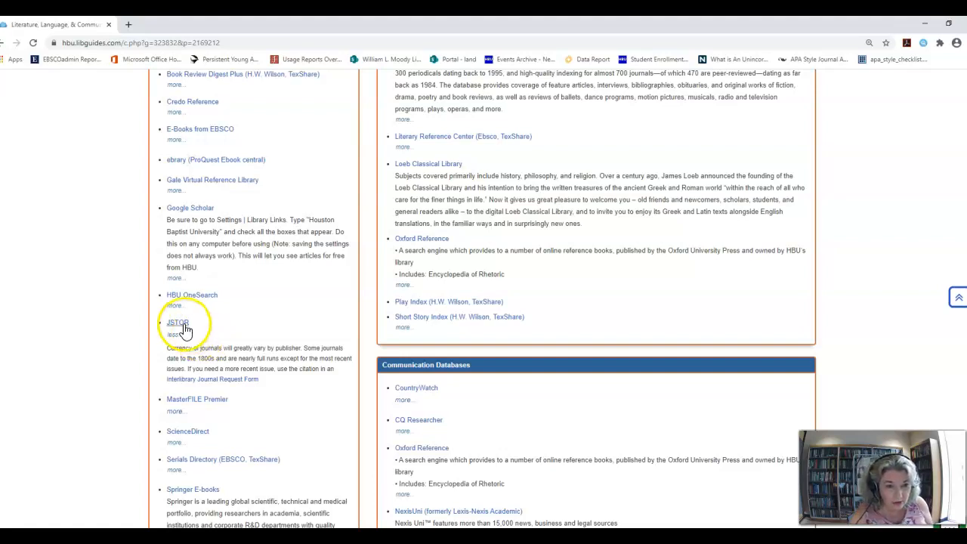
- Follow the JSTOR quicklink to the JSTOR home page via Houston Baptist University access
{"action": "left_click", "coordinate": [176, 324]}
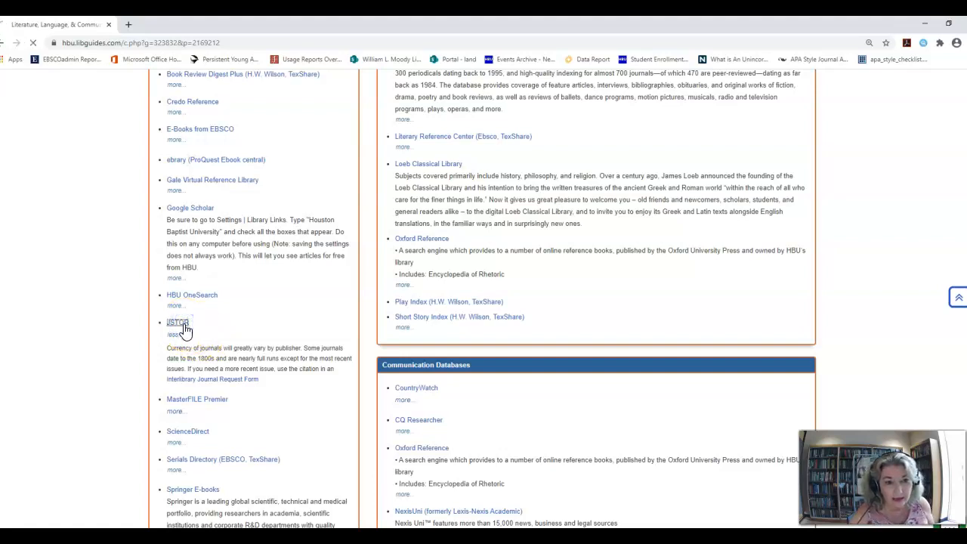
{"action": "left_click", "coordinate": [176, 323]}
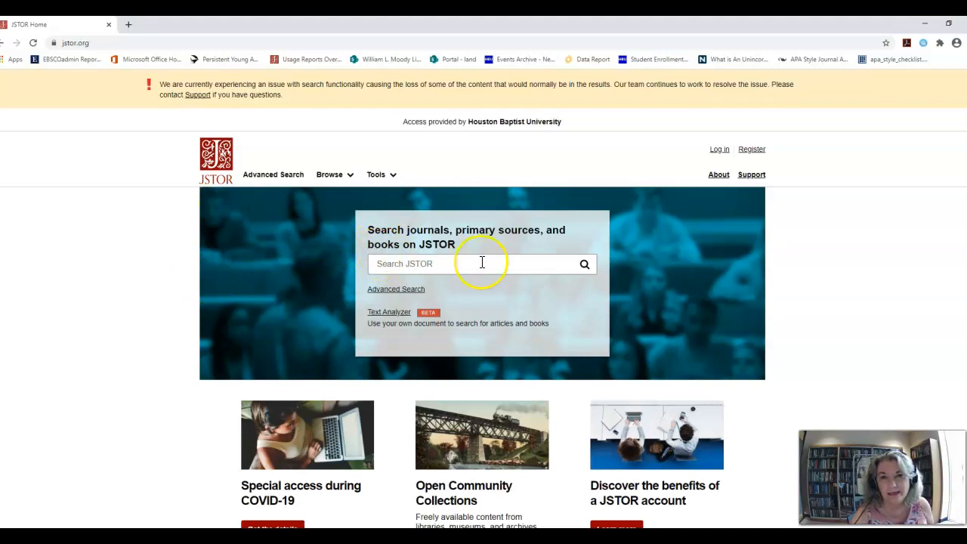
{"action": "mouse_move", "coordinate": [483, 281]}
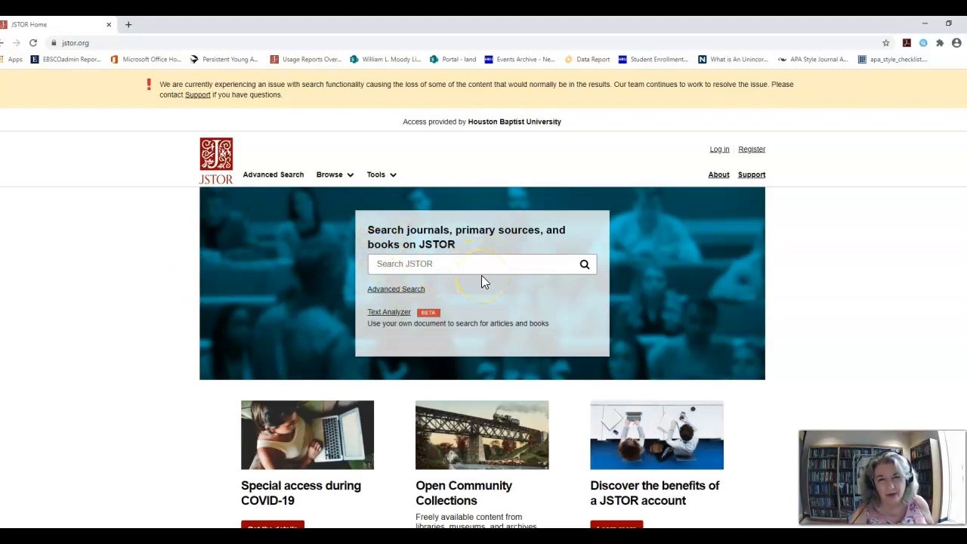
{"action": "mouse_move", "coordinate": [411, 294]}
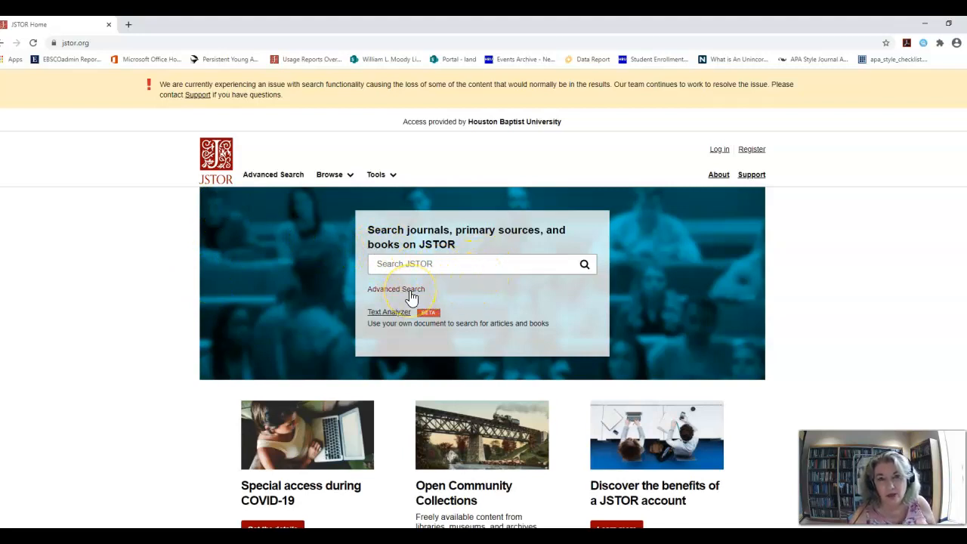
- Go to JSTOR Advanced Search and narrow results to English under Language
{"action": "left_click", "coordinate": [396, 288]}
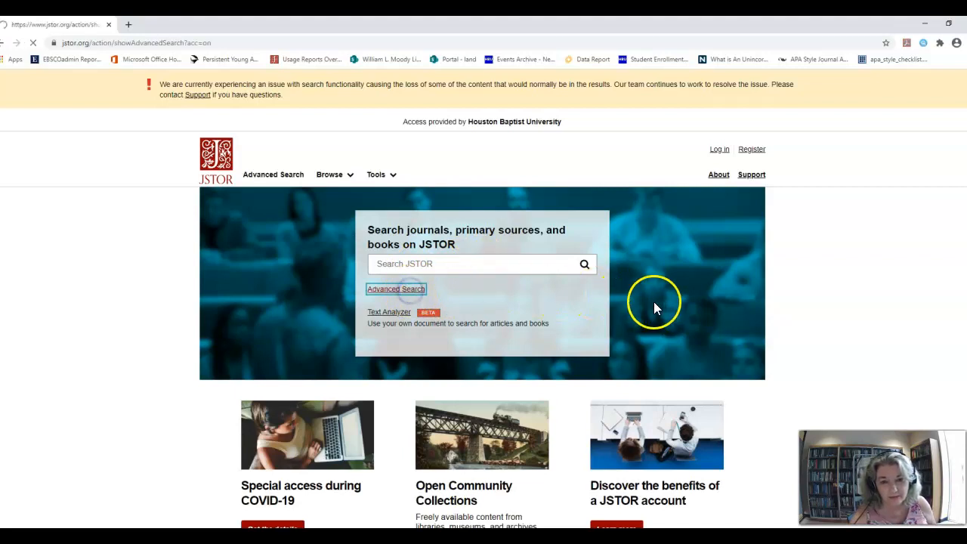
{"action": "left_click", "coordinate": [395, 289]}
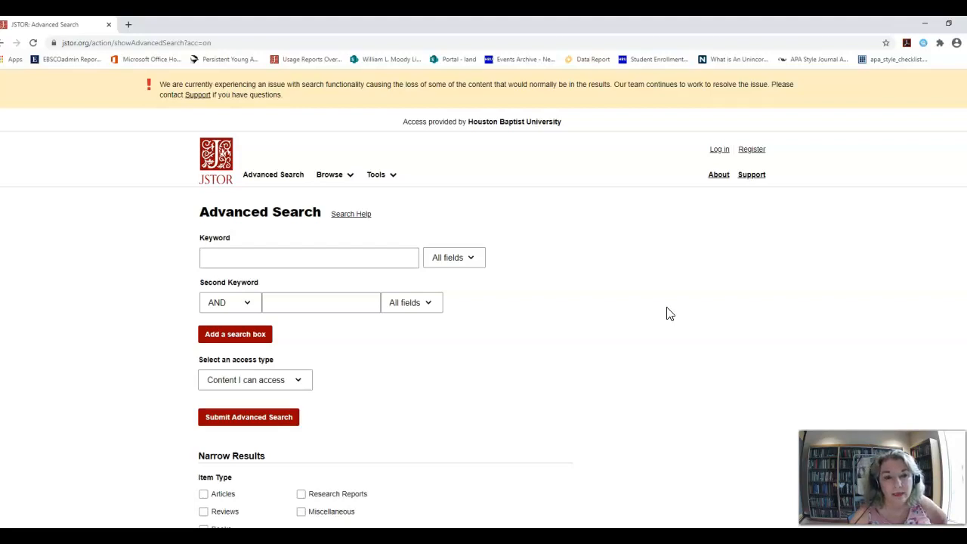
{"action": "scroll", "scroll_direction": "down", "scroll_amount": 3}
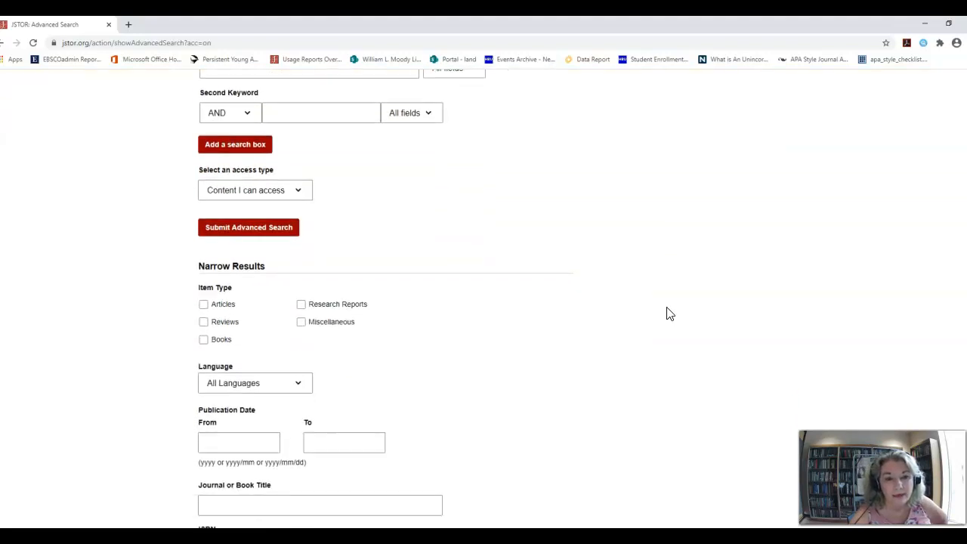
{"action": "scroll", "scroll_direction": "down", "scroll_amount": 3}
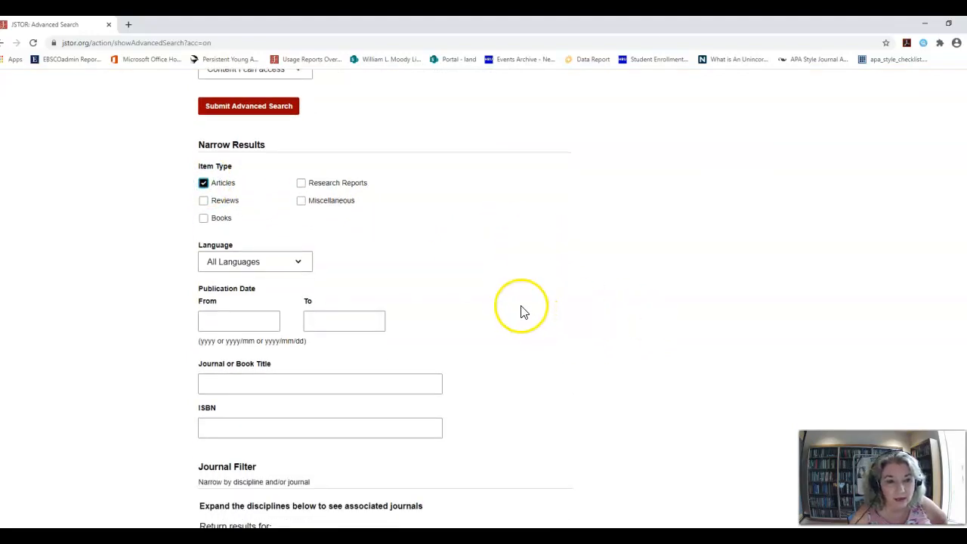
{"action": "left_click", "coordinate": [254, 261]}
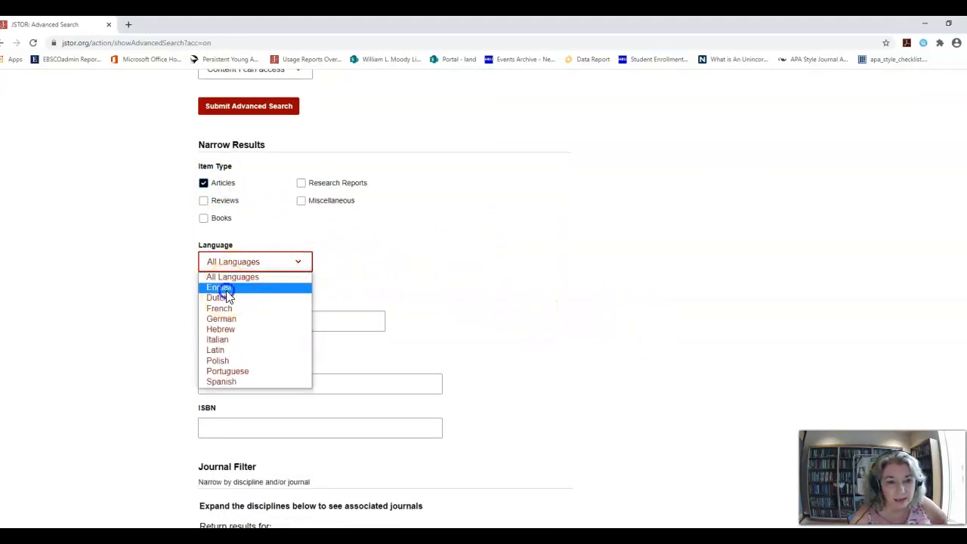
{"action": "left_click", "coordinate": [219, 287]}
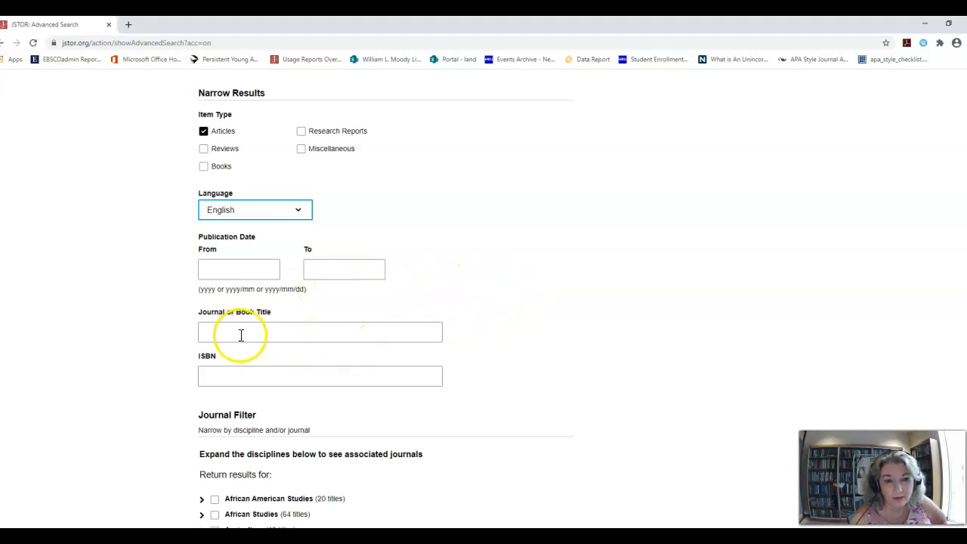
{"action": "mouse_move", "coordinate": [323, 336]}
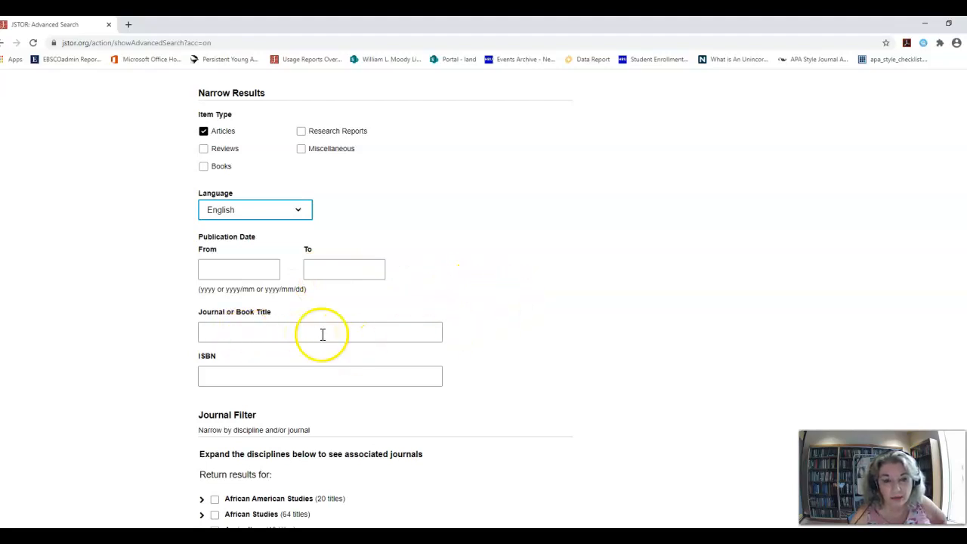
- Review the Journal Filter discipline list without selecting any discipline
{"action": "scroll", "scroll_direction": "down", "scroll_amount": 3}
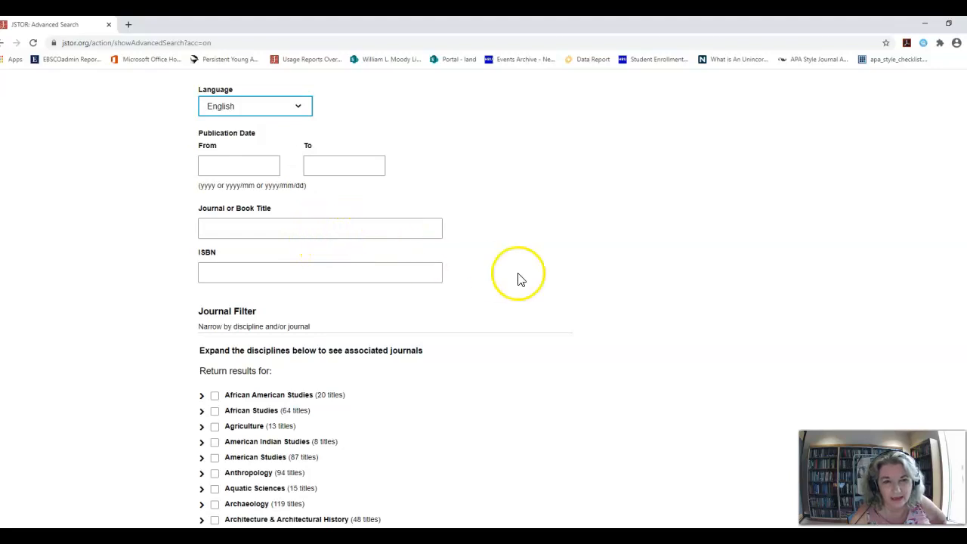
{"action": "scroll", "scroll_direction": "down", "scroll_amount": 3}
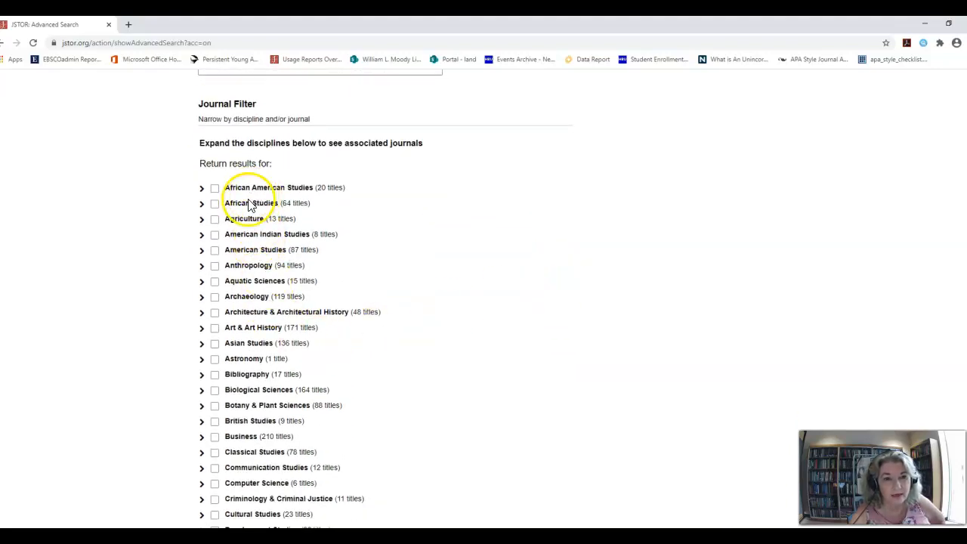
{"action": "mouse_move", "coordinate": [450, 272]}
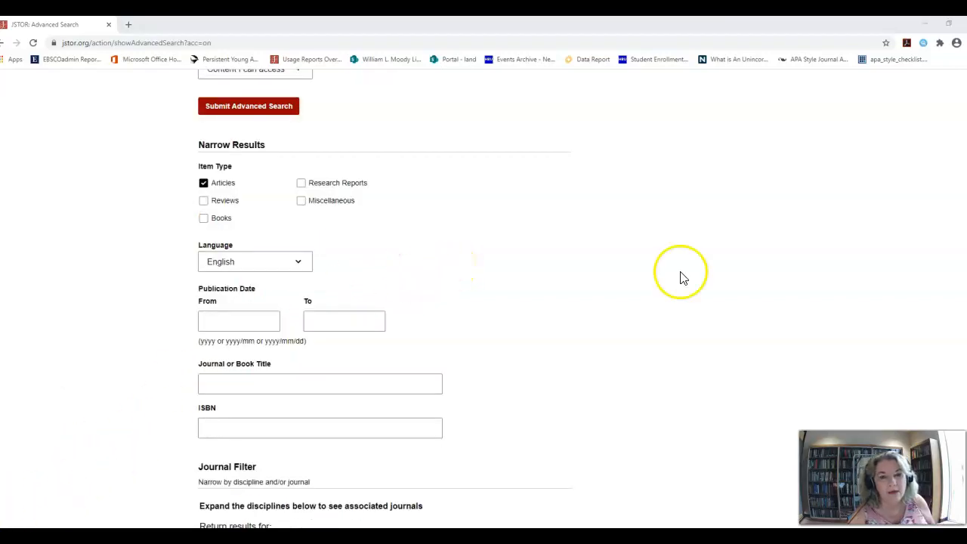
{"action": "scroll", "scroll_direction": "down", "scroll_amount": 3}
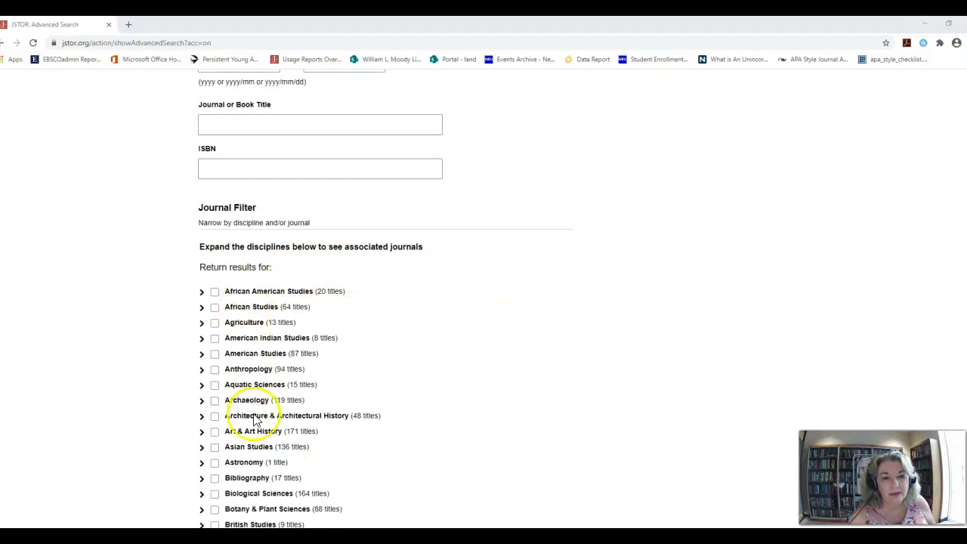
{"action": "scroll", "scroll_direction": "down", "scroll_amount": 3}
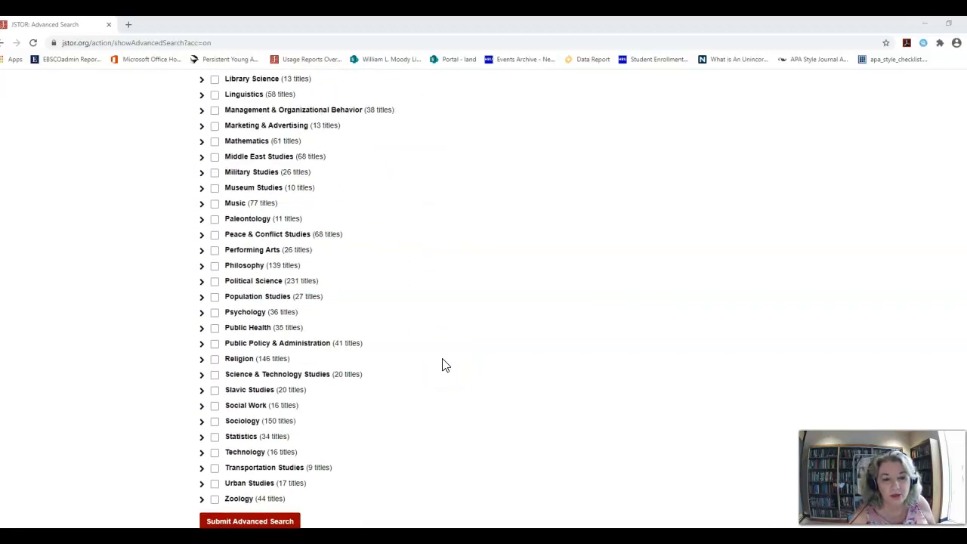
{"action": "scroll", "scroll_direction": "down", "scroll_amount": 3}
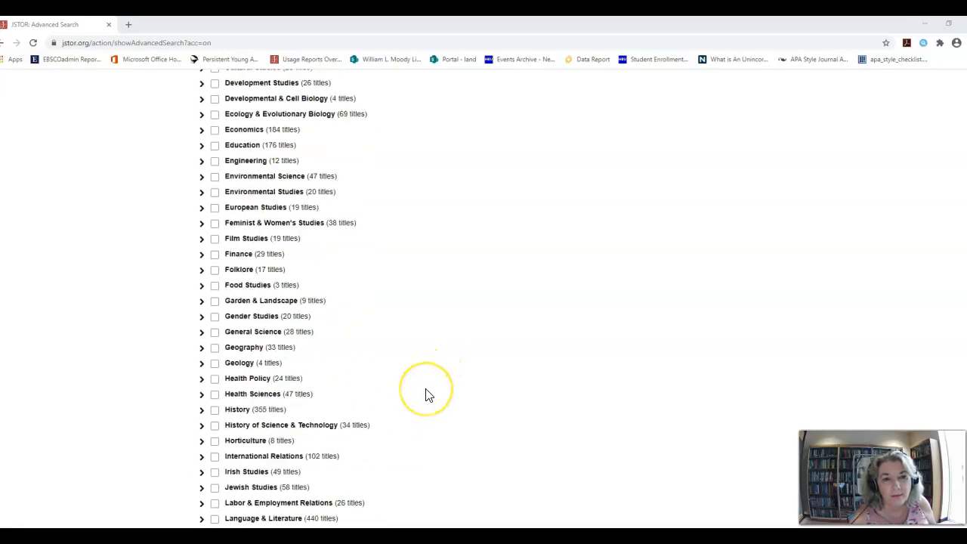
{"action": "scroll", "scroll_direction": "up", "scroll_amount": 3}
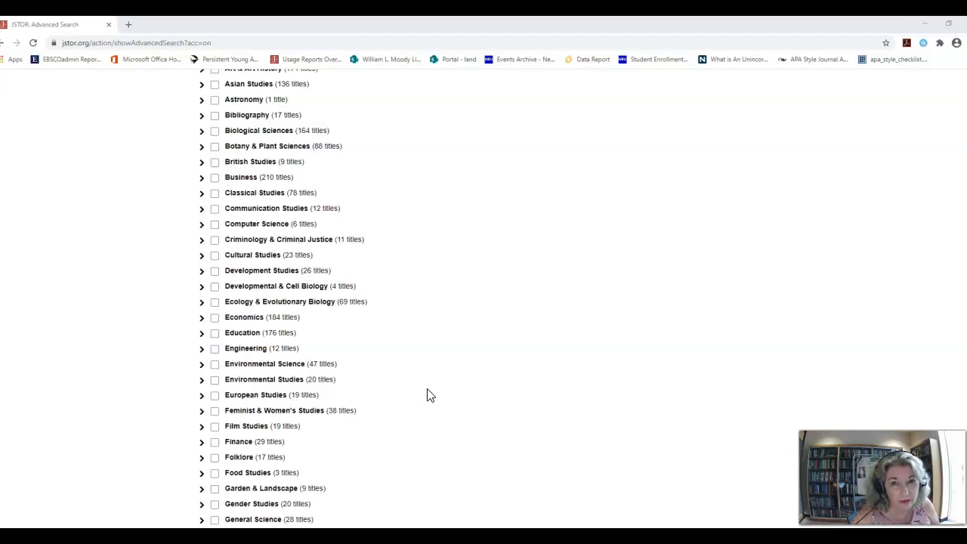
{"action": "scroll", "scroll_direction": "up", "scroll_amount": 3}
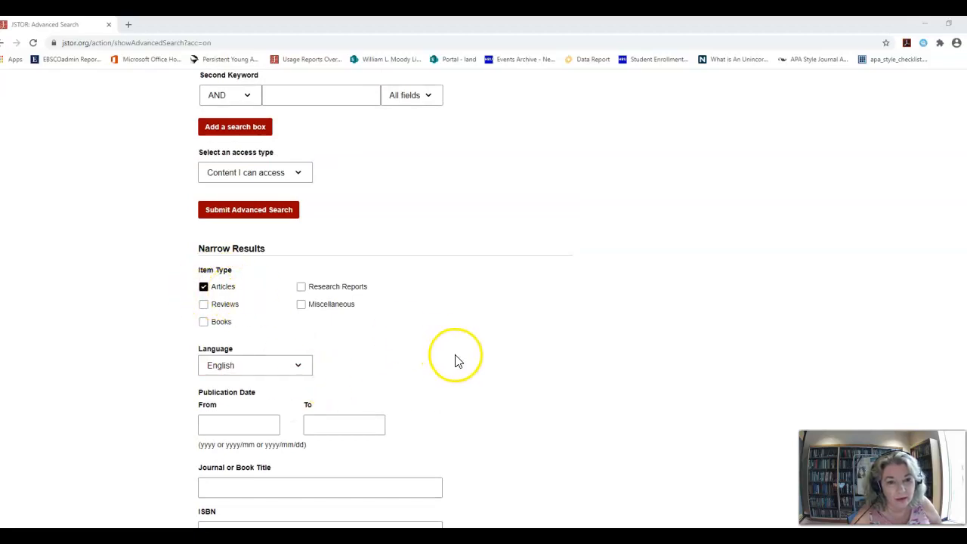
{"action": "scroll", "scroll_direction": "up", "scroll_amount": 3}
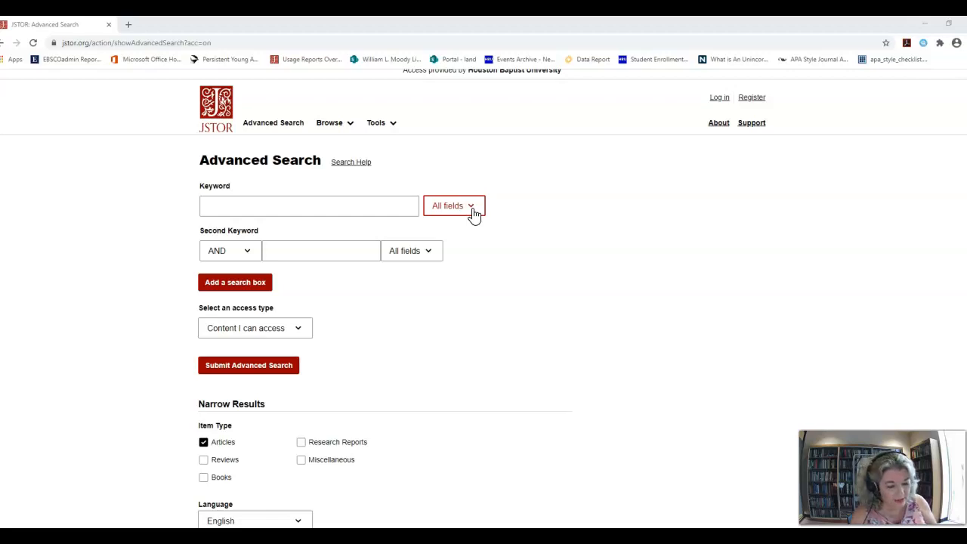
{"action": "left_click", "coordinate": [453, 205]}
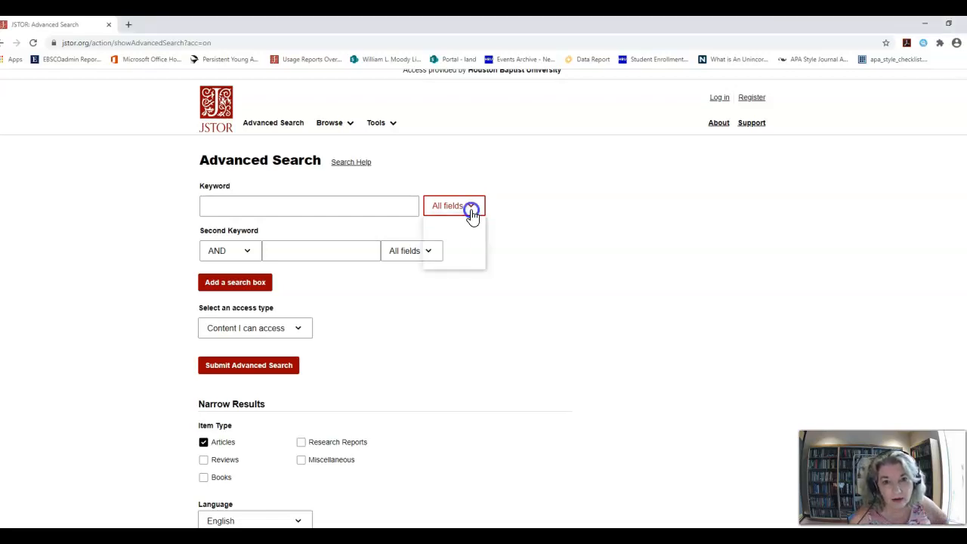
{"action": "left_click", "coordinate": [453, 206]}
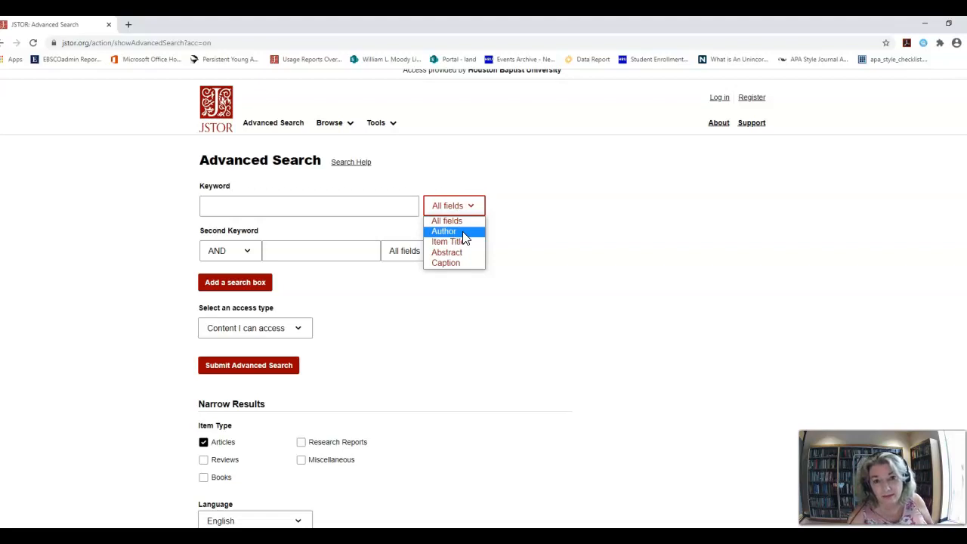
{"action": "mouse_move", "coordinate": [450, 242]}
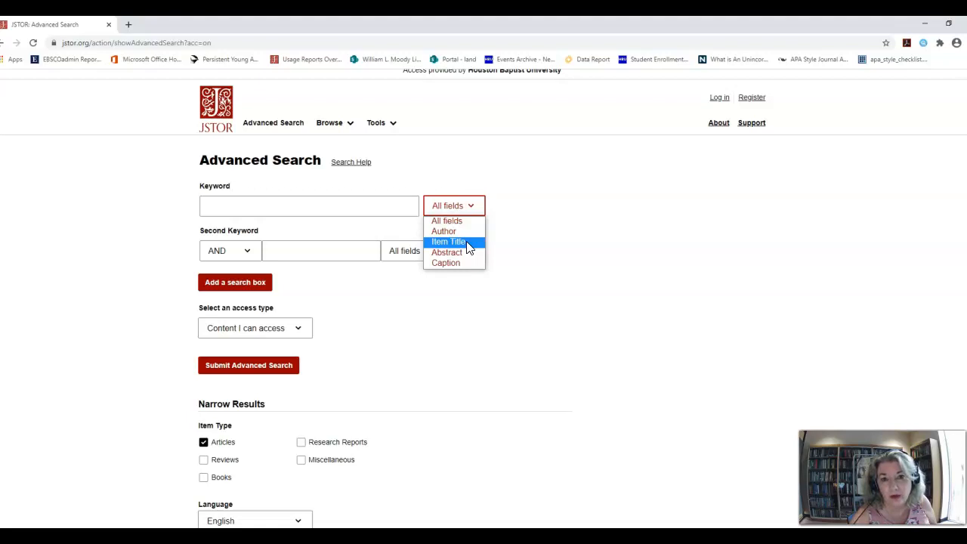
{"action": "mouse_move", "coordinate": [447, 252]}
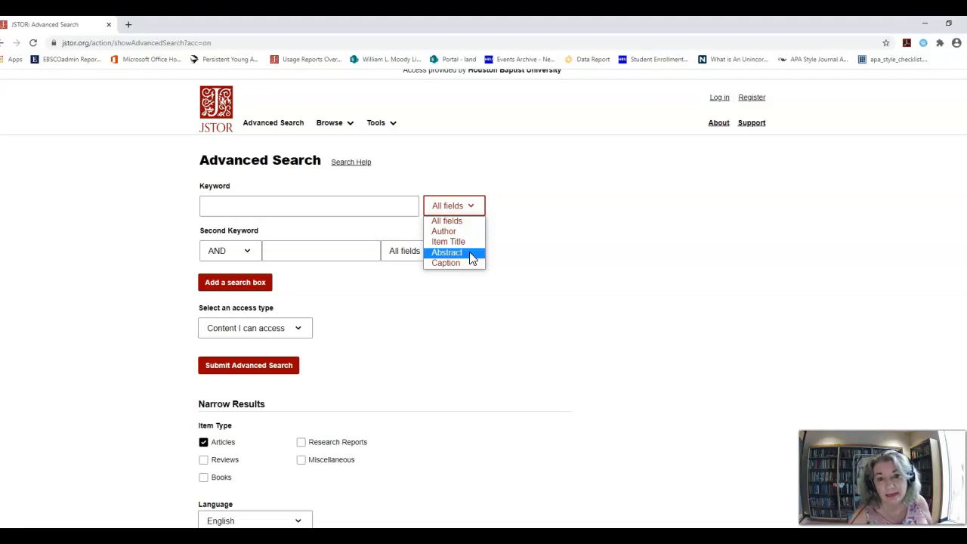
{"action": "mouse_move", "coordinate": [446, 263]}
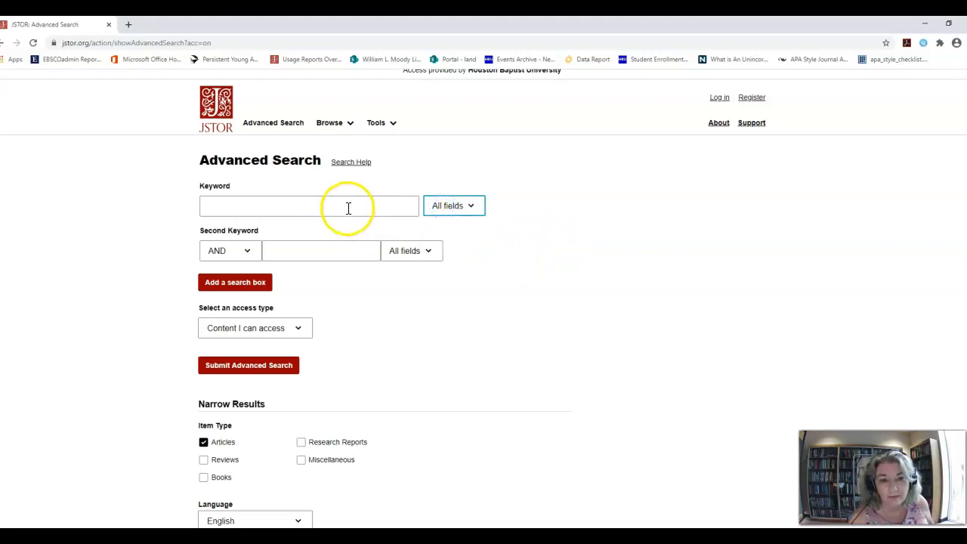
{"action": "type", "text": "s"}
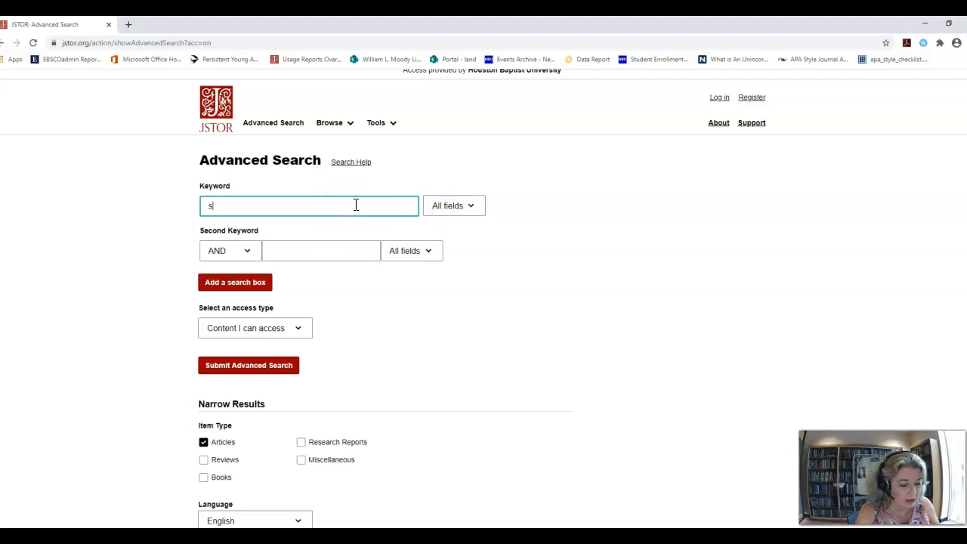
- Enter shelley as the first keyword and start frankenstein as the second, joined by AND
{"action": "type", "text": "helley"}
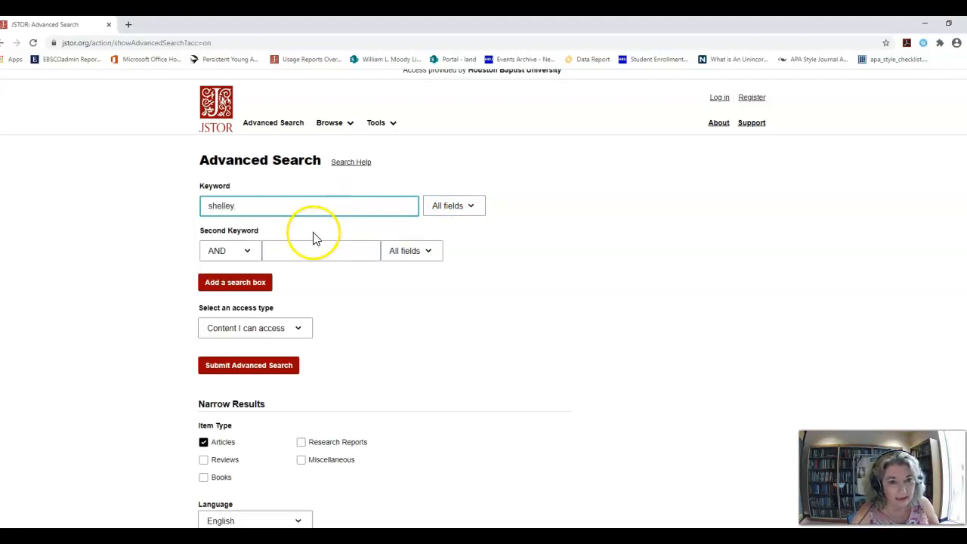
{"action": "type", "text": "frankenstein"}
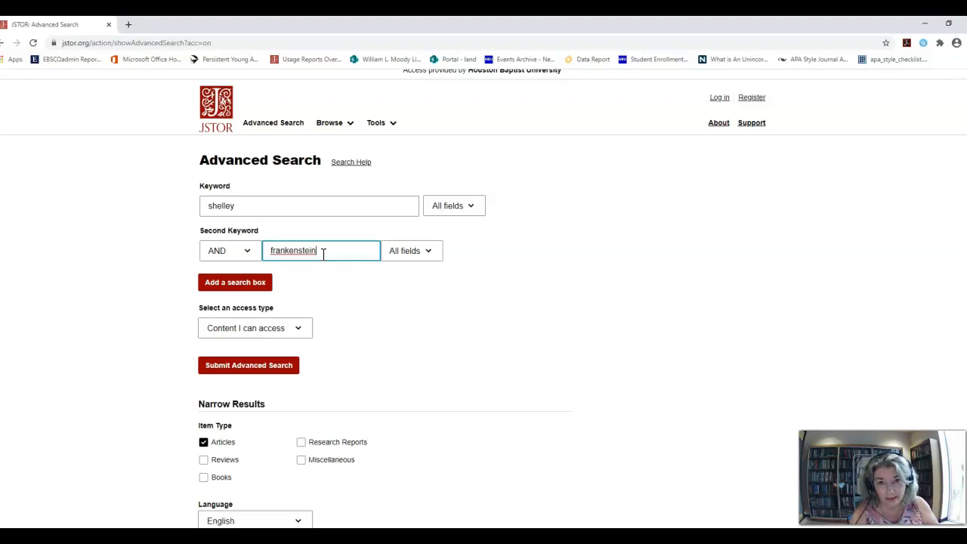
{"action": "mouse_move", "coordinate": [407, 347]}
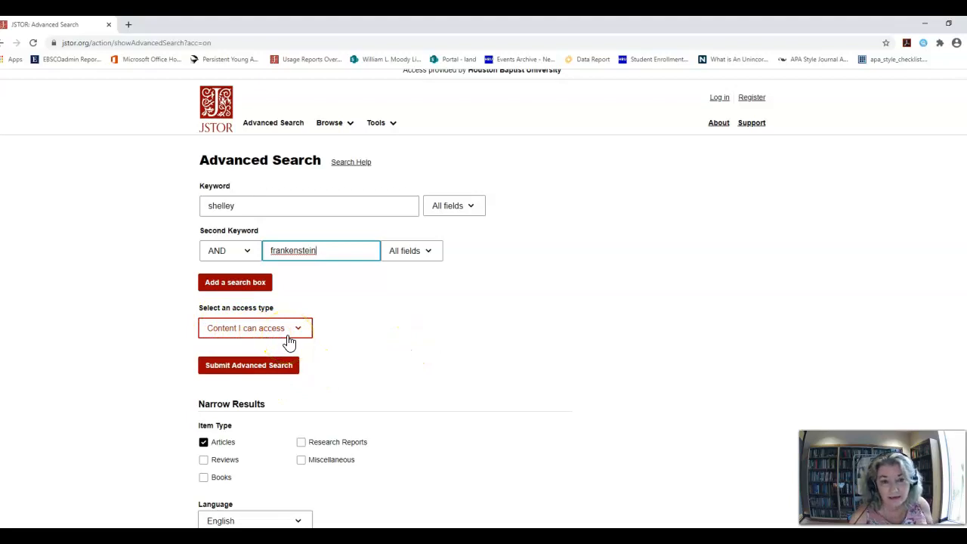
{"action": "mouse_move", "coordinate": [293, 334]}
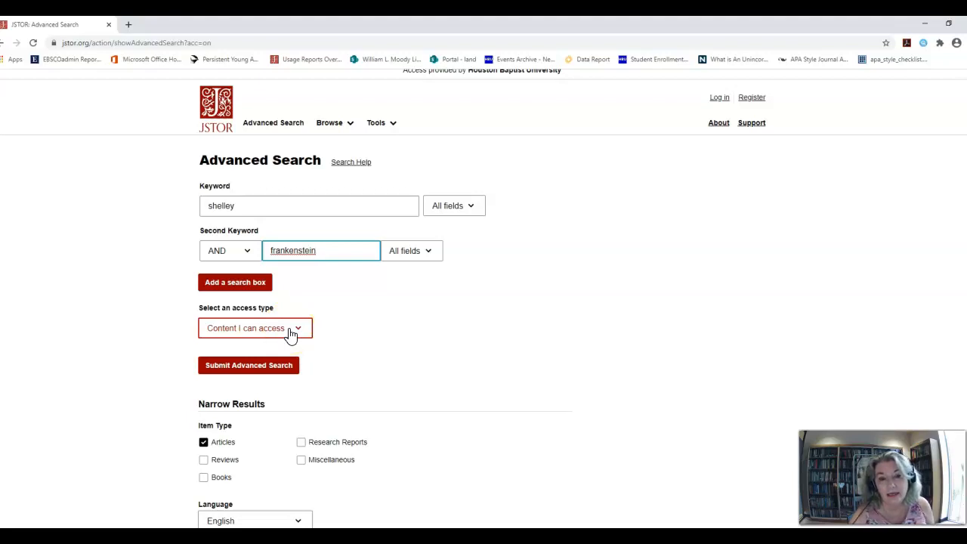
- Keep the access type as Content I can access, completing the shelley AND frankenstein form
{"action": "left_click", "coordinate": [255, 328]}
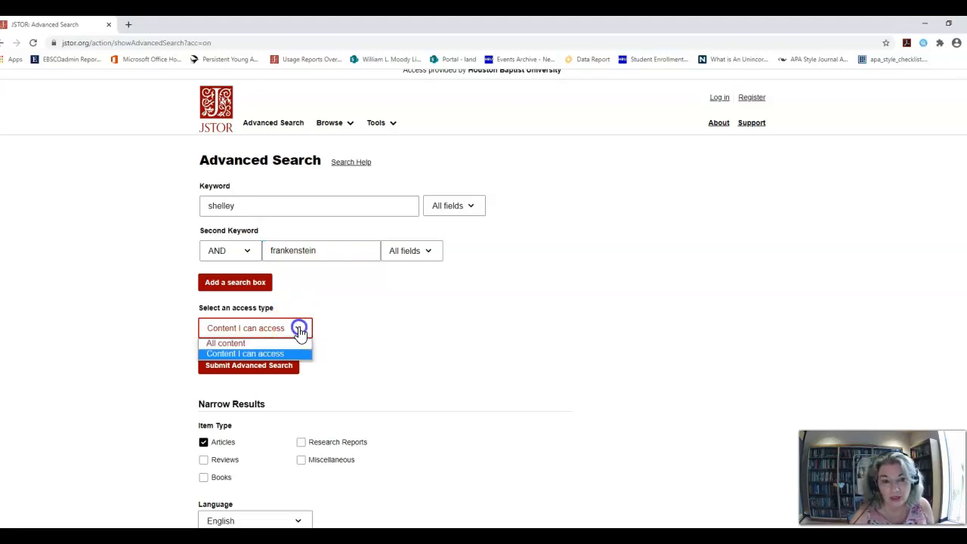
{"action": "left_click", "coordinate": [225, 342]}
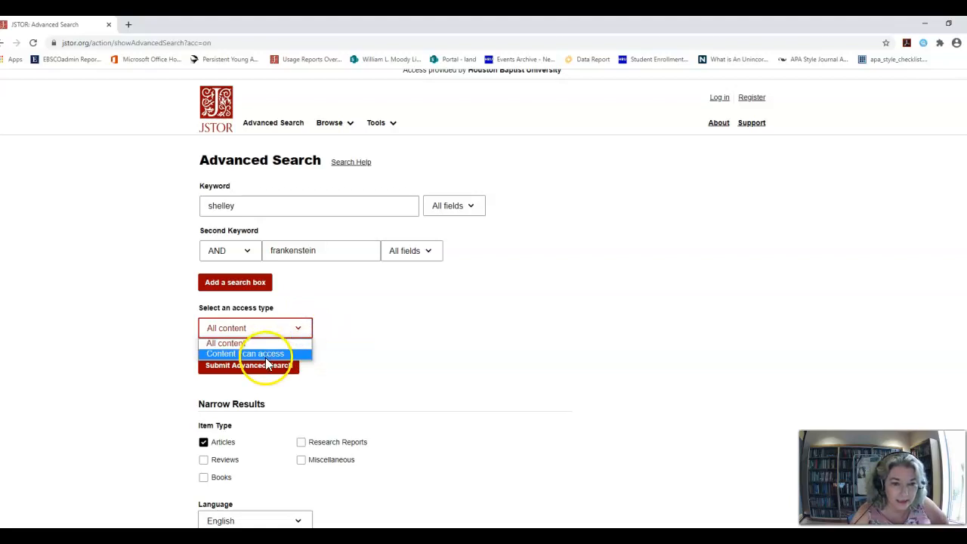
{"action": "left_click", "coordinate": [263, 354]}
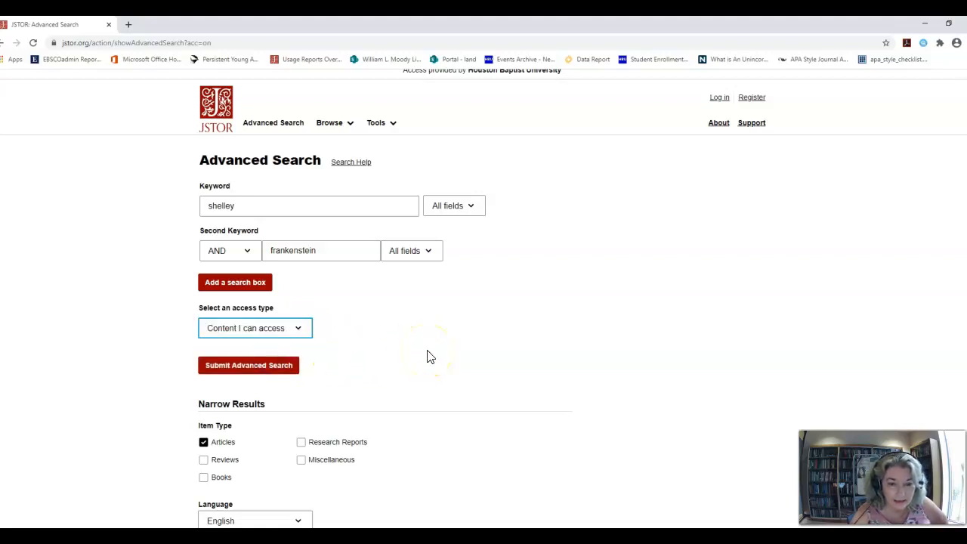
{"action": "scroll", "scroll_direction": "down", "scroll_amount": 3}
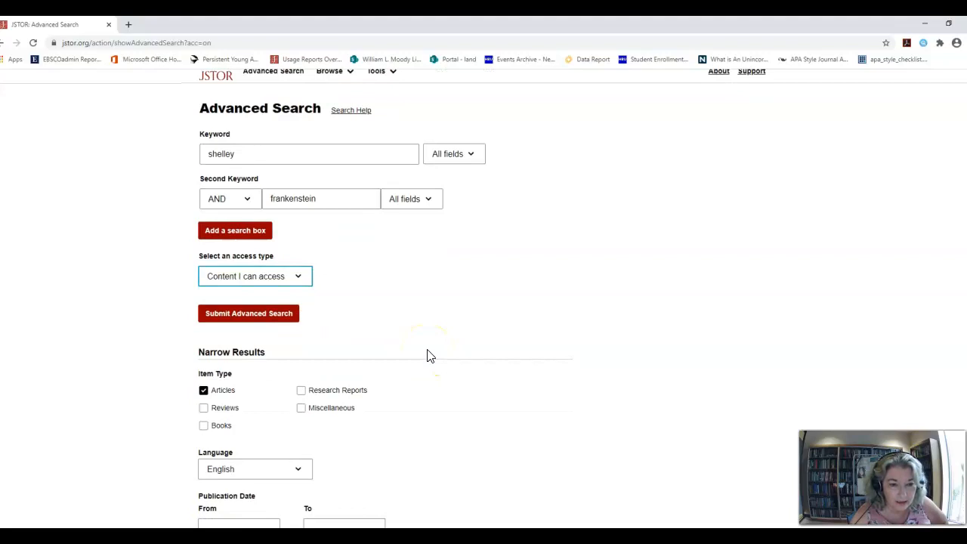
{"action": "scroll", "scroll_direction": "down", "scroll_amount": 3}
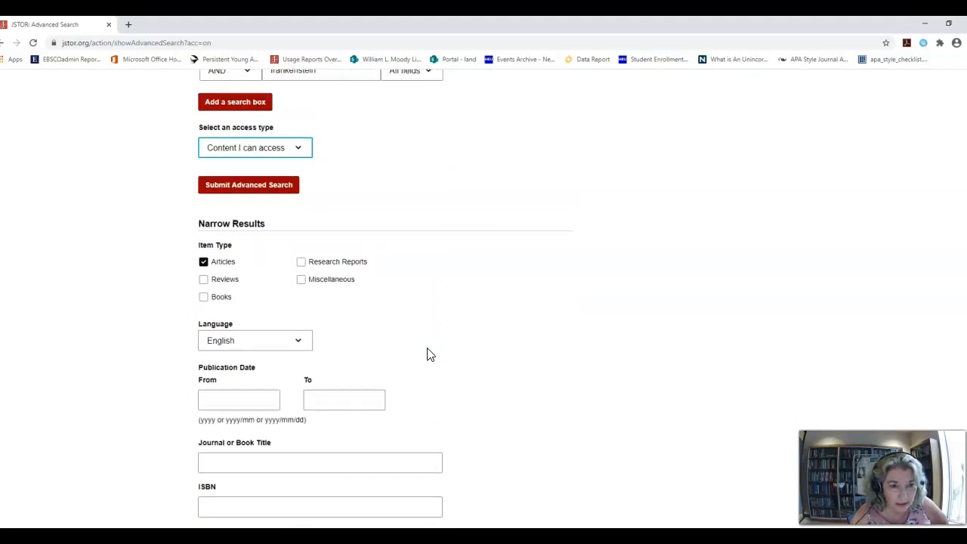
{"action": "scroll", "scroll_direction": "up", "scroll_amount": 3}
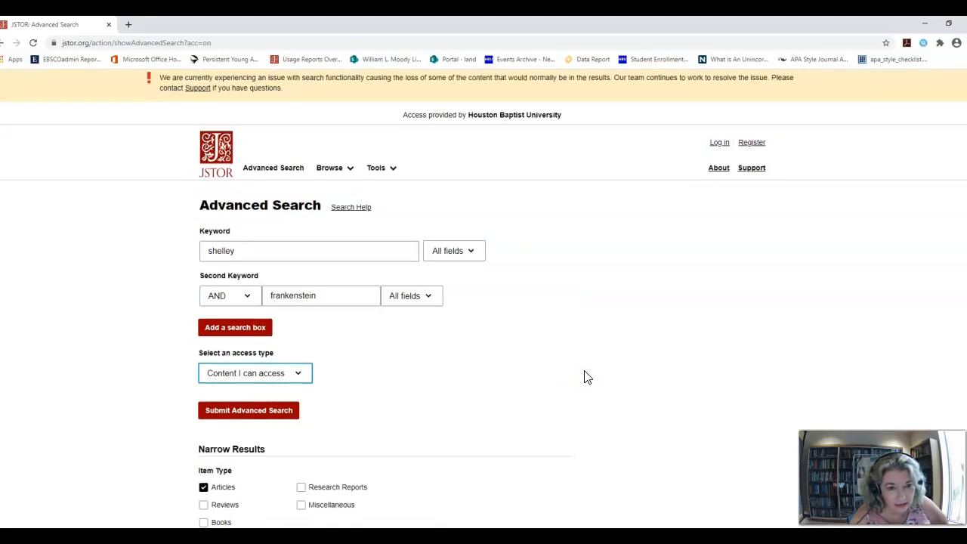
{"action": "scroll", "scroll_direction": "down", "scroll_amount": 3}
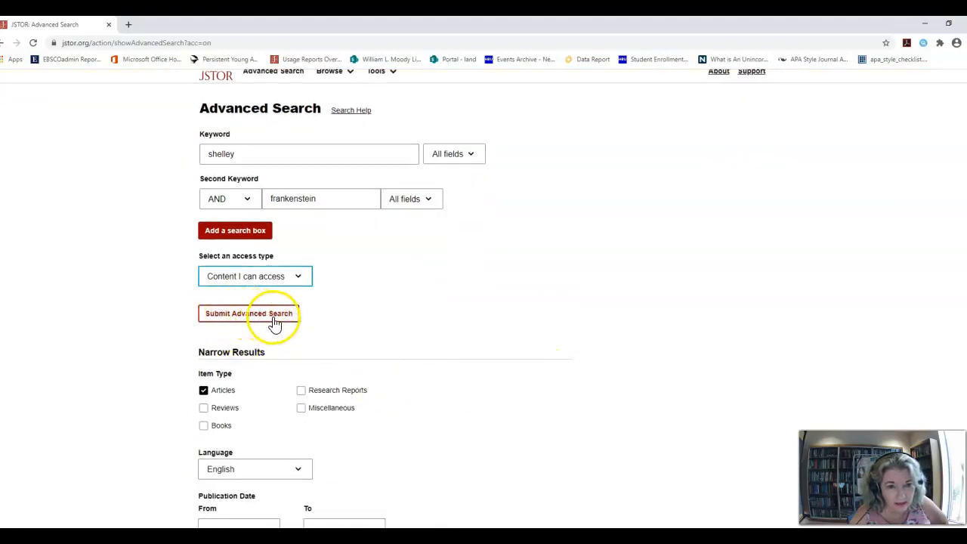
- Submit the shelley AND frankenstein search, returning 1,599 results, and sort them newest first
{"action": "left_click", "coordinate": [247, 312]}
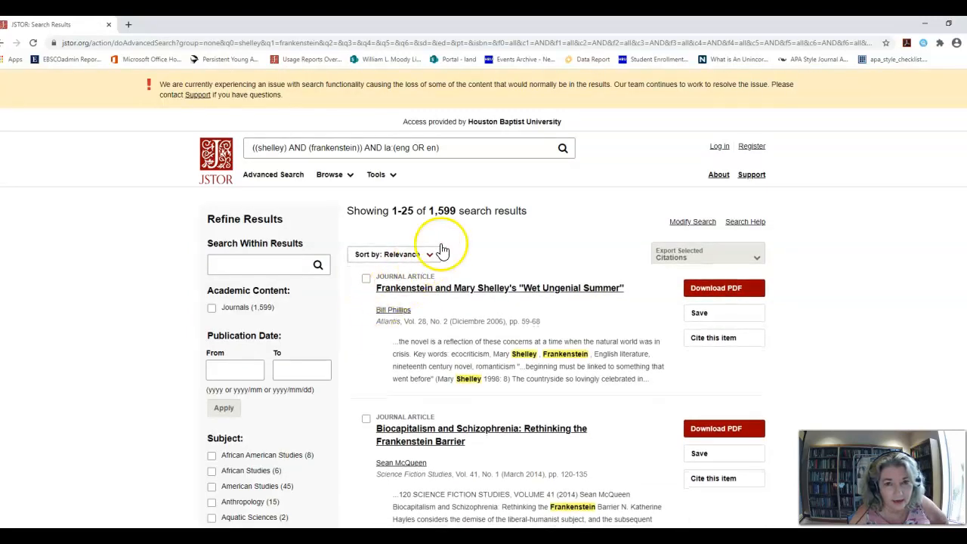
{"action": "mouse_move", "coordinate": [454, 223]}
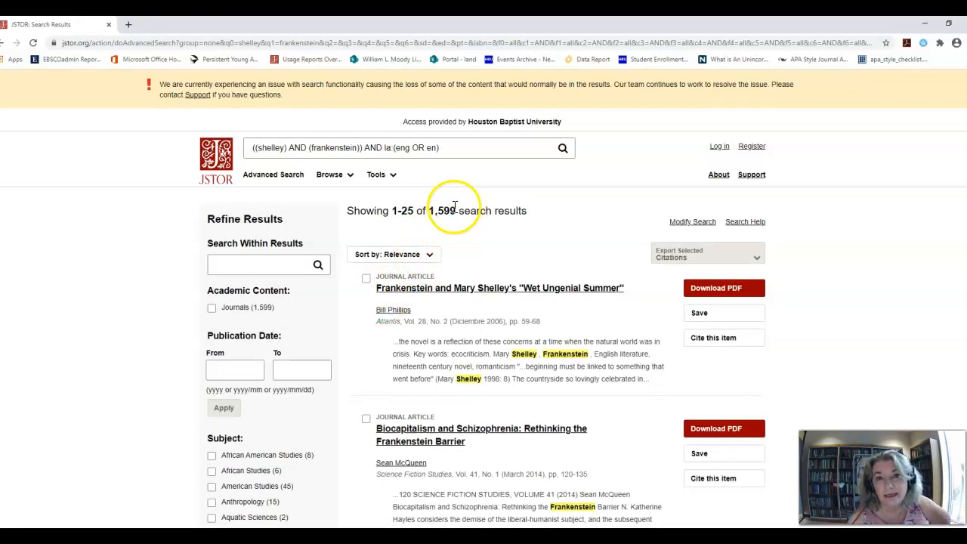
{"action": "left_click", "coordinate": [330, 175]}
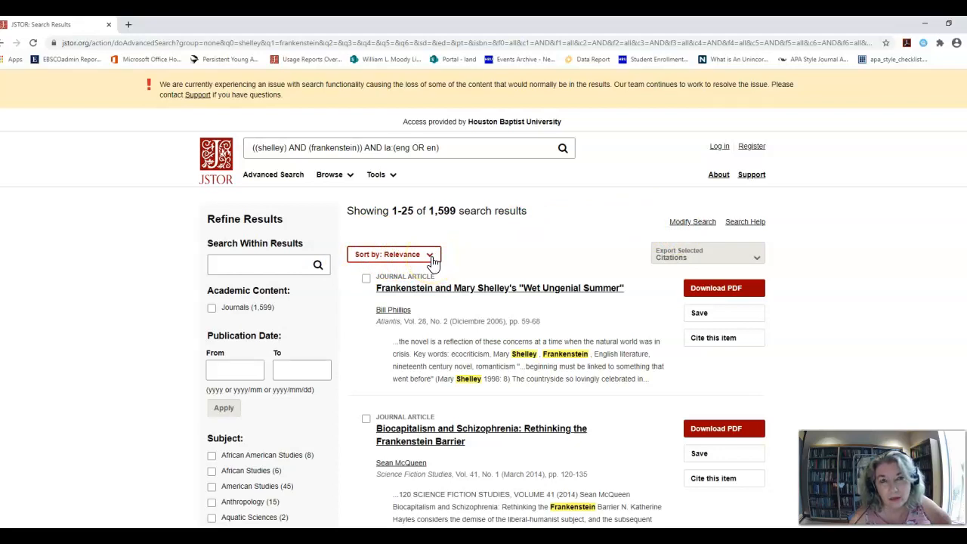
{"action": "left_click", "coordinate": [392, 253]}
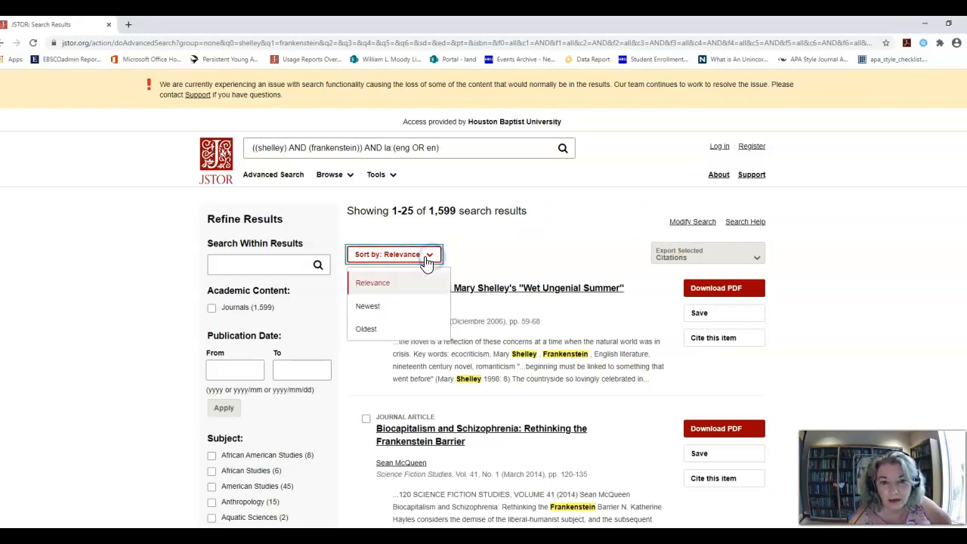
{"action": "left_click", "coordinate": [367, 305]}
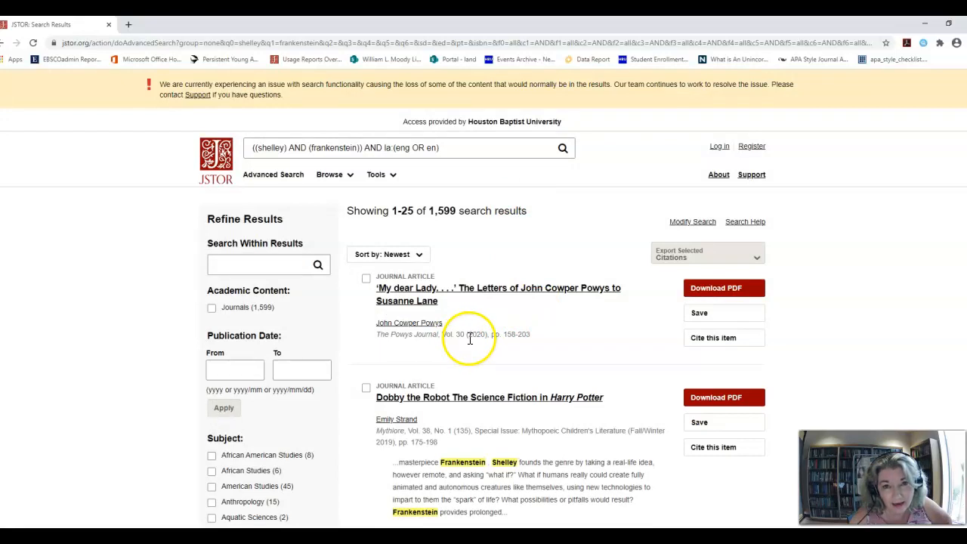
{"action": "mouse_move", "coordinate": [471, 344]}
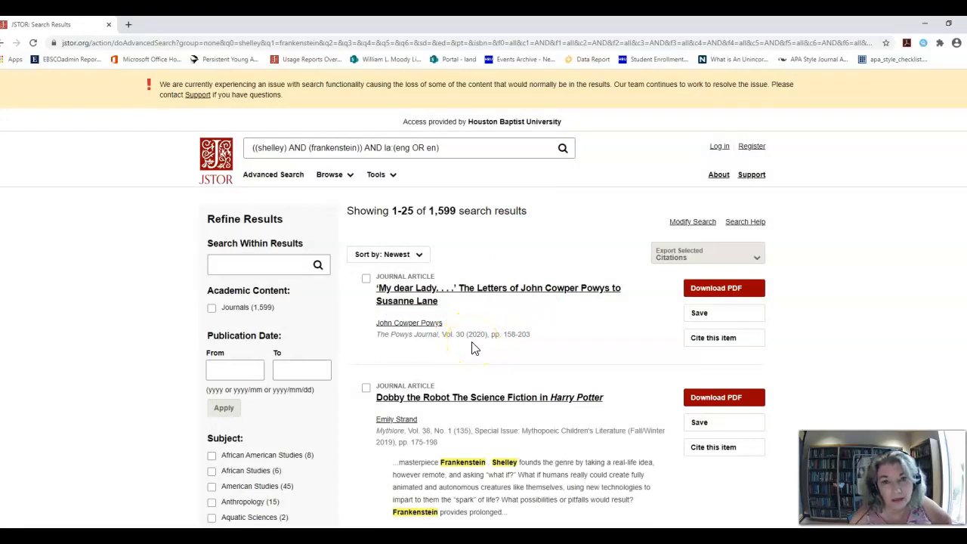
- Skim the newest-first results led by a 2020 Powys Journal article and reopen Sort by
{"action": "scroll", "scroll_direction": "down", "scroll_amount": 3}
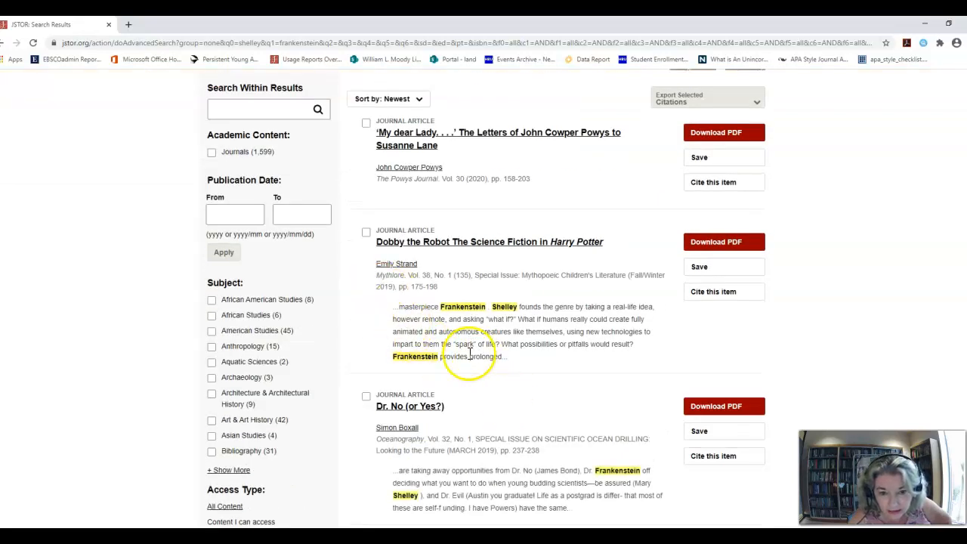
{"action": "scroll", "scroll_direction": "down", "scroll_amount": 3}
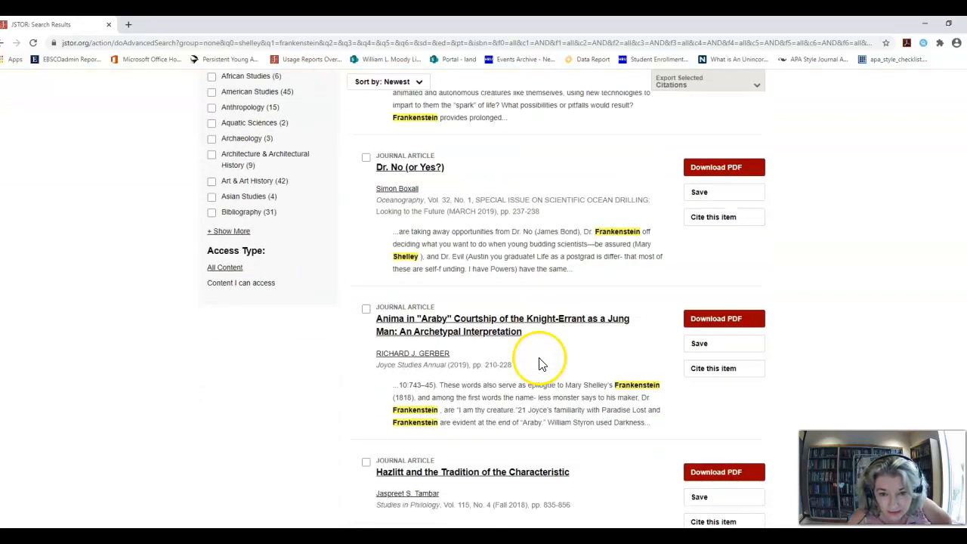
{"action": "scroll", "scroll_direction": "down", "scroll_amount": 3}
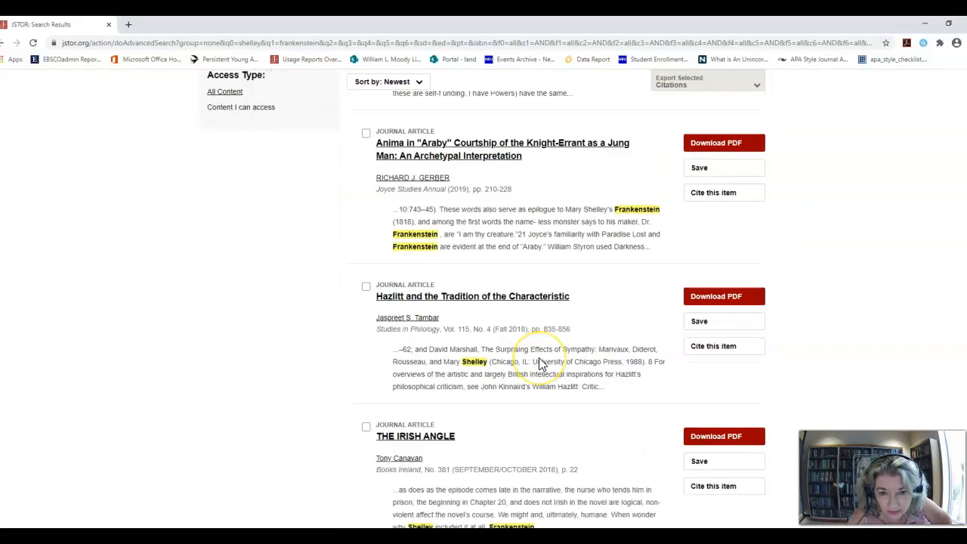
{"action": "scroll", "scroll_direction": "up", "scroll_amount": 3}
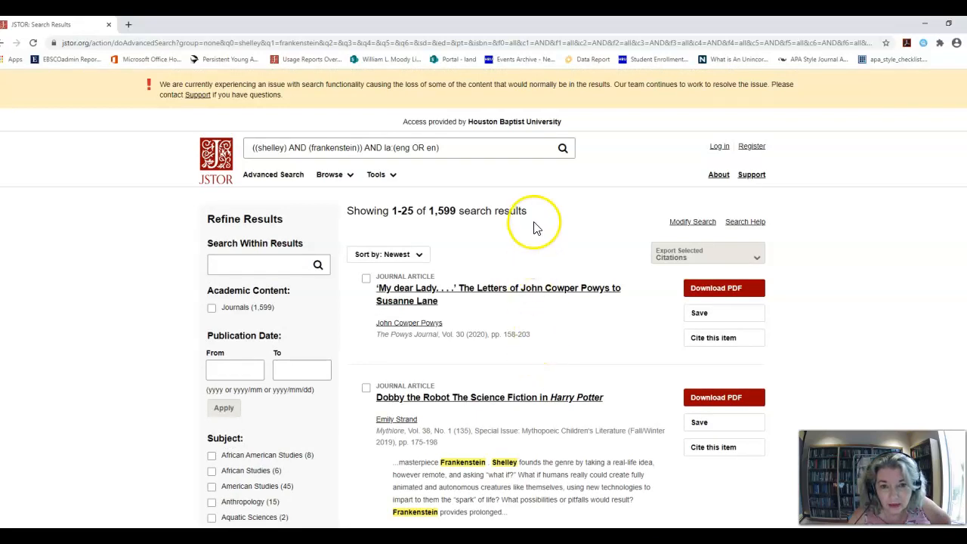
{"action": "left_click", "coordinate": [387, 253]}
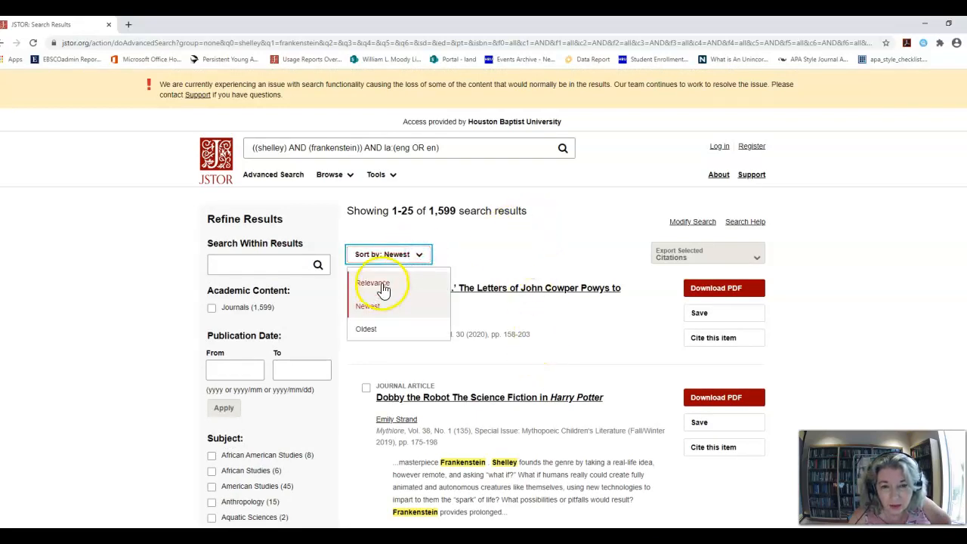
- Sort the 1,599 results by relevance again, led by Bill Phillips' 2006 article, and skim them
{"action": "left_click", "coordinate": [372, 283]}
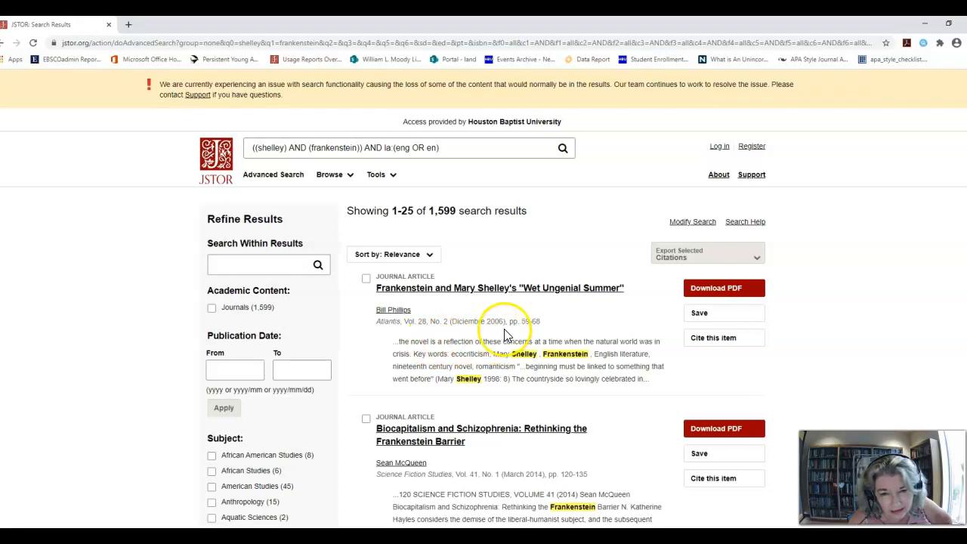
{"action": "scroll", "scroll_direction": "down", "scroll_amount": 3}
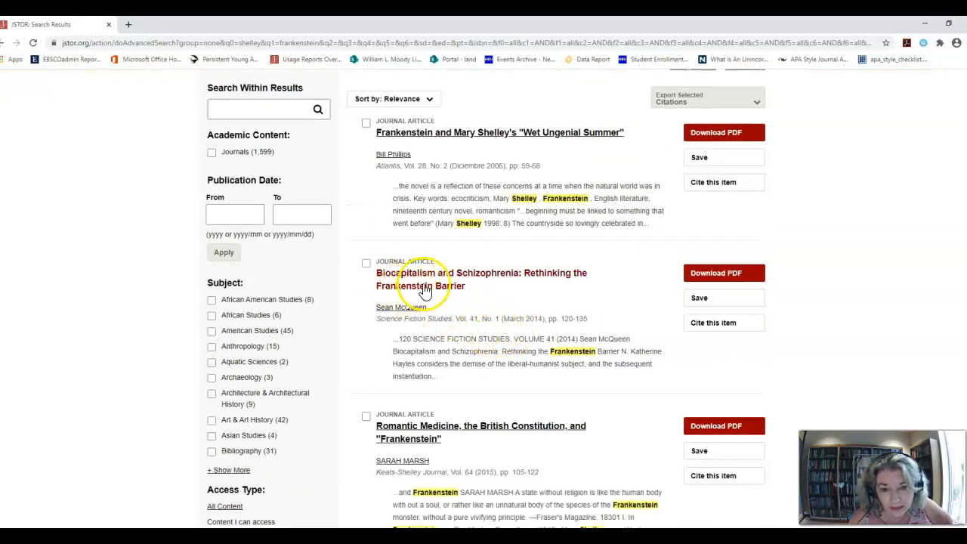
{"action": "scroll", "scroll_direction": "down", "scroll_amount": 3}
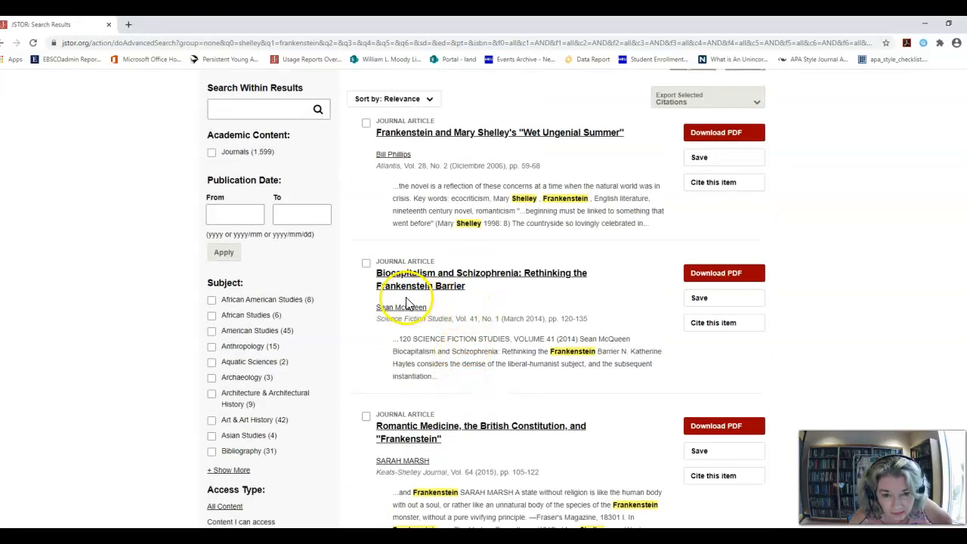
{"action": "scroll", "scroll_direction": "down", "scroll_amount": 3}
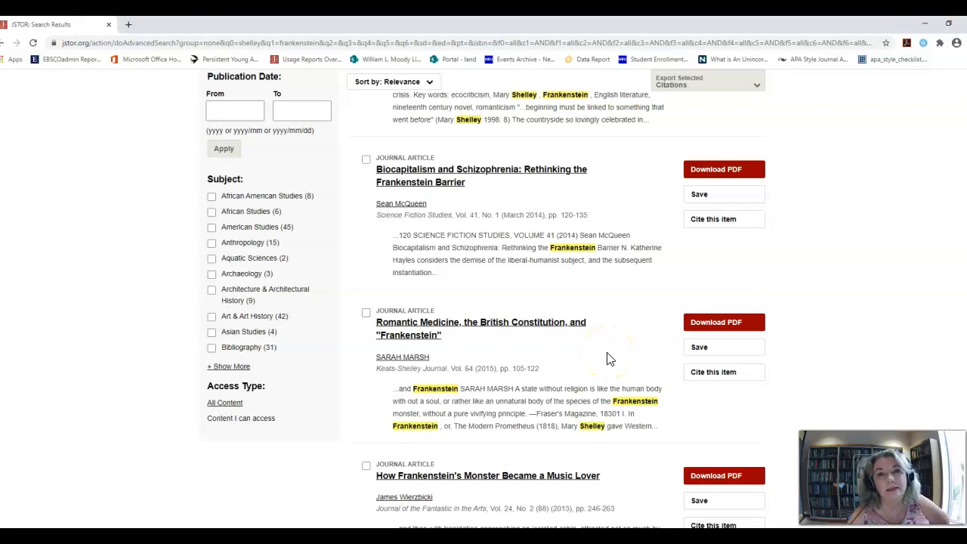
{"action": "scroll", "scroll_direction": "up", "scroll_amount": 3}
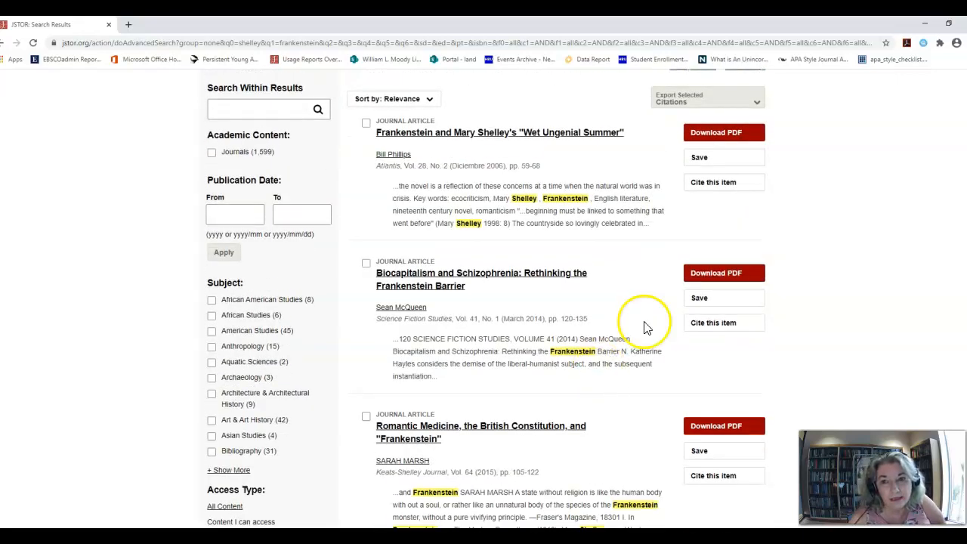
{"action": "mouse_move", "coordinate": [724, 133]}
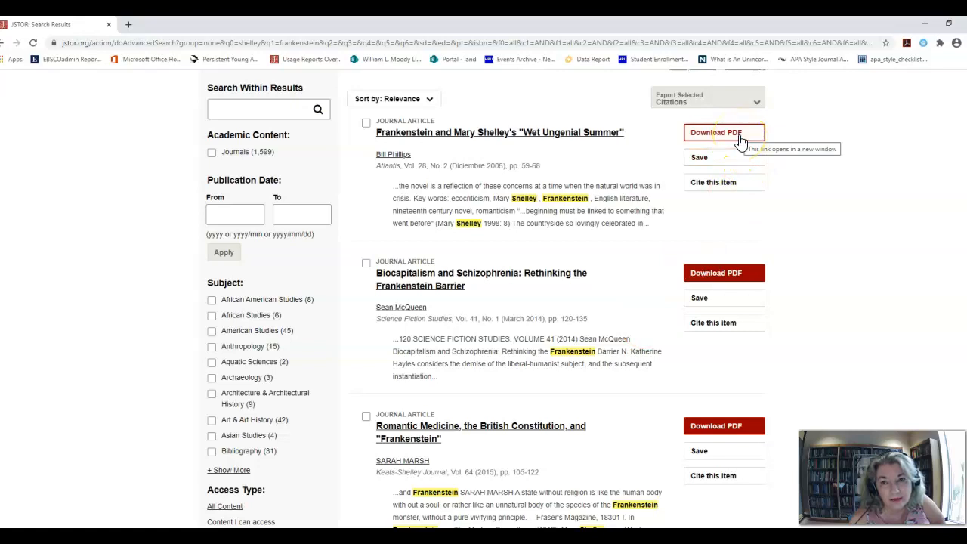
{"action": "mouse_move", "coordinate": [644, 269]}
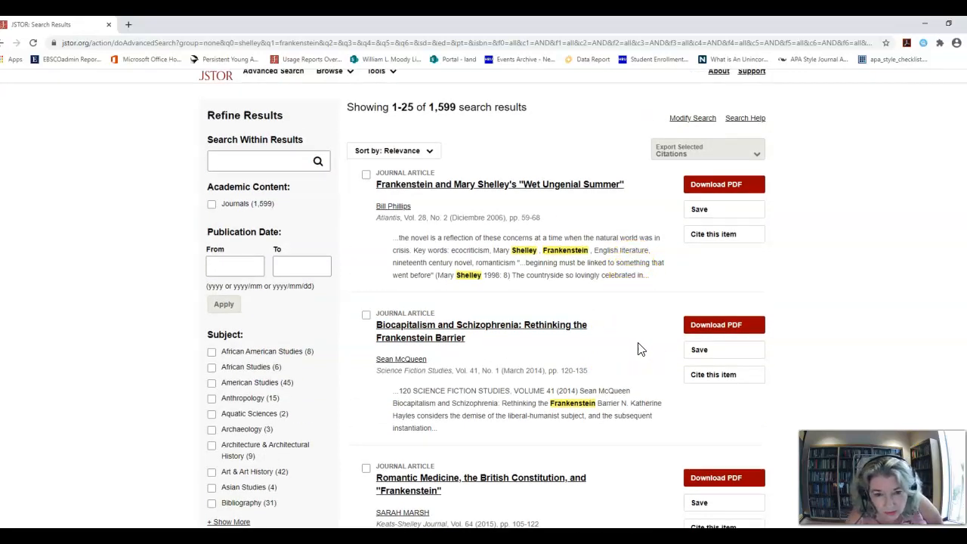
{"action": "scroll", "scroll_direction": "down", "scroll_amount": 3}
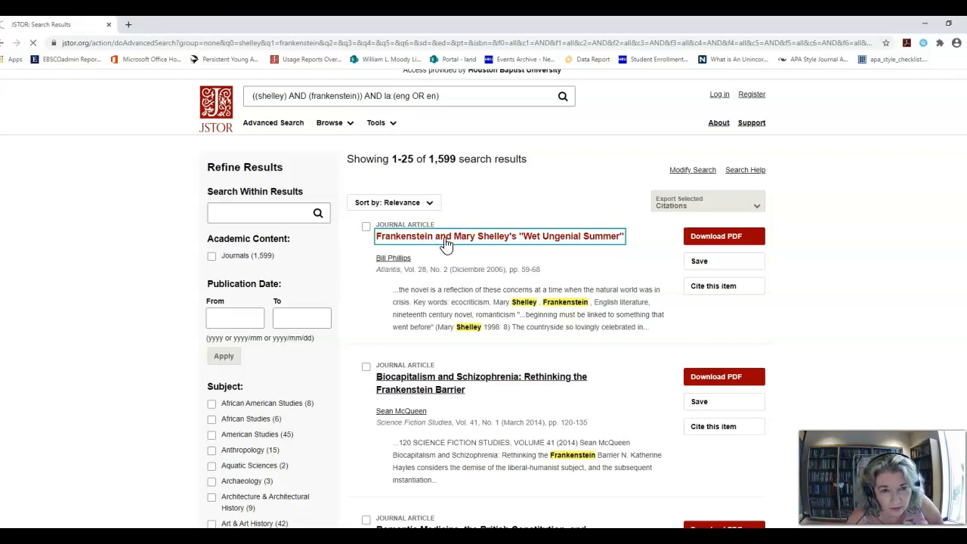
- View Bill Phillips' 'Wet Ungenial Summer' article page with its ten-page preview and abstract
{"action": "left_click", "coordinate": [498, 235]}
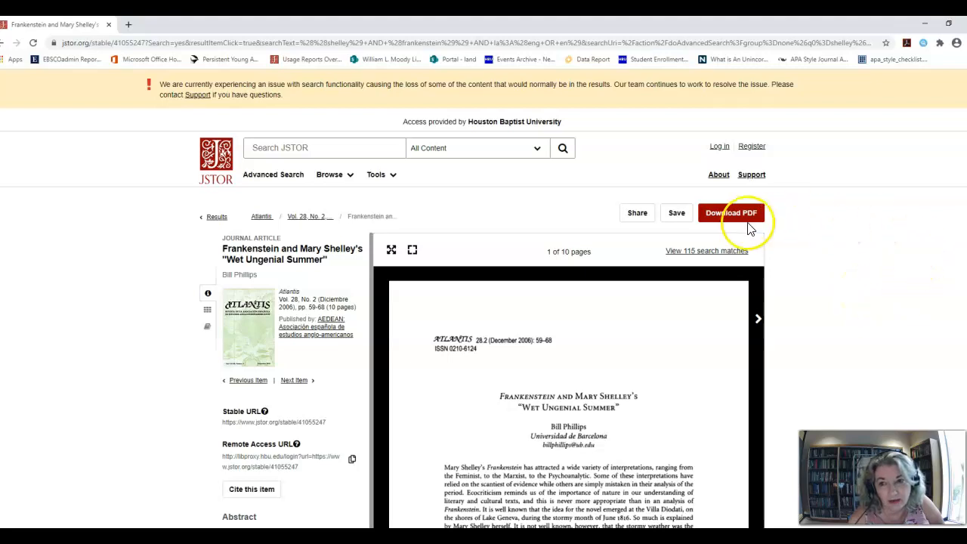
{"action": "mouse_move", "coordinate": [759, 317]}
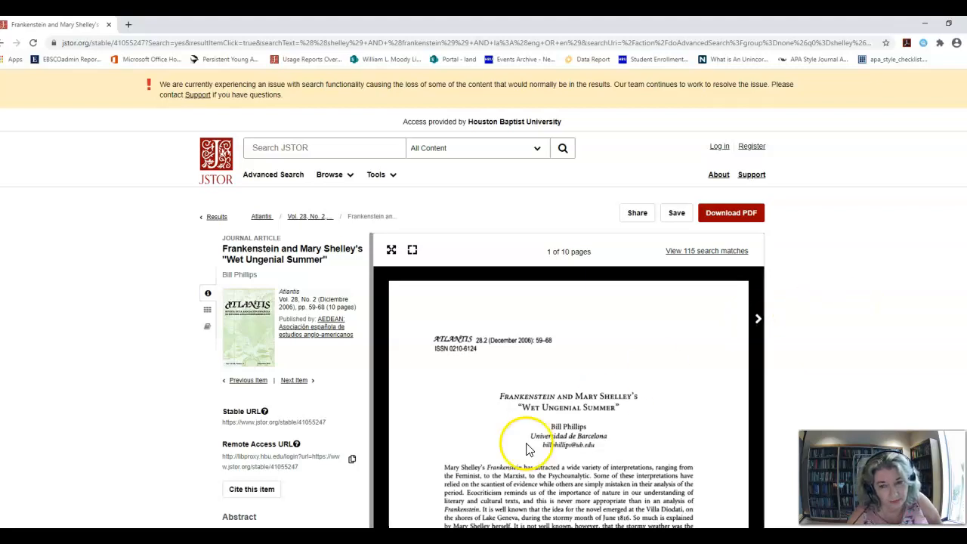
{"action": "mouse_move", "coordinate": [698, 281]}
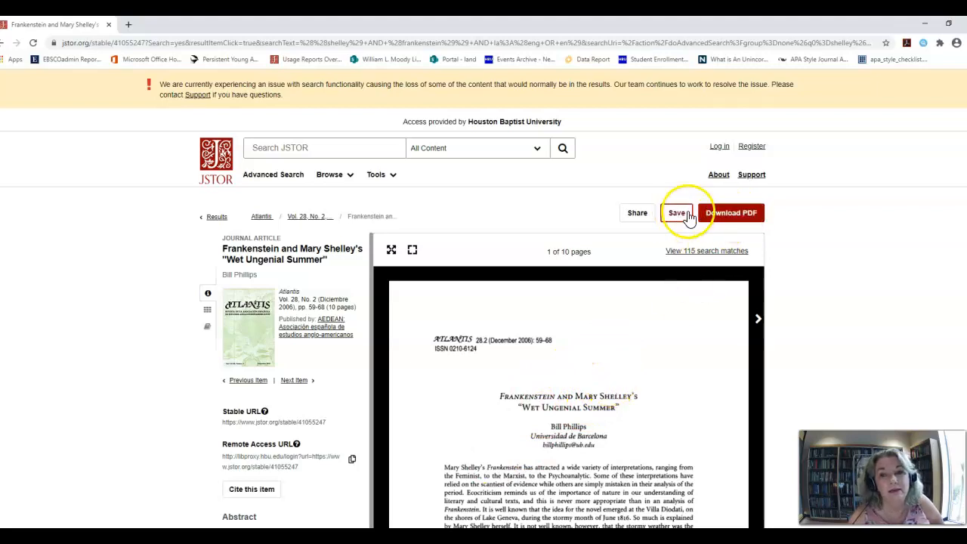
{"action": "mouse_move", "coordinate": [828, 249]}
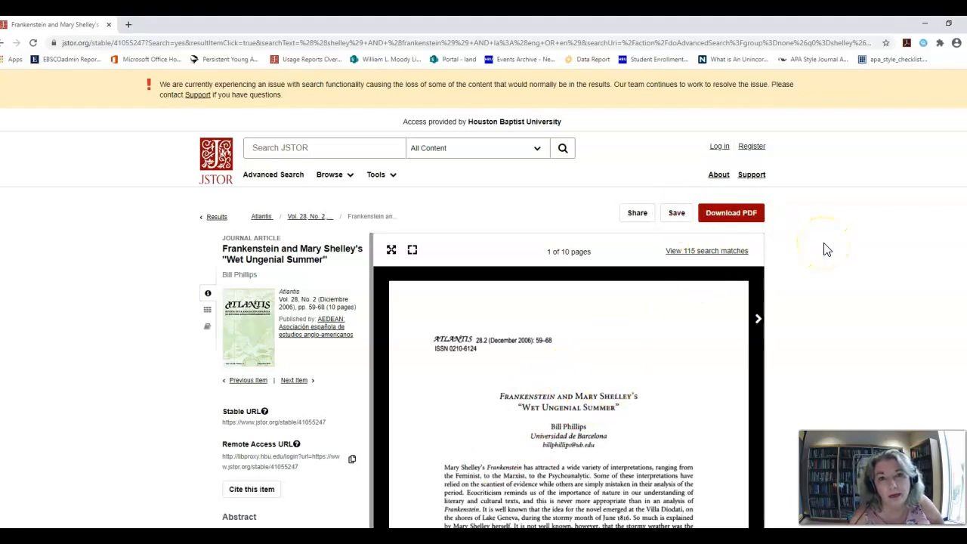
{"action": "scroll", "scroll_direction": "down", "scroll_amount": 3}
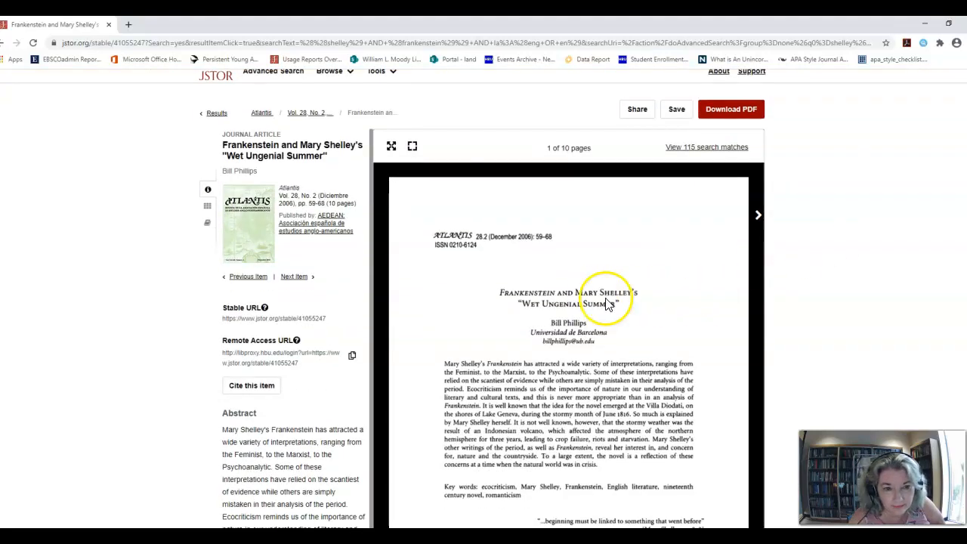
{"action": "scroll", "scroll_direction": "down", "scroll_amount": 3}
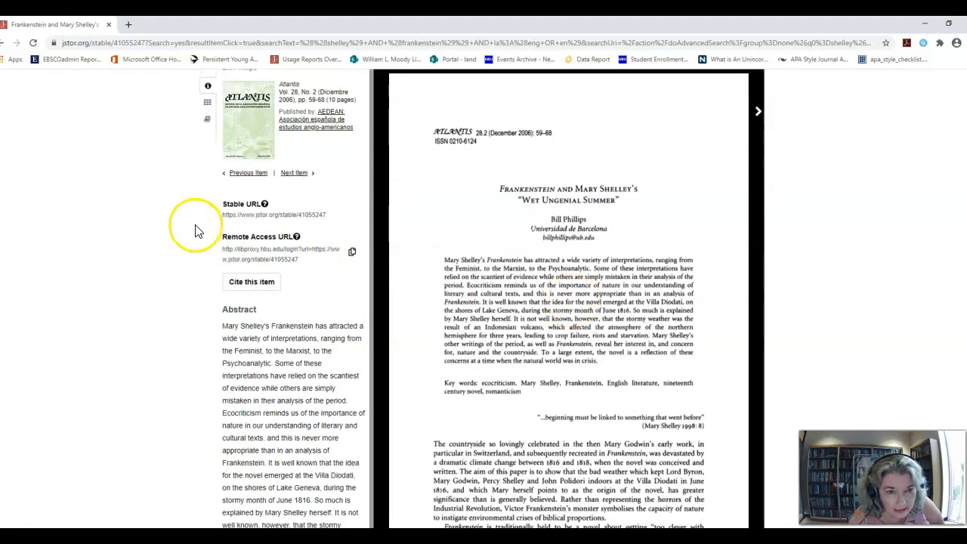
{"action": "mouse_move", "coordinate": [420, 294]}
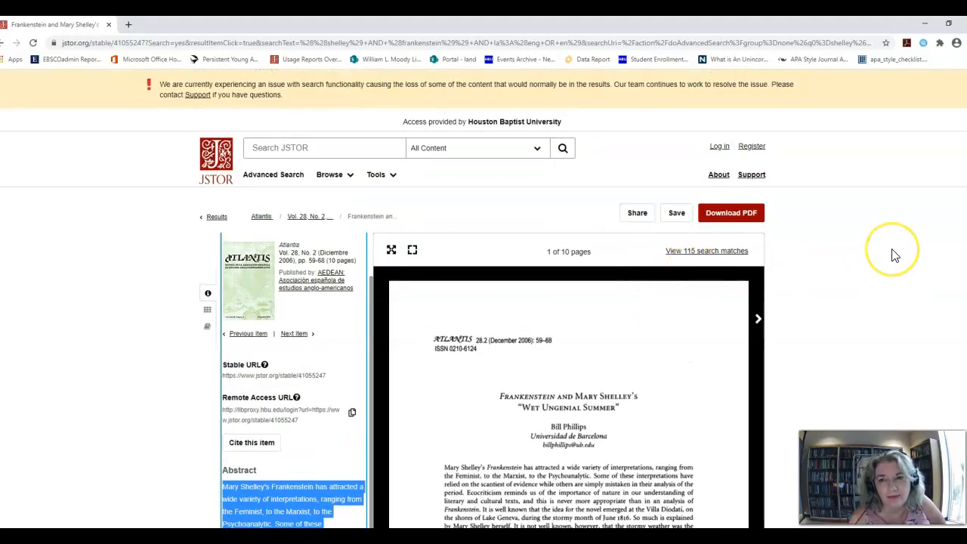
{"action": "mouse_move", "coordinate": [719, 226]}
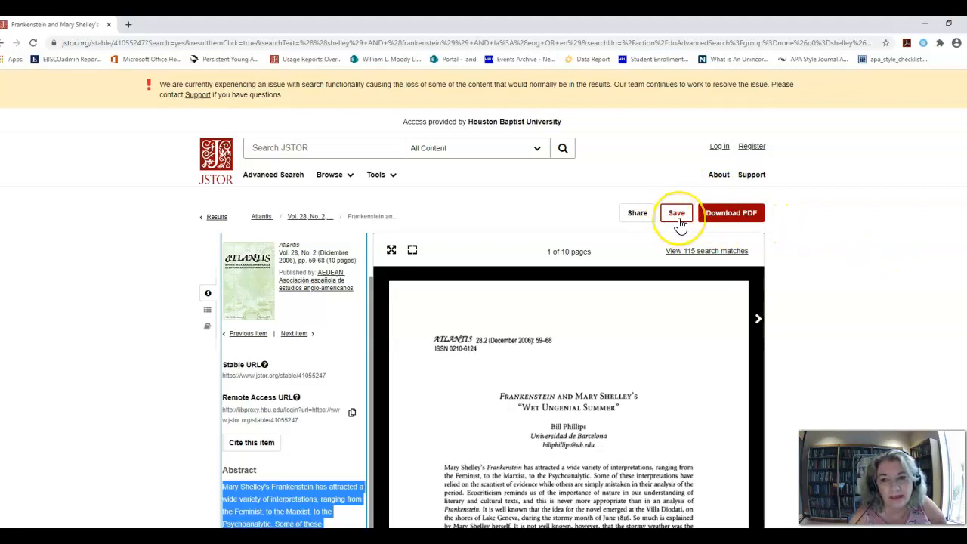
{"action": "mouse_move", "coordinate": [677, 223]}
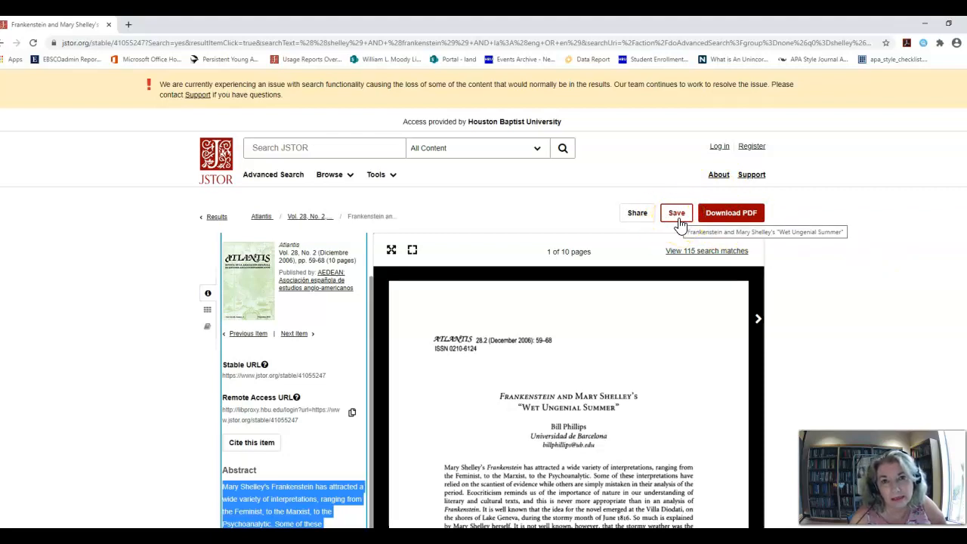
{"action": "mouse_move", "coordinate": [327, 208]}
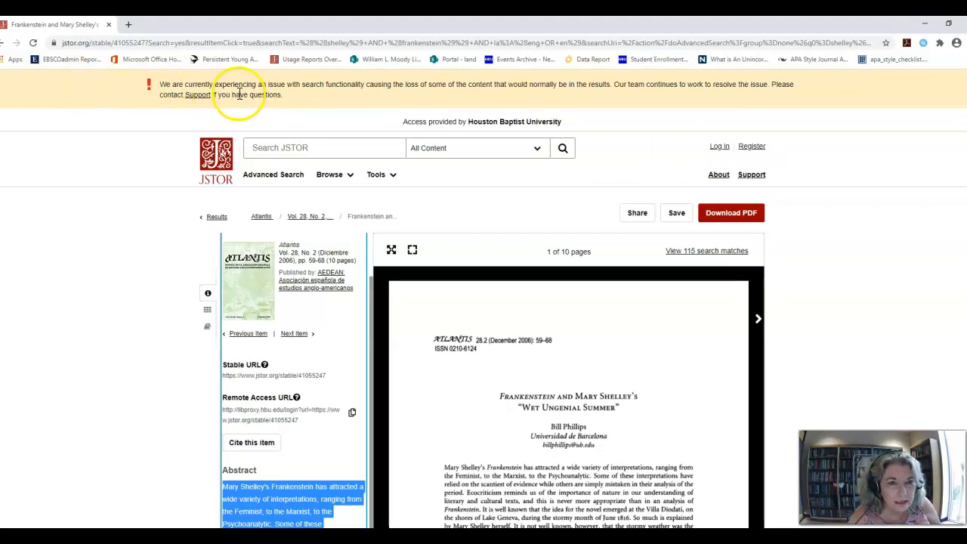
{"action": "mouse_move", "coordinate": [348, 97]}
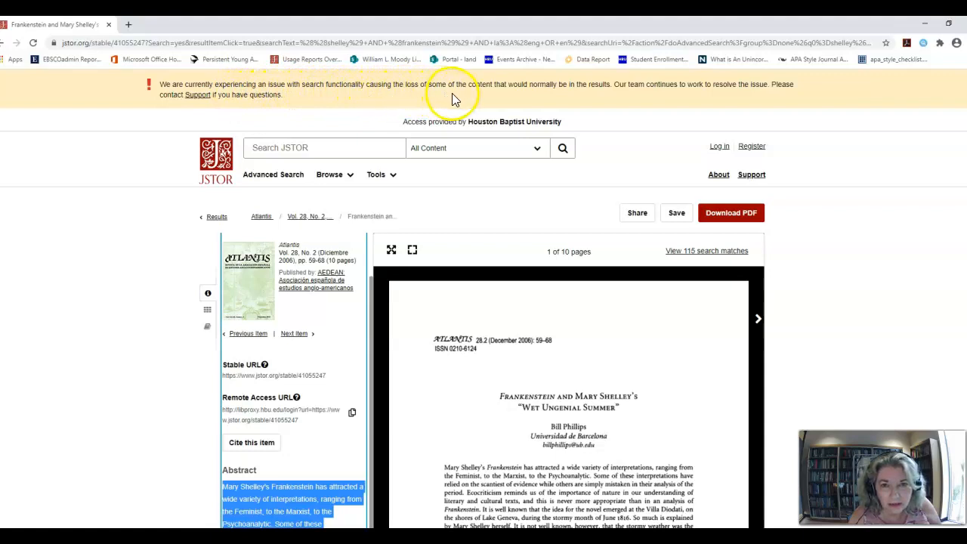
{"action": "mouse_move", "coordinate": [589, 97]}
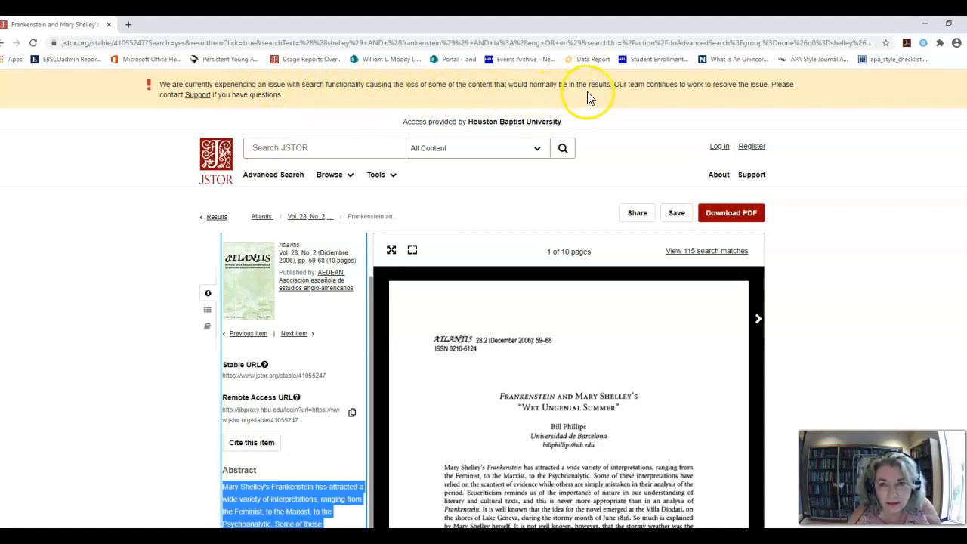
{"action": "mouse_move", "coordinate": [260, 93]}
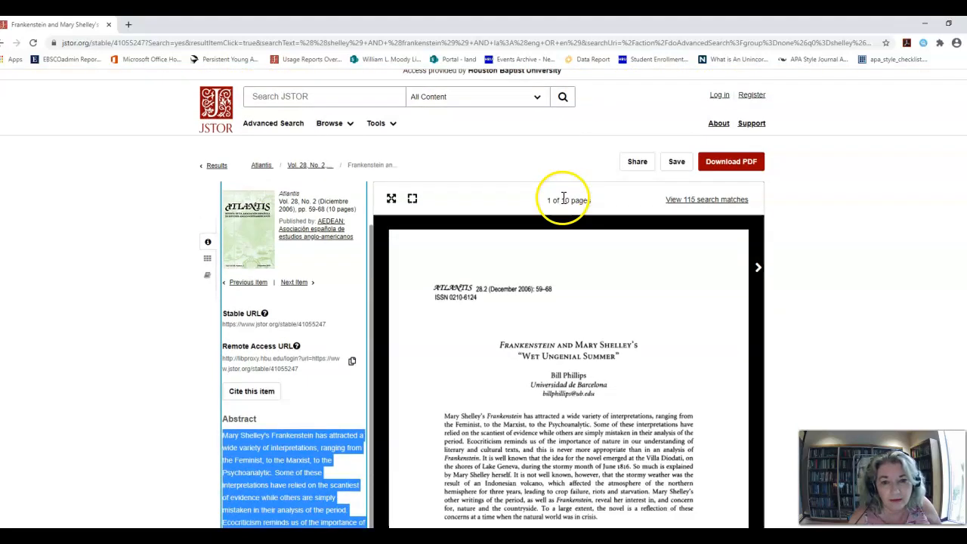
- Return via the Results breadcrumb to the 1,599-result shelley AND frankenstein list
{"action": "scroll", "scroll_direction": "down", "scroll_amount": 3}
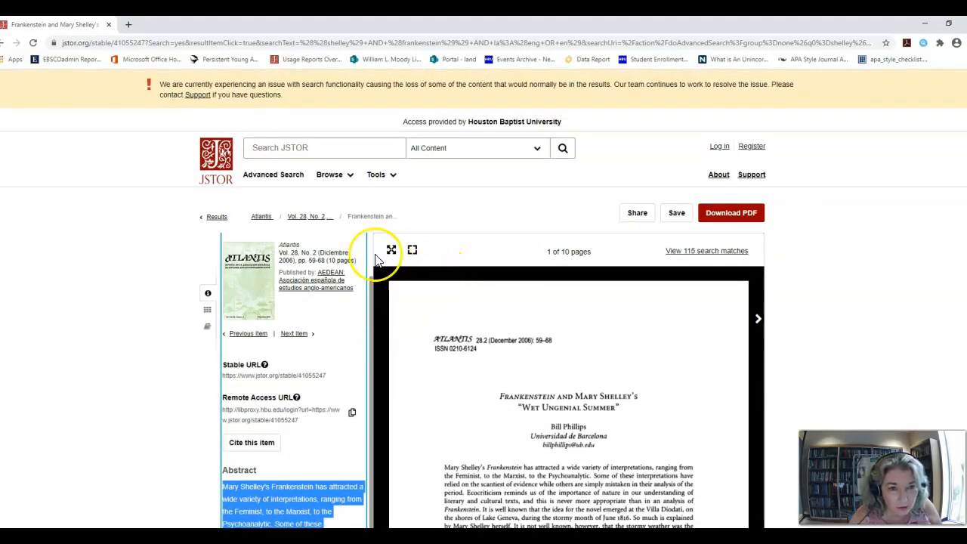
{"action": "mouse_move", "coordinate": [219, 219]}
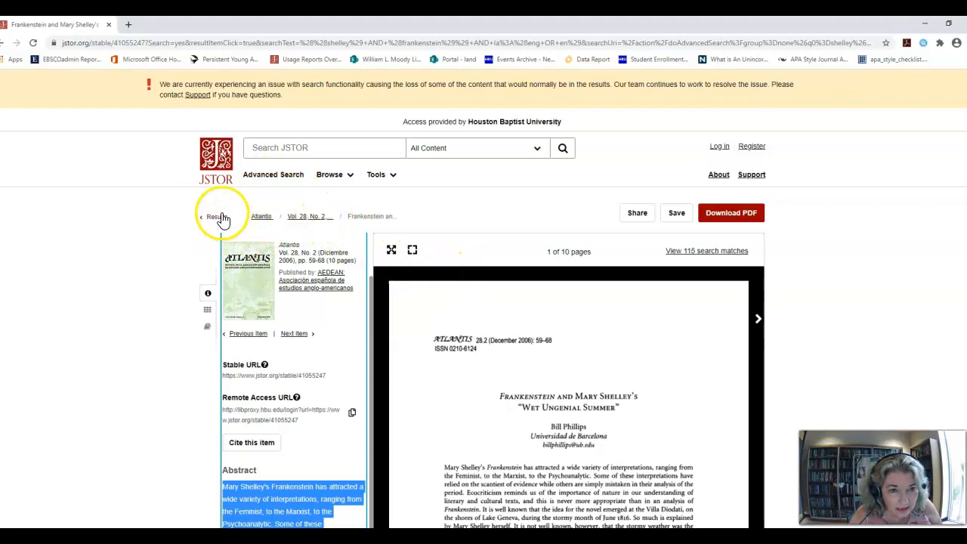
{"action": "left_click", "coordinate": [213, 216]}
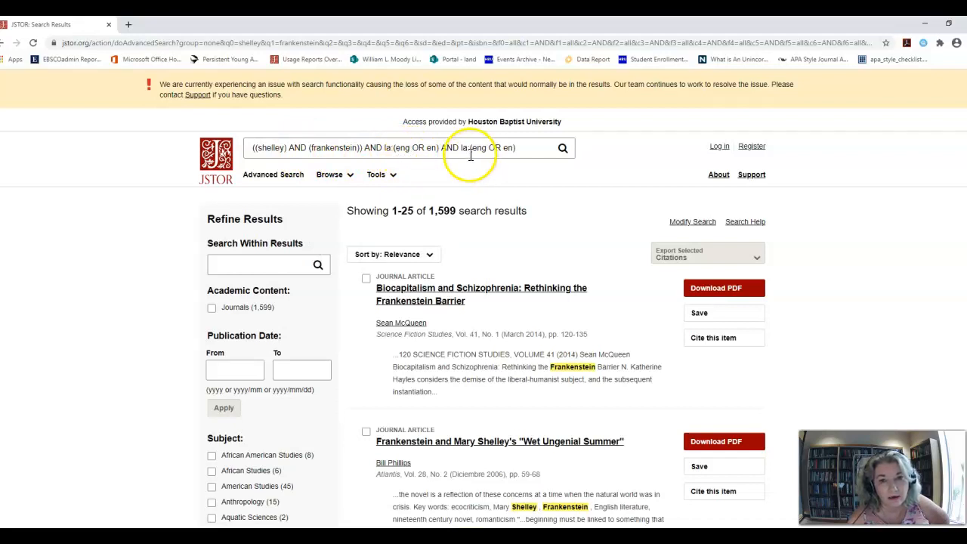
{"action": "double_click", "coordinate": [396, 148]}
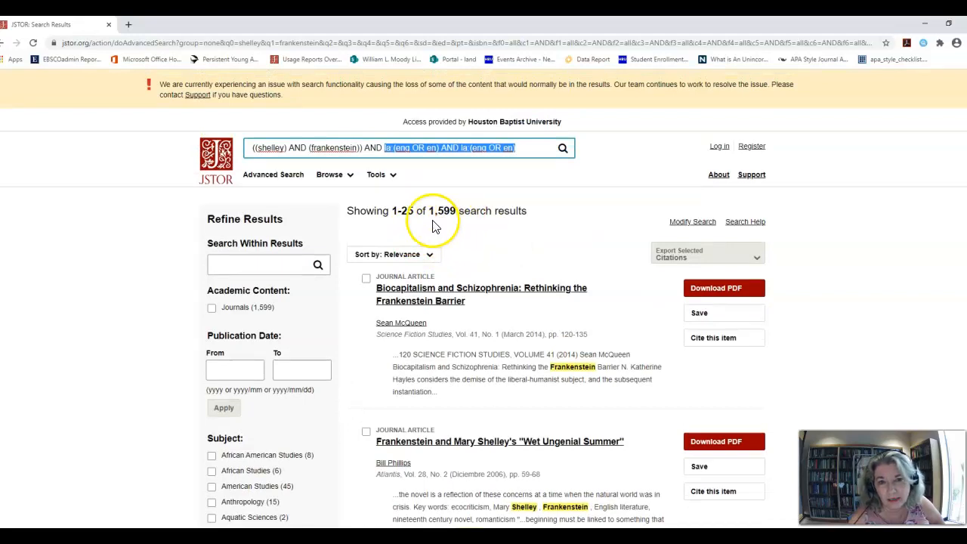
- Run a Search Within Results for 'feminism or feminists' on the 1,599 journal results
{"action": "left_click", "coordinate": [265, 265]}
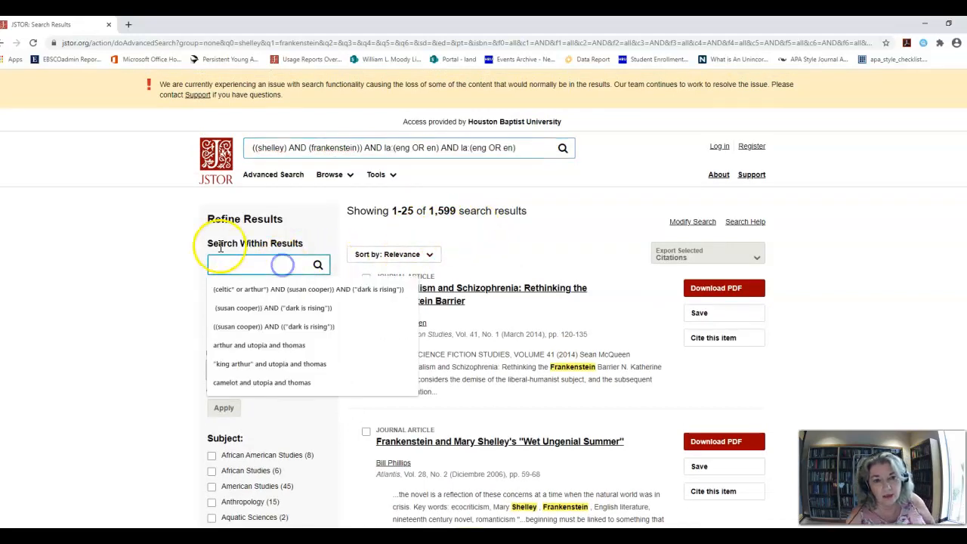
{"action": "left_click", "coordinate": [264, 264]}
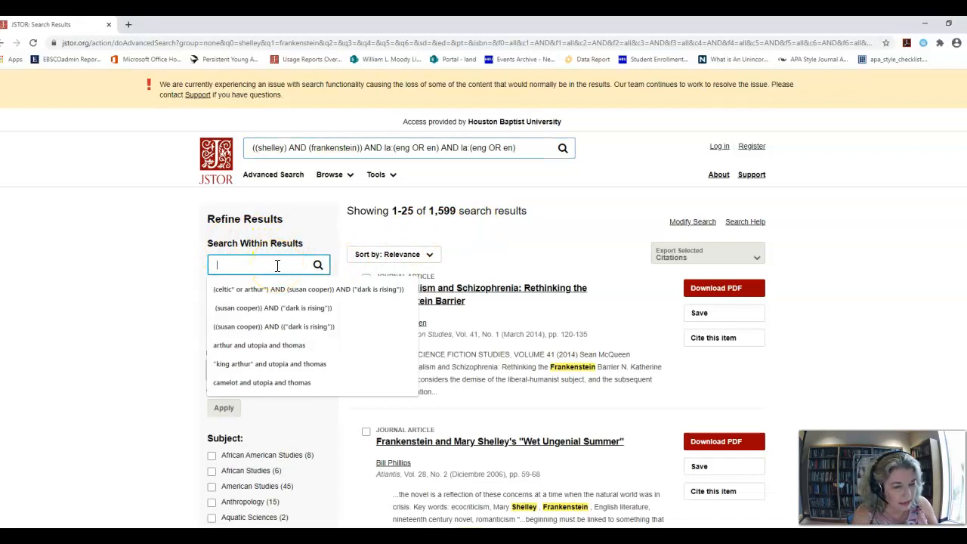
{"action": "type", "text": "feminism or feminist"}
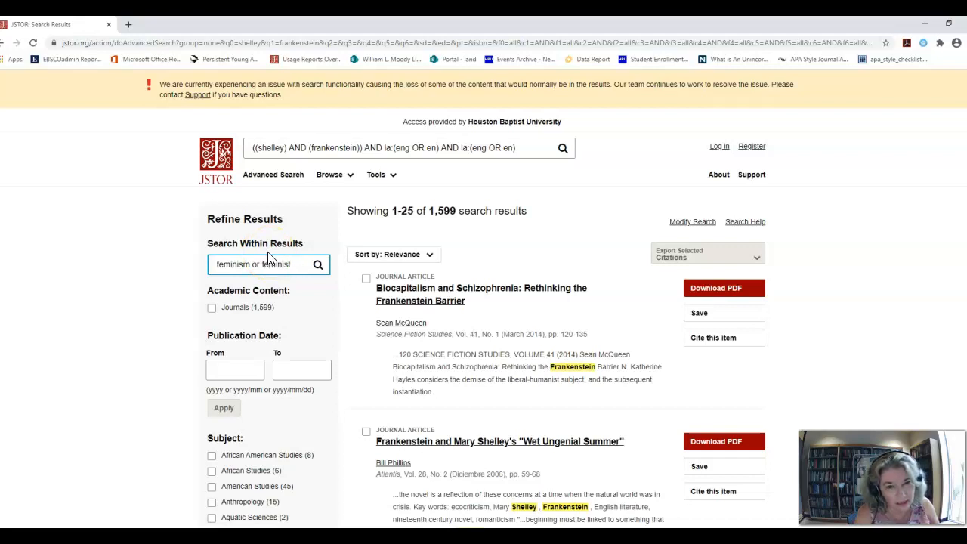
{"action": "type", "text": "s"}
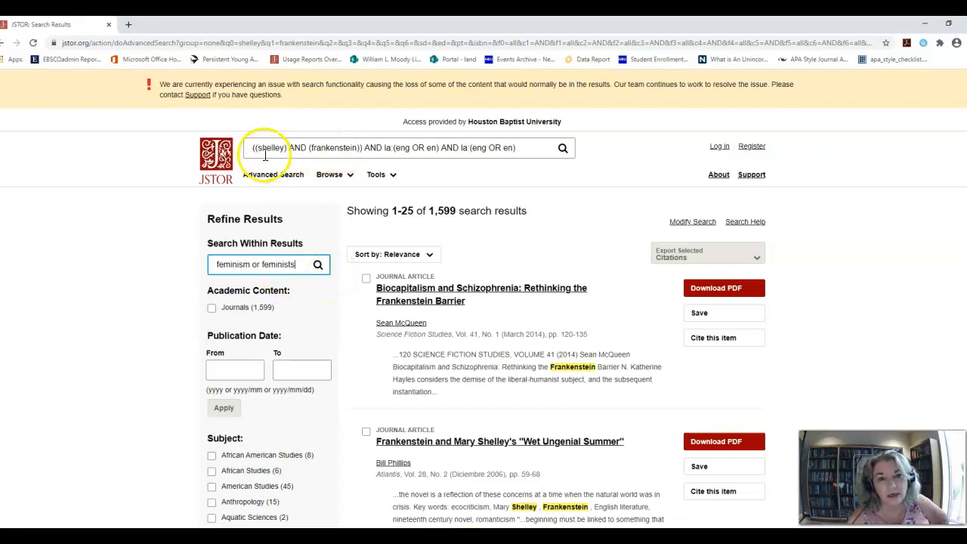
{"action": "mouse_move", "coordinate": [360, 163]}
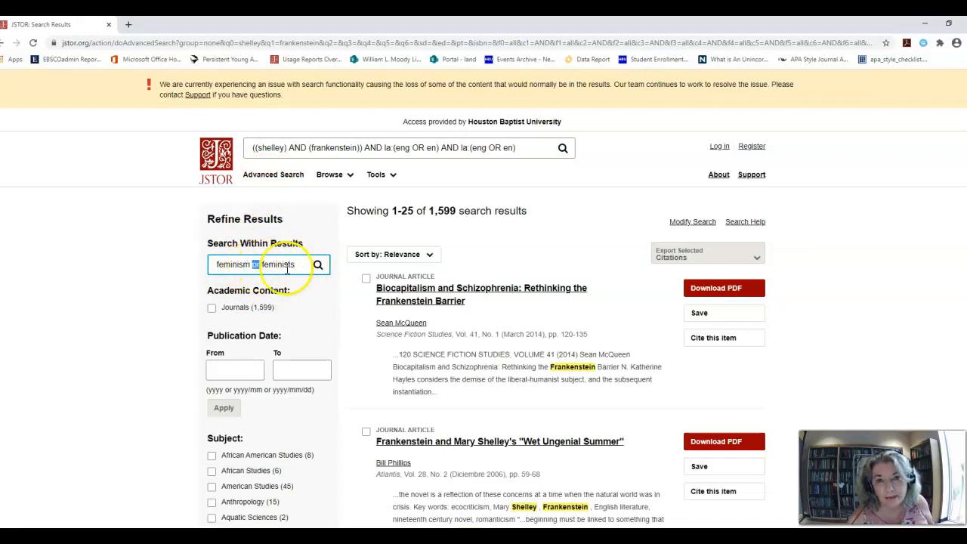
{"action": "scroll", "scroll_direction": "down", "scroll_amount": 3}
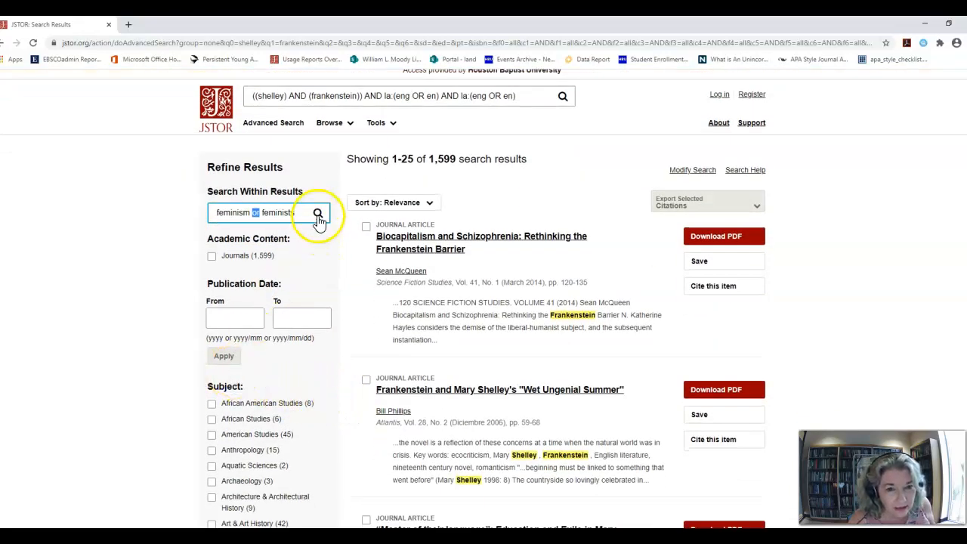
{"action": "left_click", "coordinate": [317, 211]}
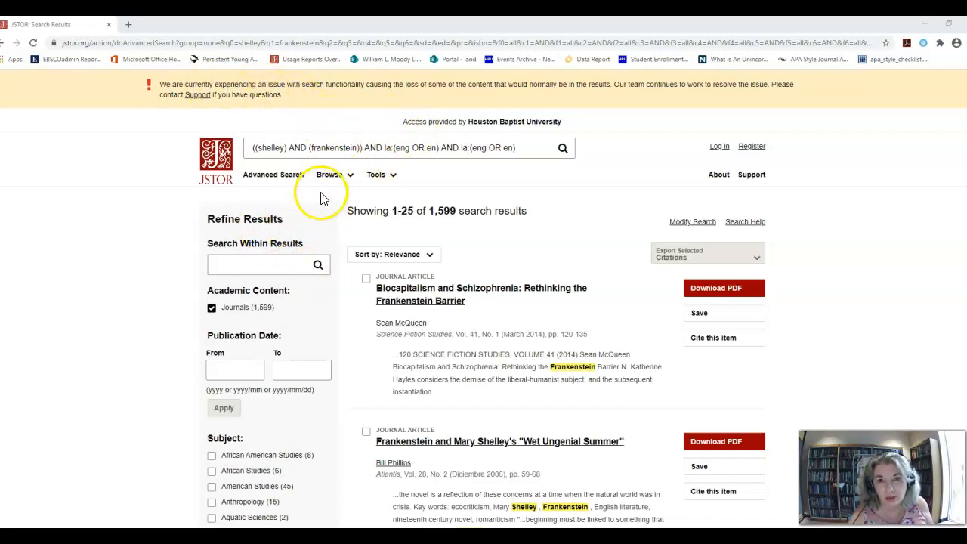
{"action": "mouse_move", "coordinate": [399, 190]}
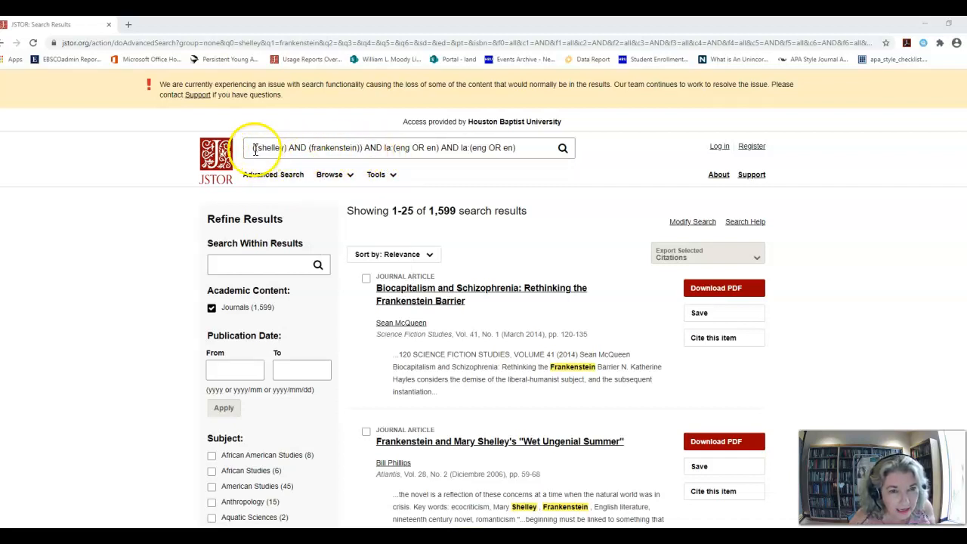
- Revise the main query to (feminism or feminists) AND shelley AND frankenstein, yielding 282 results
{"action": "left_click", "coordinate": [407, 148]}
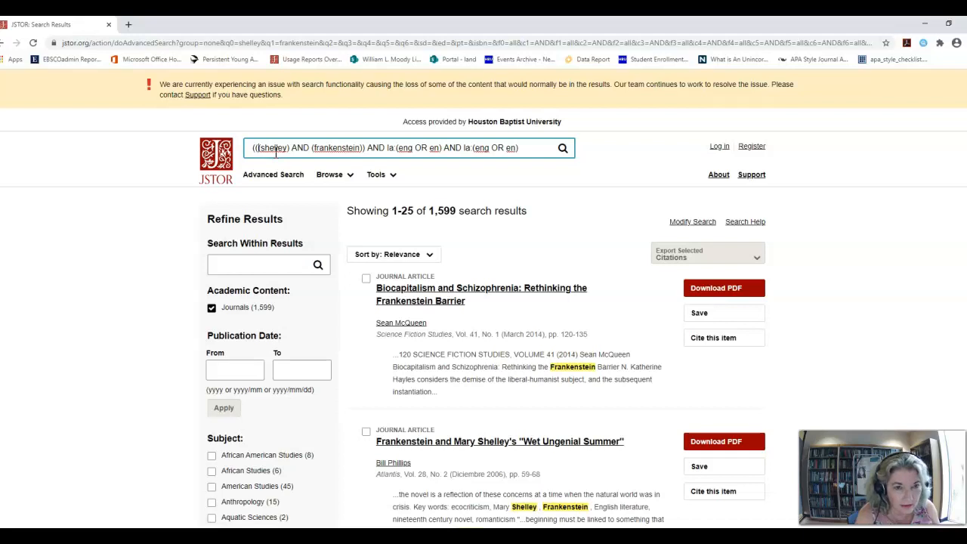
{"action": "type", "text": "fe"}
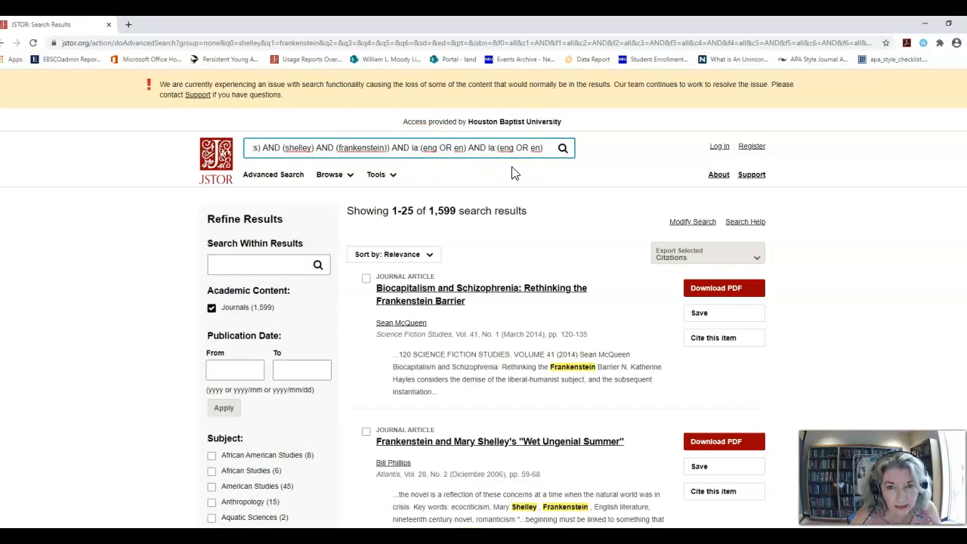
{"action": "left_click", "coordinate": [562, 148]}
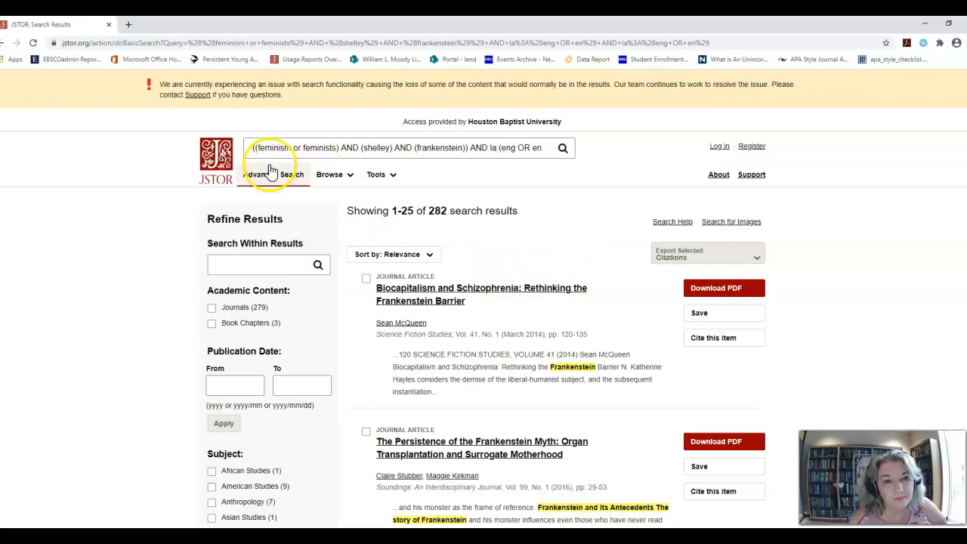
{"action": "left_click", "coordinate": [359, 148]}
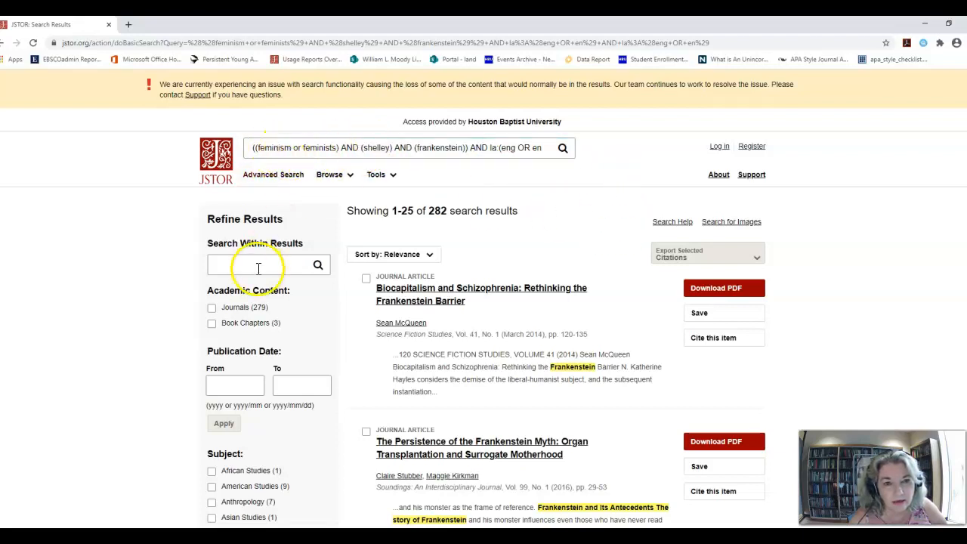
{"action": "mouse_move", "coordinate": [254, 260]}
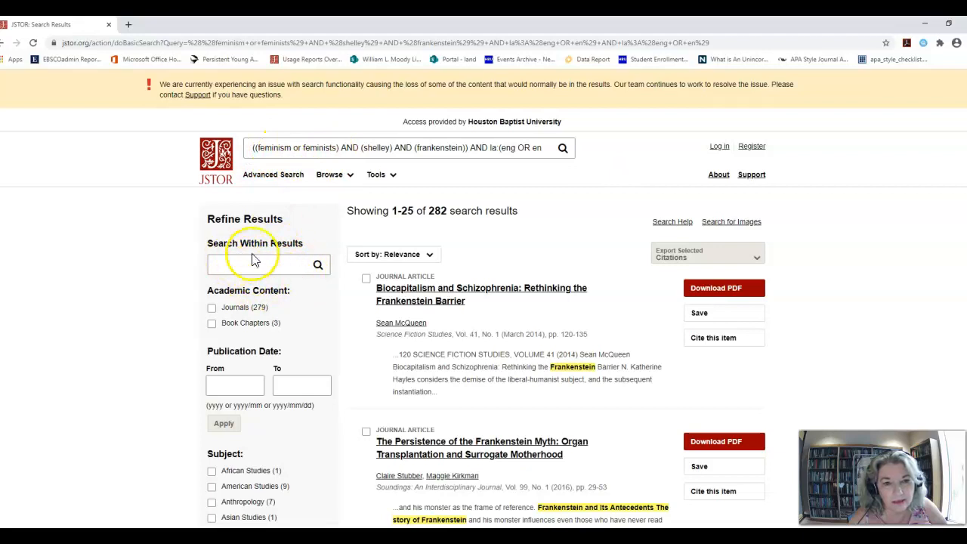
{"action": "scroll", "scroll_direction": "down", "scroll_amount": 3}
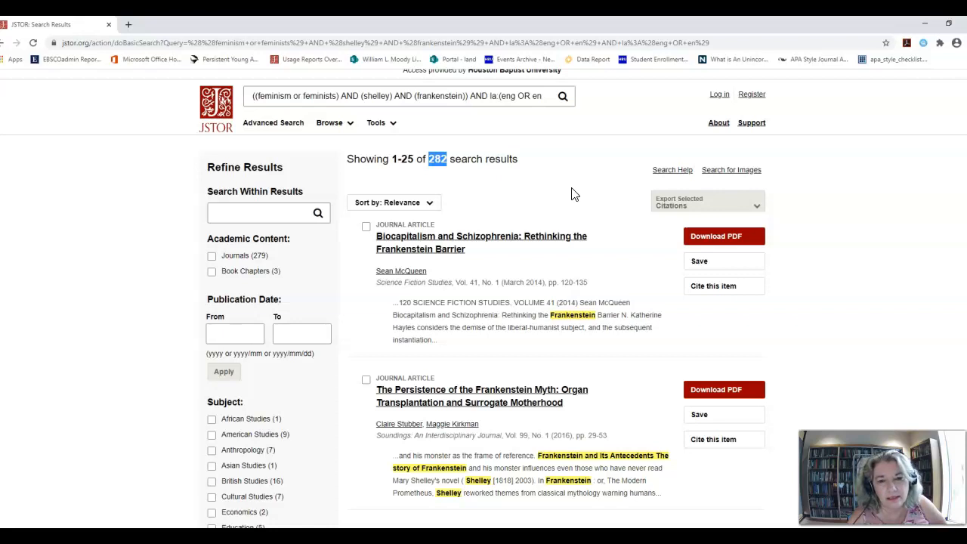
{"action": "scroll", "scroll_direction": "down", "scroll_amount": 3}
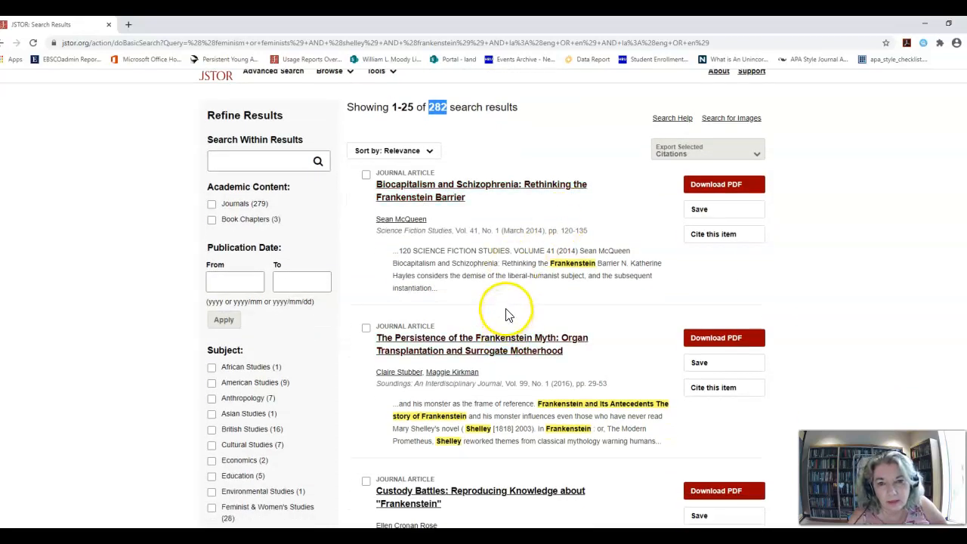
{"action": "scroll", "scroll_direction": "down", "scroll_amount": 3}
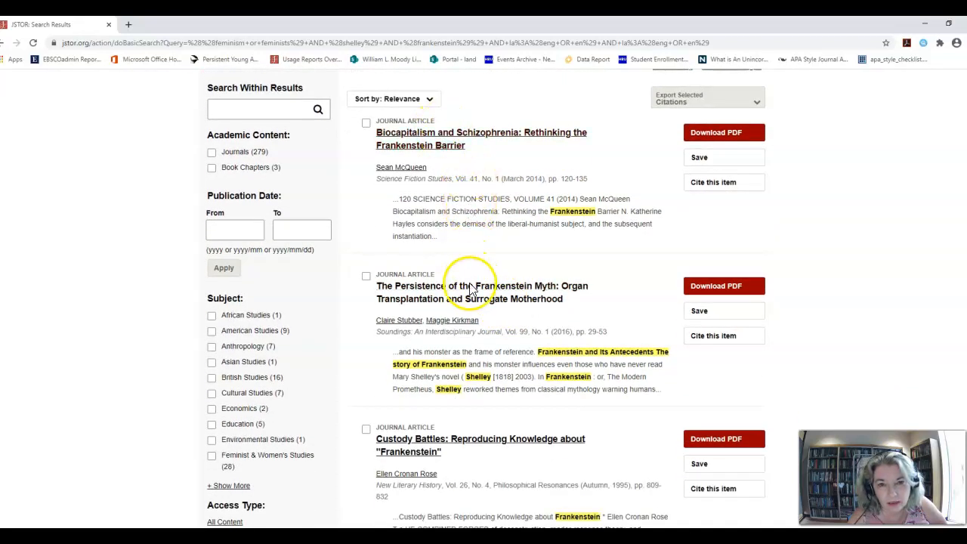
{"action": "mouse_move", "coordinate": [501, 308]}
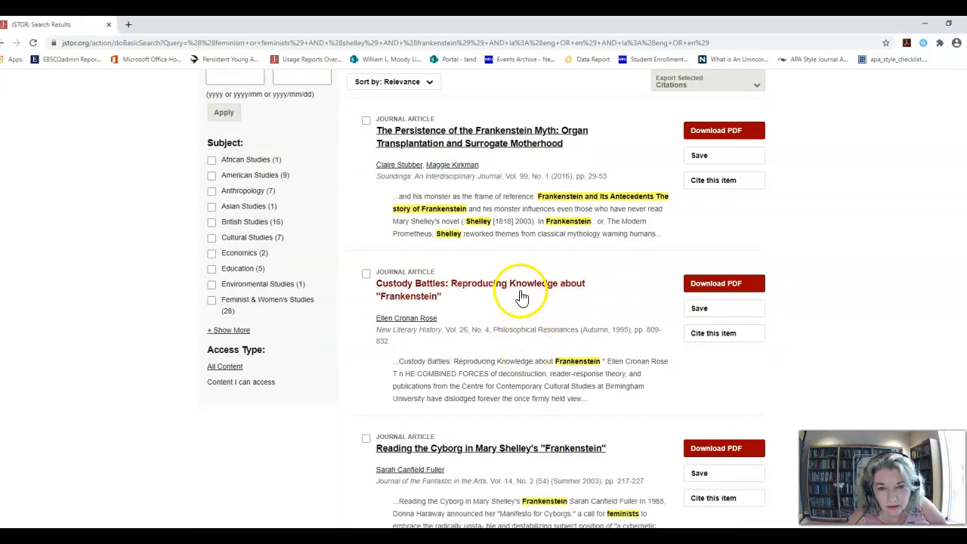
{"action": "scroll", "scroll_direction": "down", "scroll_amount": 3}
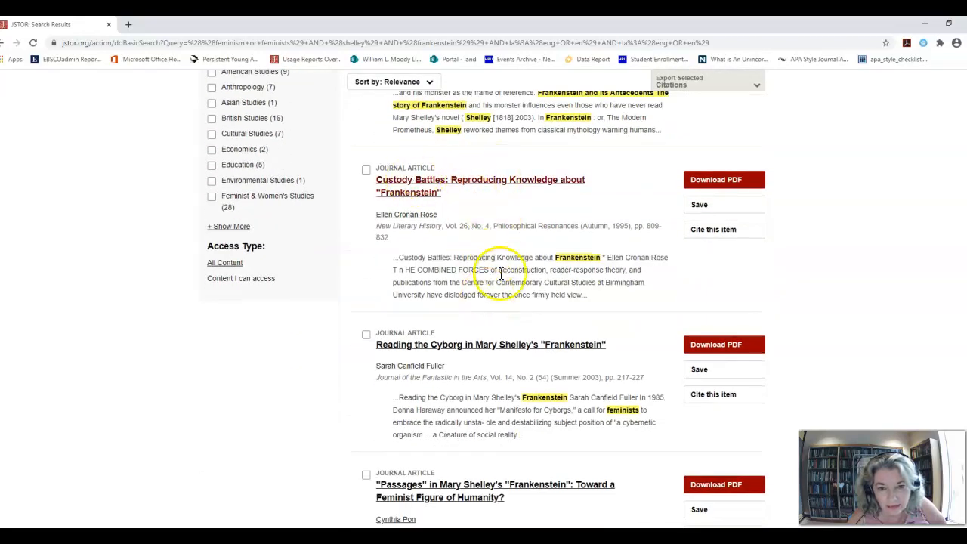
{"action": "scroll", "scroll_direction": "down", "scroll_amount": 3}
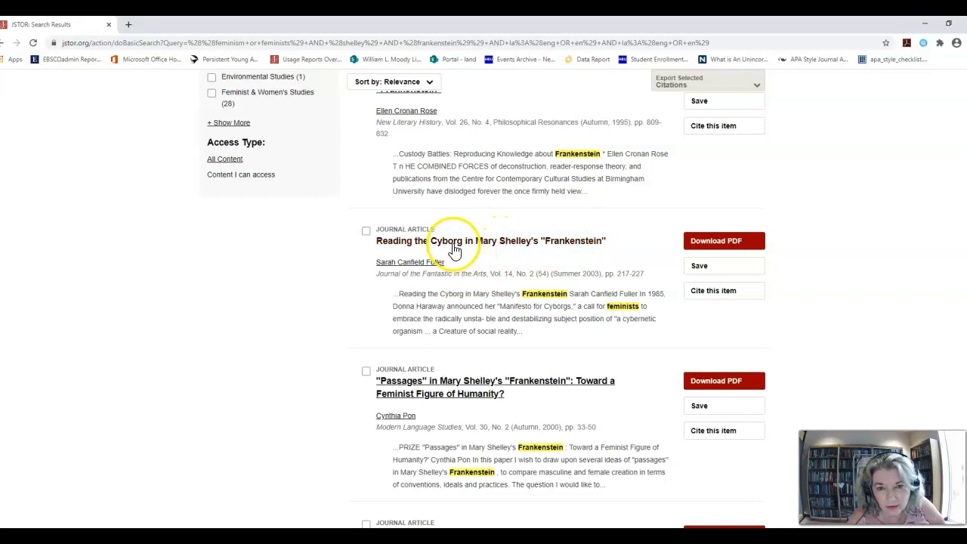
- View Sarah Canfield Fuller's 'Reading the Cyborg' article page with its 11-page preview
{"action": "left_click", "coordinate": [491, 240]}
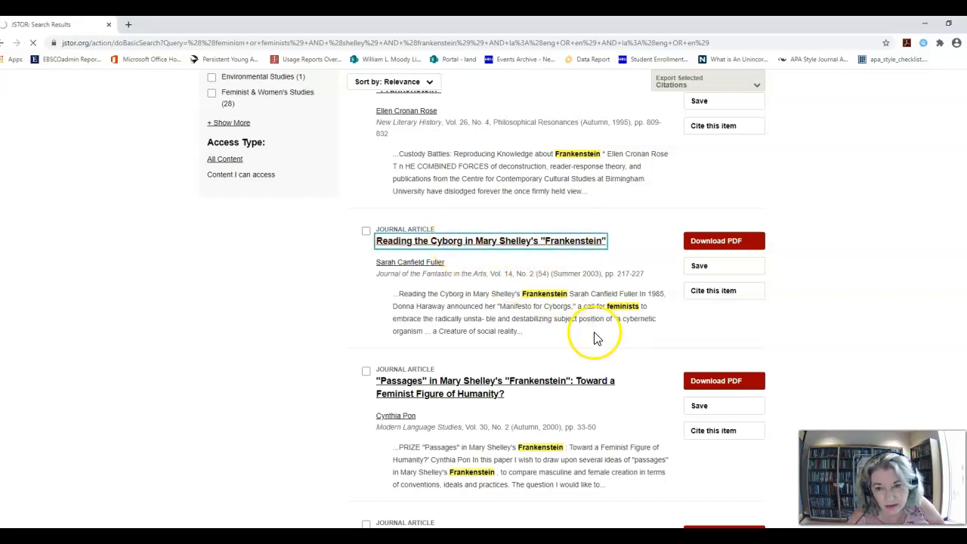
{"action": "left_click", "coordinate": [489, 240]}
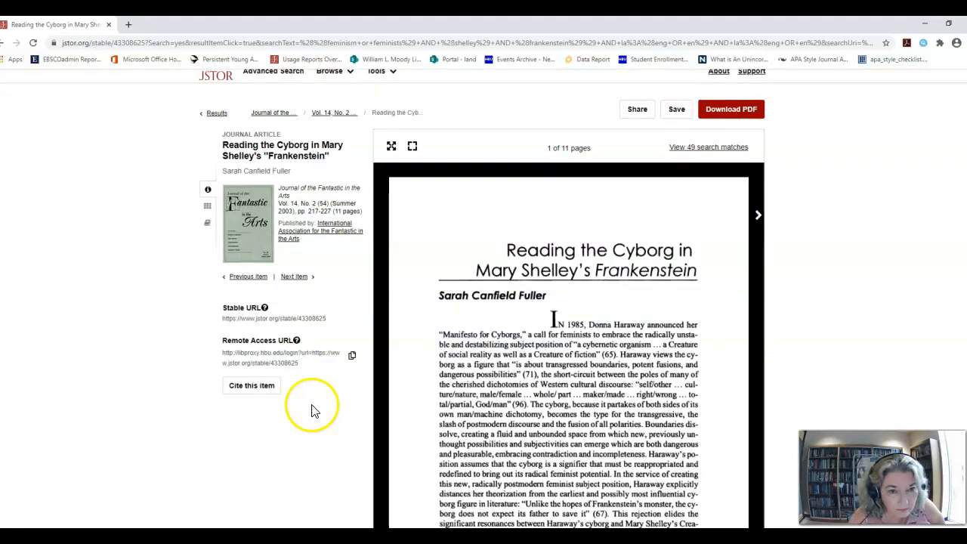
{"action": "scroll", "scroll_direction": "down", "scroll_amount": 3}
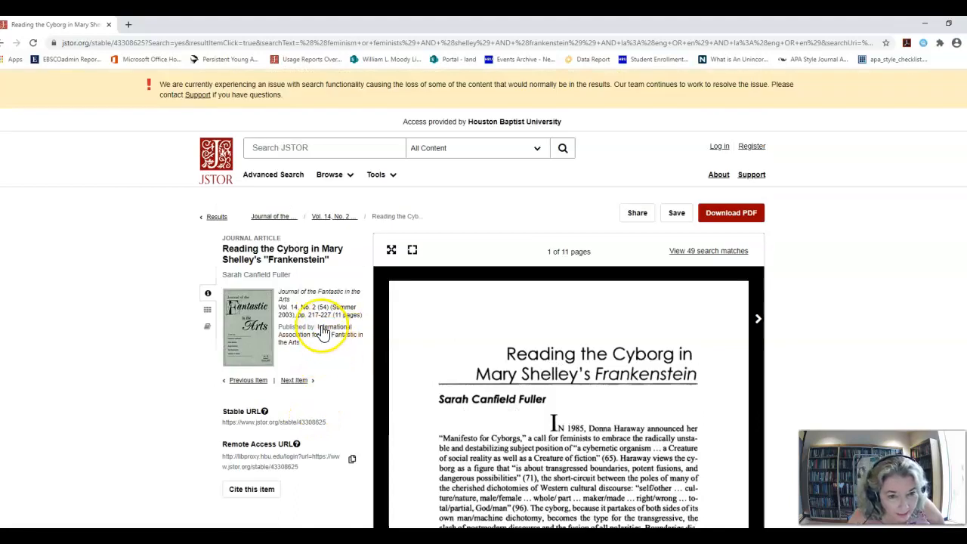
{"action": "mouse_move", "coordinate": [818, 257]}
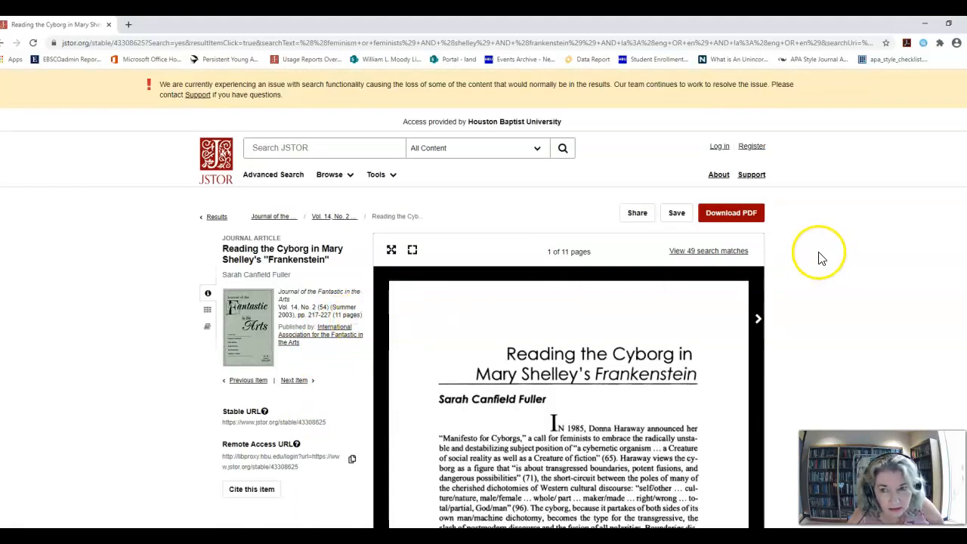
- Accept the terms and read Fuller's 'Reading the Cyborg' PDF in a new tab
{"action": "left_click", "coordinate": [731, 211]}
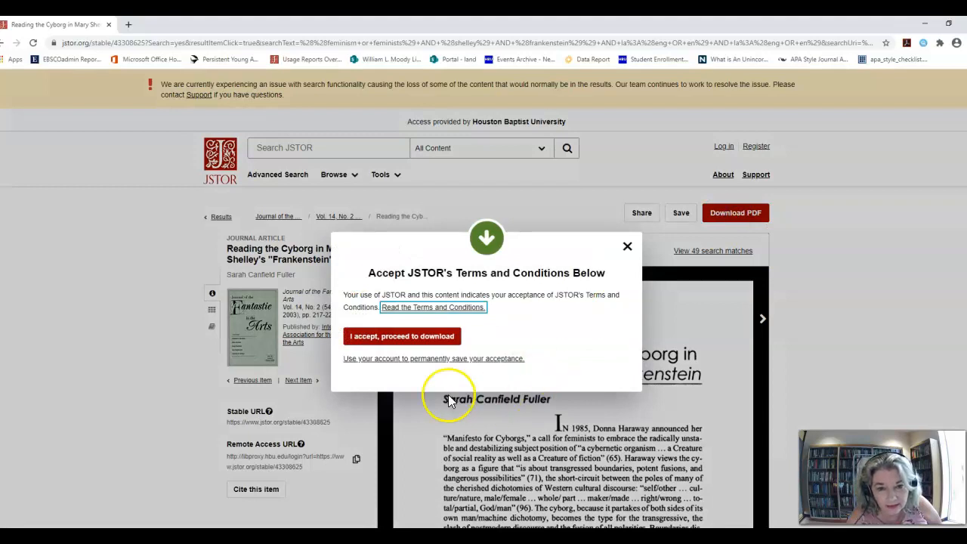
{"action": "left_click", "coordinate": [402, 336]}
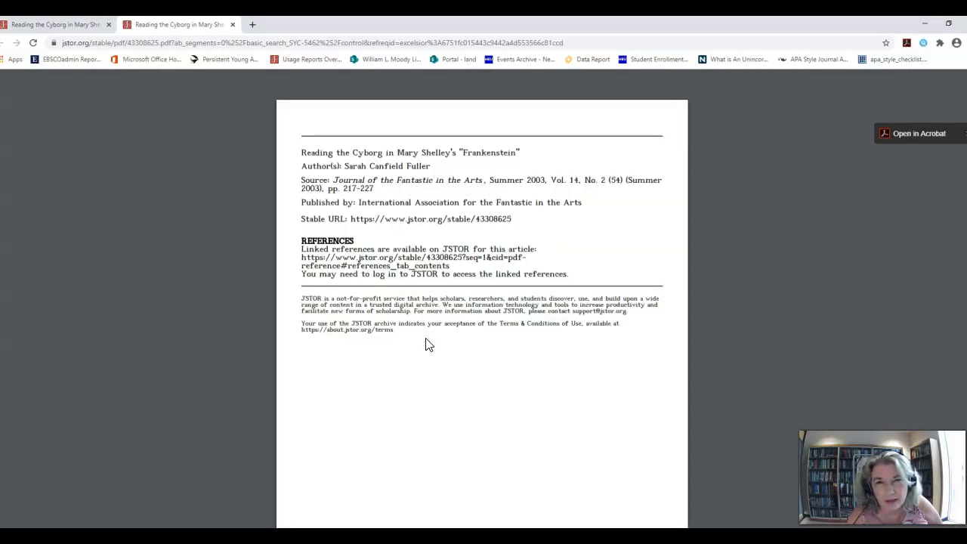
{"action": "scroll", "scroll_direction": "down", "scroll_amount": 3}
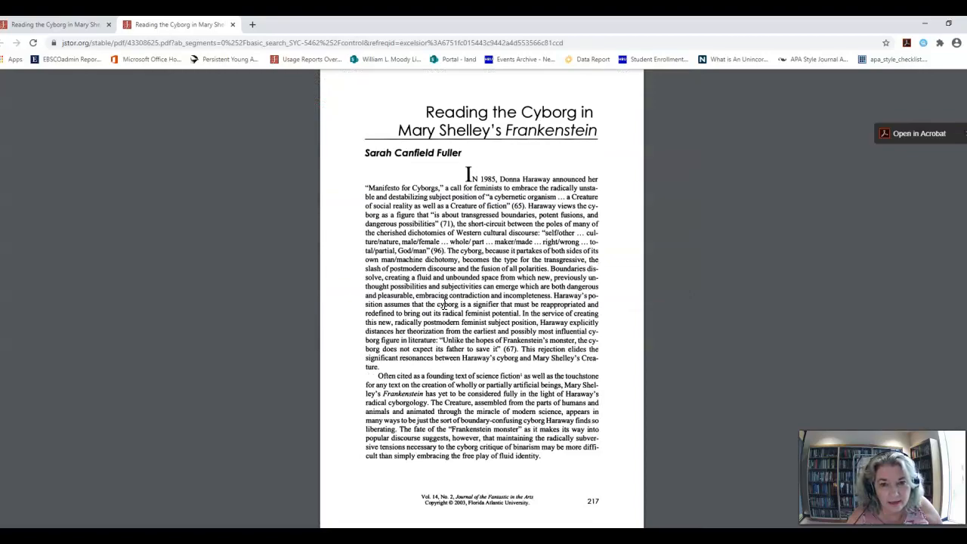
{"action": "scroll", "scroll_direction": "down", "scroll_amount": 3}
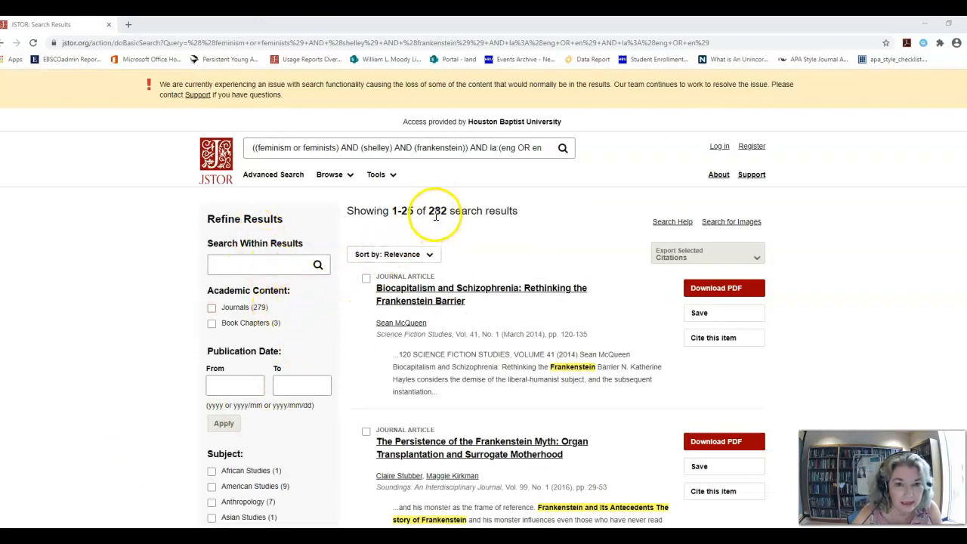
- Highlight the 282 total result count on the JSTOR results page
{"action": "double_click", "coordinate": [437, 210]}
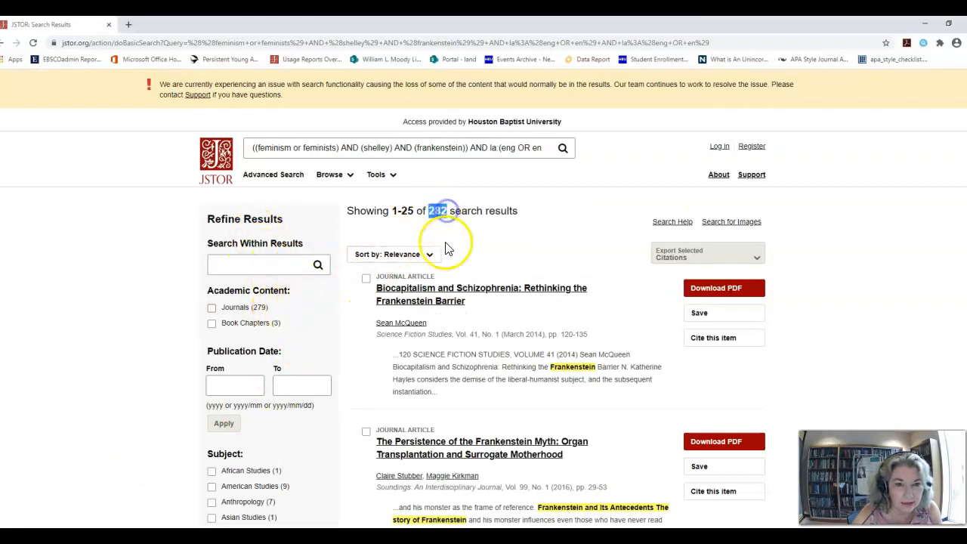
{"action": "mouse_move", "coordinate": [377, 393]}
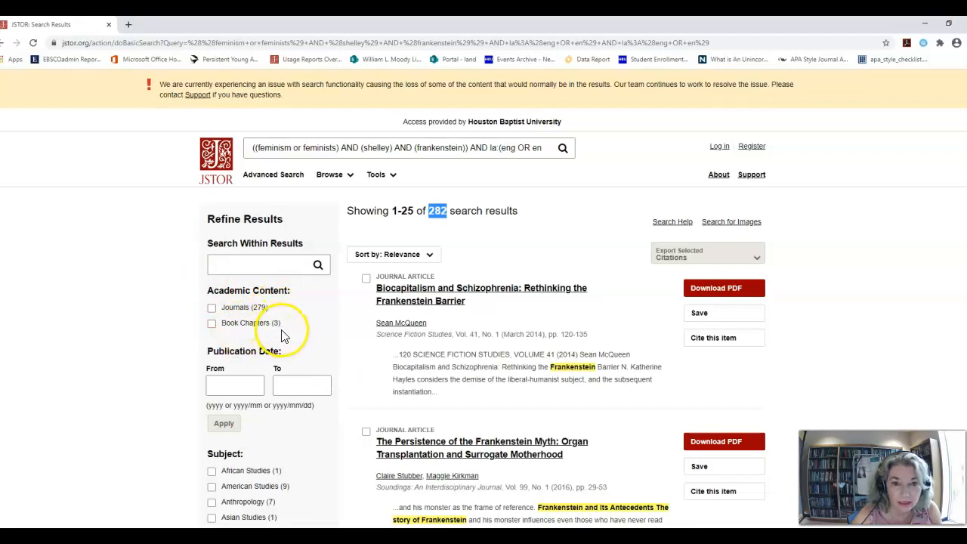
- Filter to Book Chapters and review the 3 open-access chapters, ending with 'The Body of Evidence'
{"action": "left_click", "coordinate": [211, 323]}
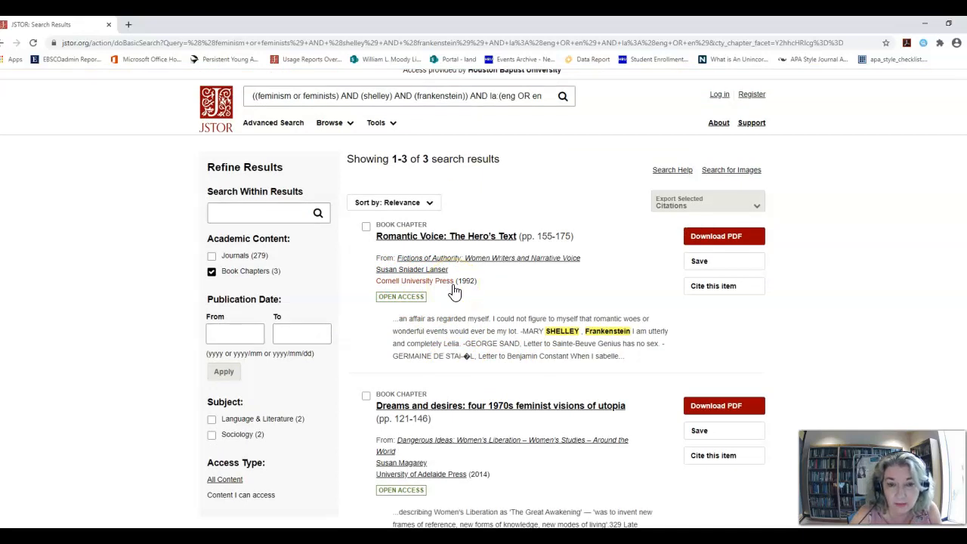
{"action": "mouse_move", "coordinate": [420, 249]}
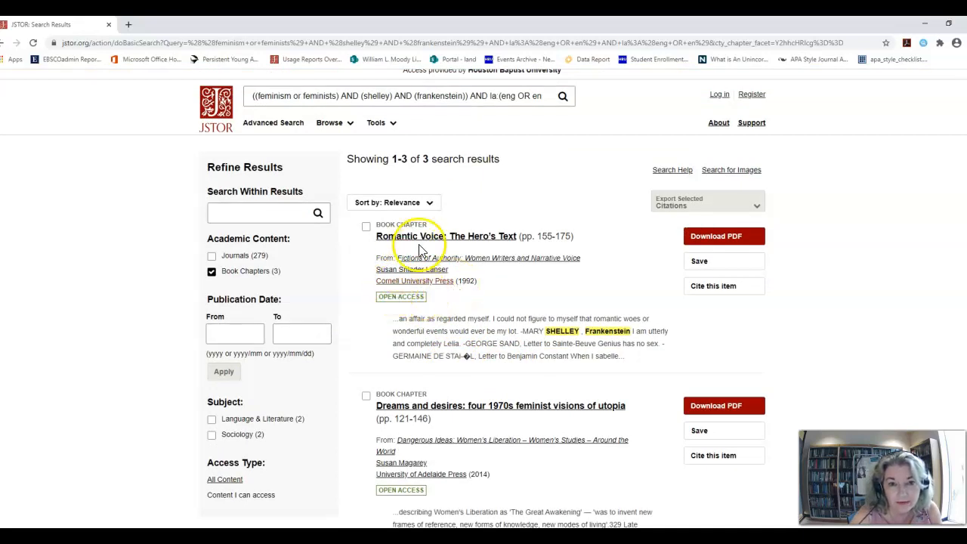
{"action": "mouse_move", "coordinate": [441, 308]}
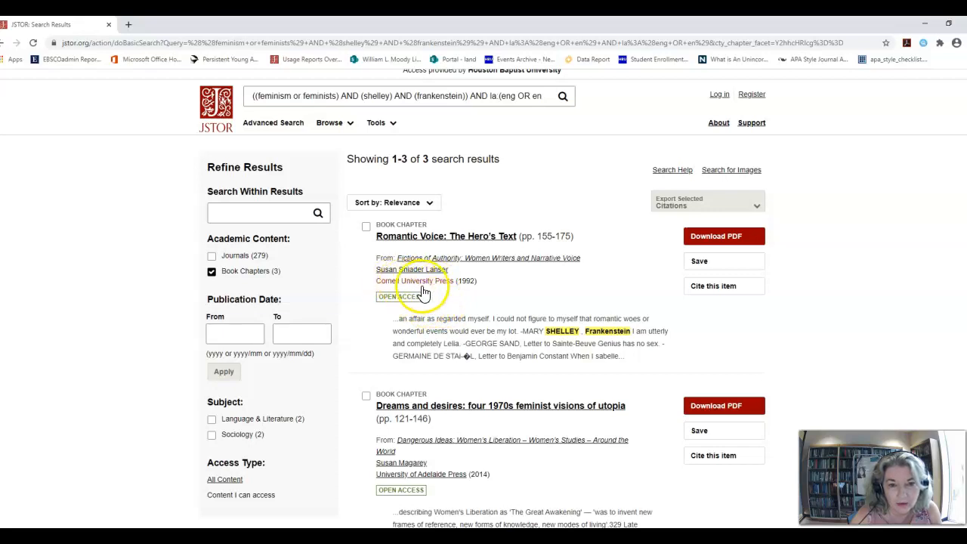
{"action": "mouse_move", "coordinate": [513, 293]}
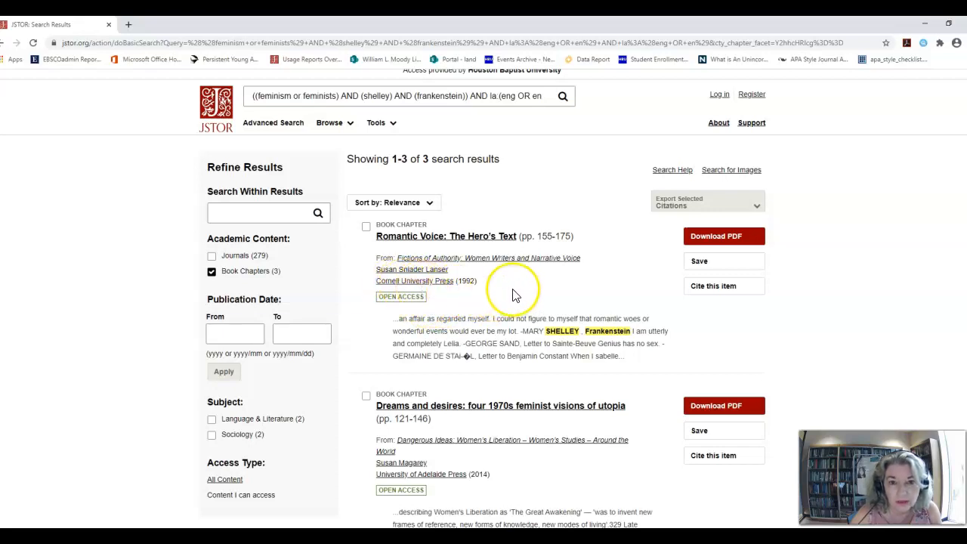
{"action": "scroll", "scroll_direction": "down", "scroll_amount": 3}
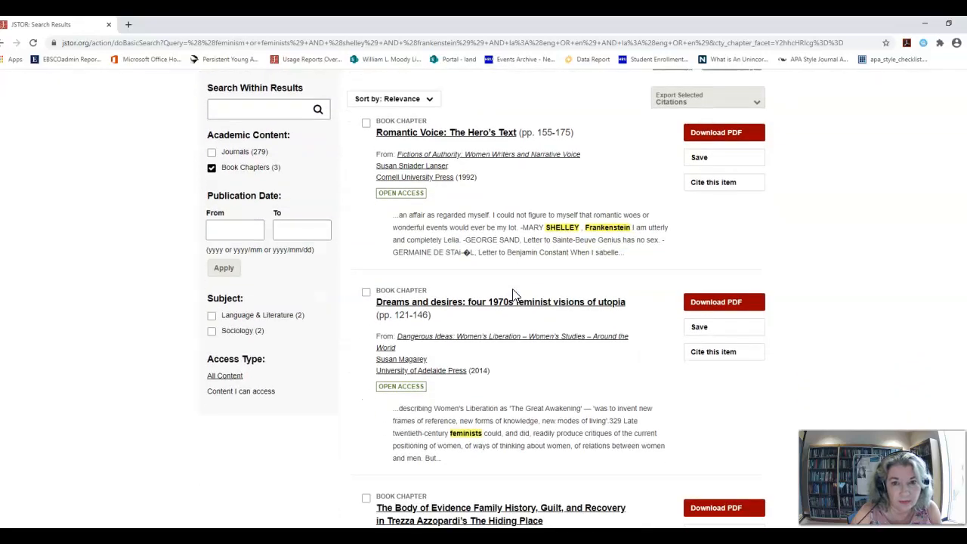
{"action": "scroll", "scroll_direction": "down", "scroll_amount": 3}
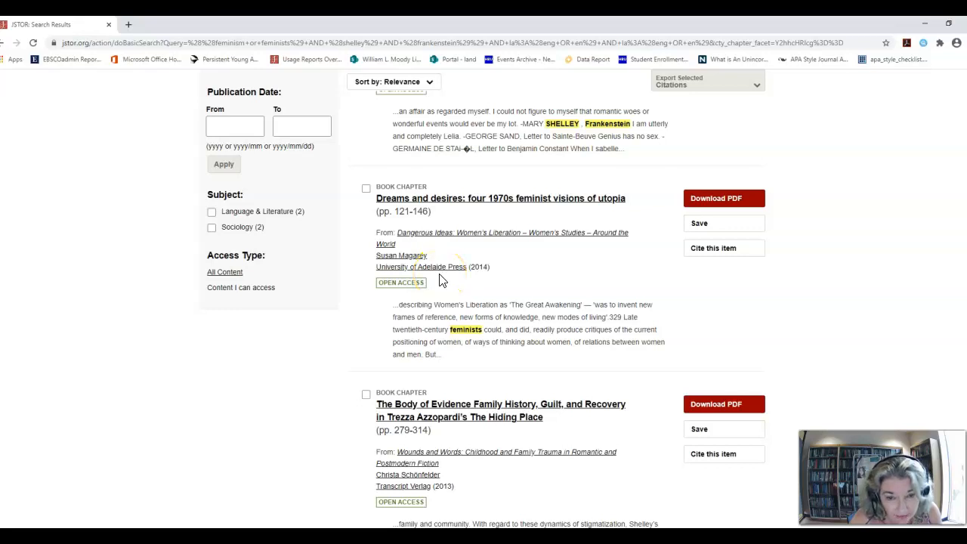
{"action": "scroll", "scroll_direction": "down", "scroll_amount": 3}
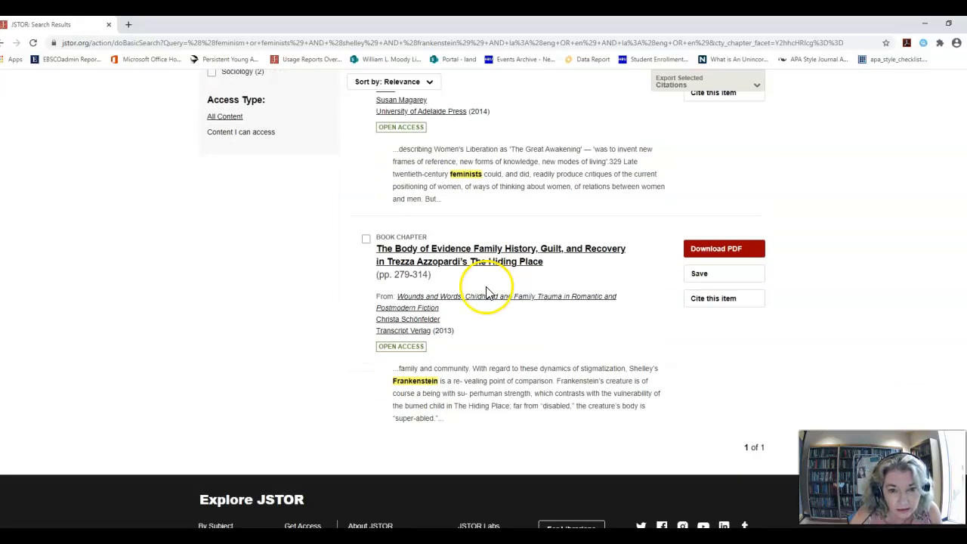
{"action": "scroll", "scroll_direction": "down", "scroll_amount": 3}
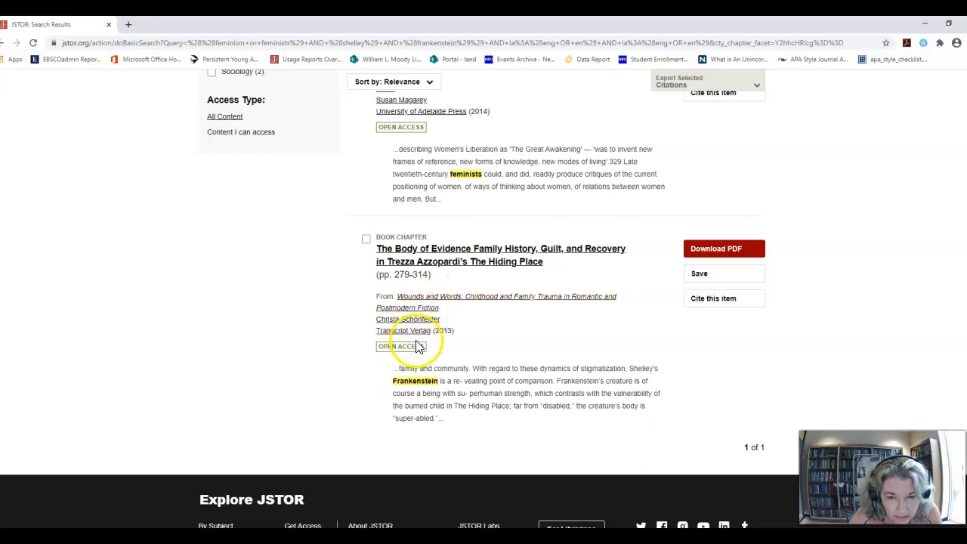
{"action": "mouse_move", "coordinate": [491, 339]}
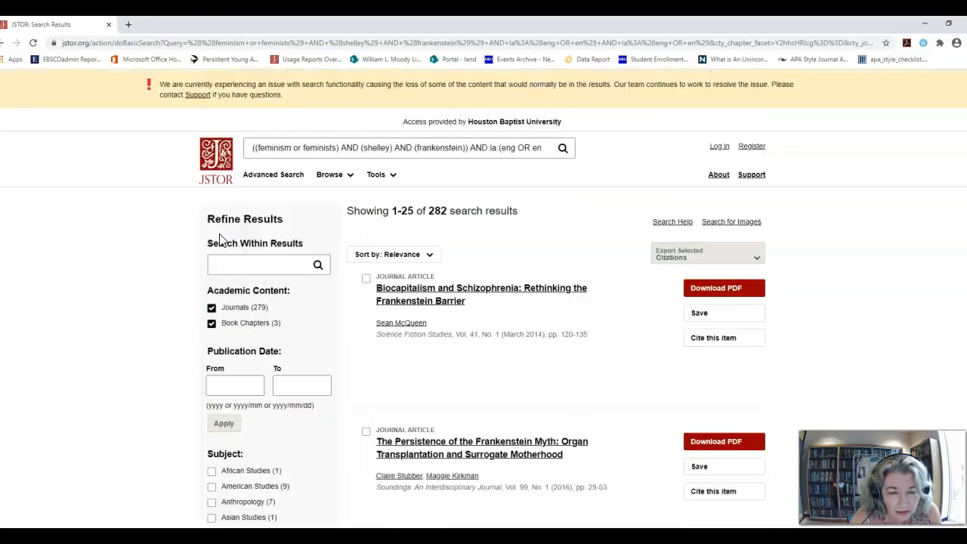
- Remove Book Chapters so only Journals remains, leaving 279 articles
{"action": "left_click", "coordinate": [212, 324]}
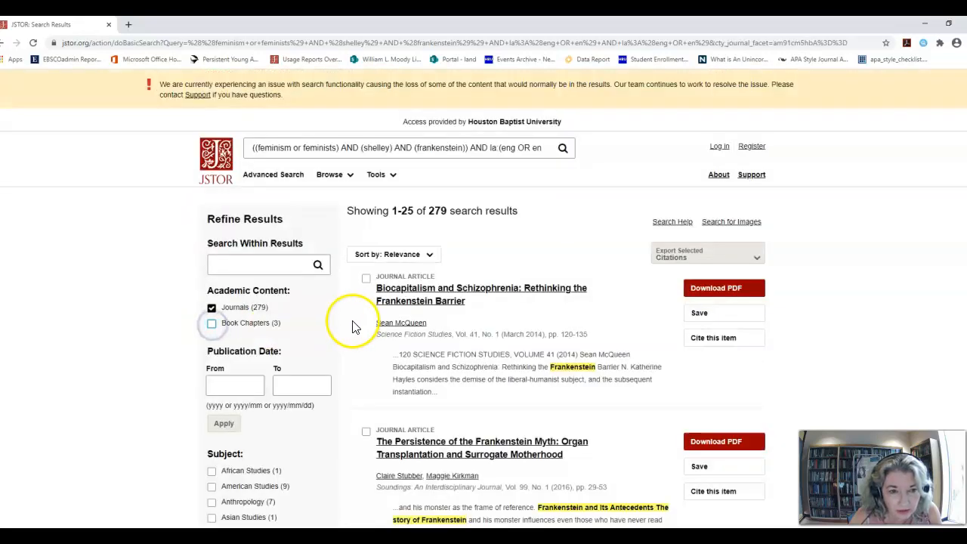
{"action": "scroll", "scroll_direction": "down", "scroll_amount": 3}
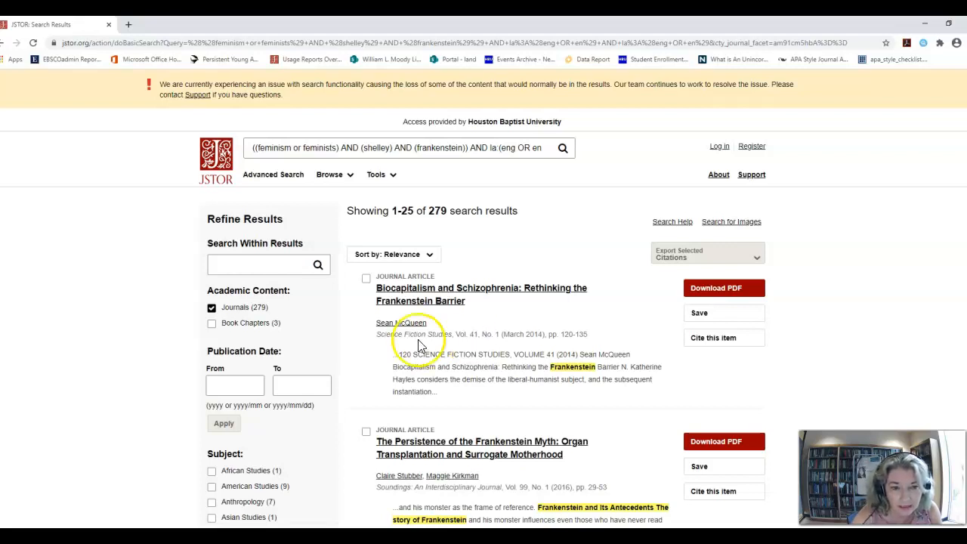
{"action": "mouse_move", "coordinate": [202, 187]}
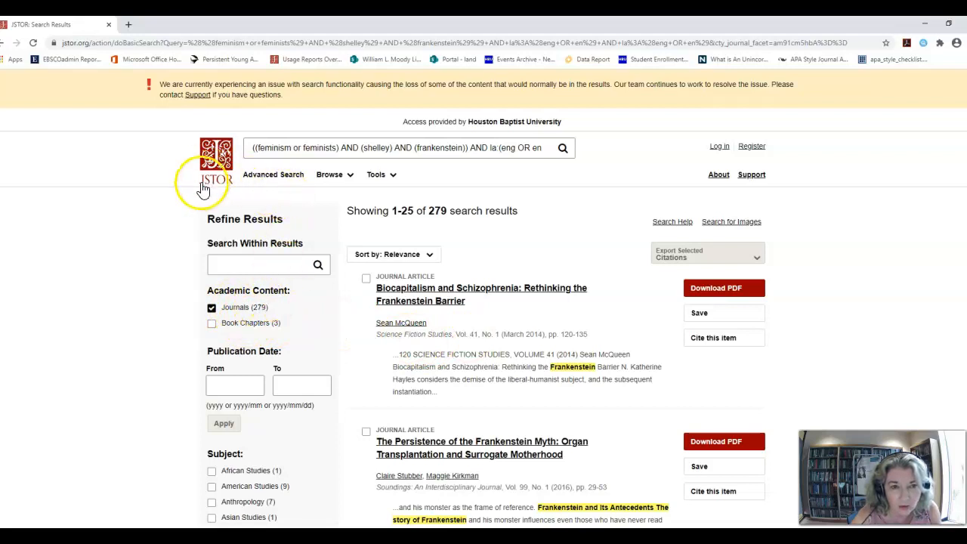
{"action": "mouse_move", "coordinate": [200, 209]}
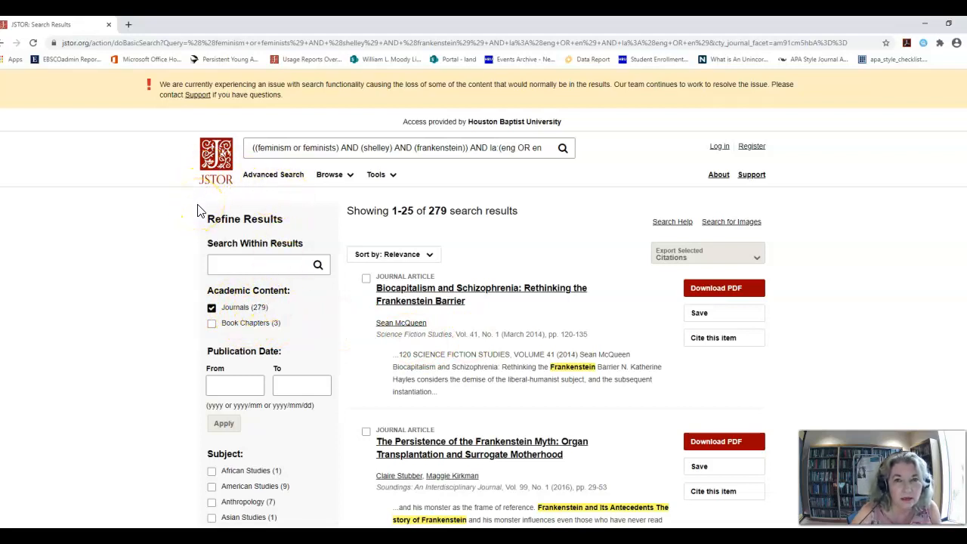